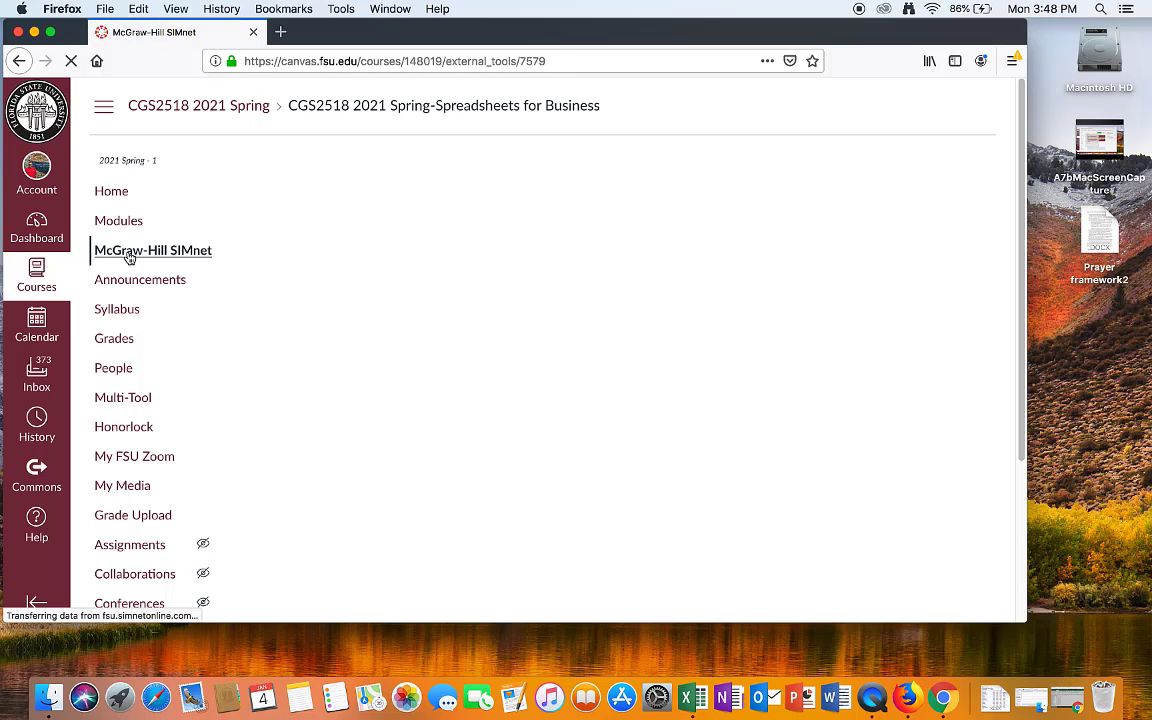
# Open the Quiz 0 project from Module 0 in the SIMnet student view
pyautogui.click(152, 250)
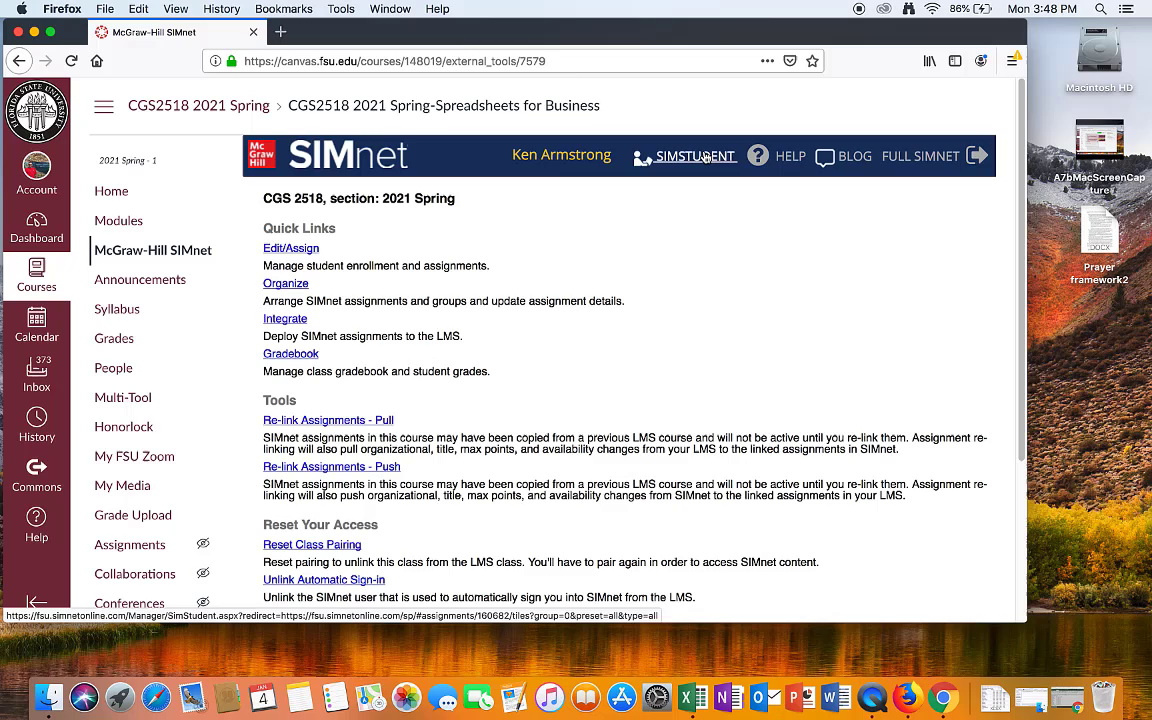
pyautogui.click(695, 155)
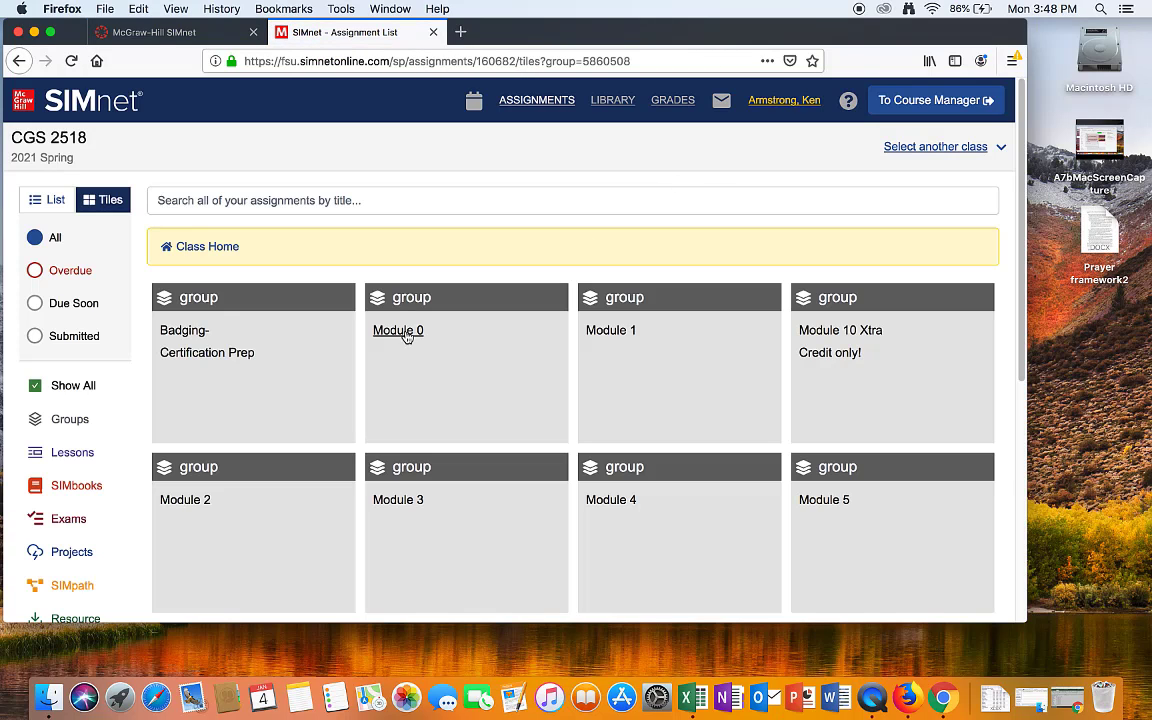
pyautogui.click(398, 330)
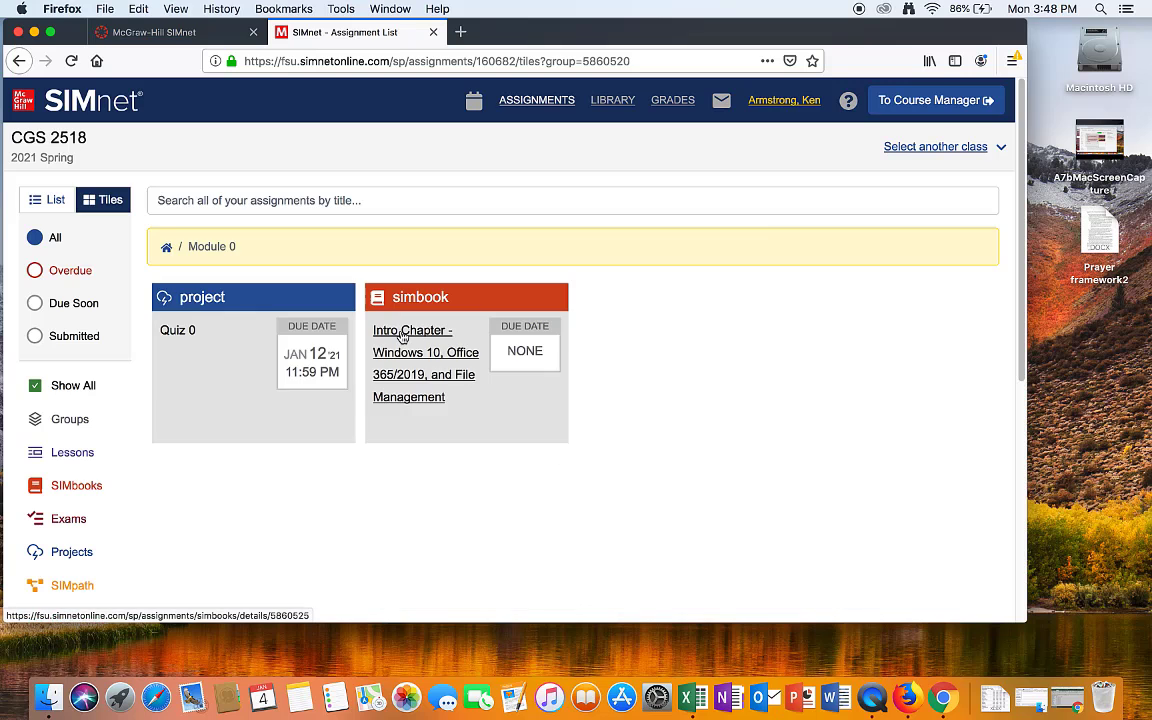
pyautogui.moveTo(177, 330)
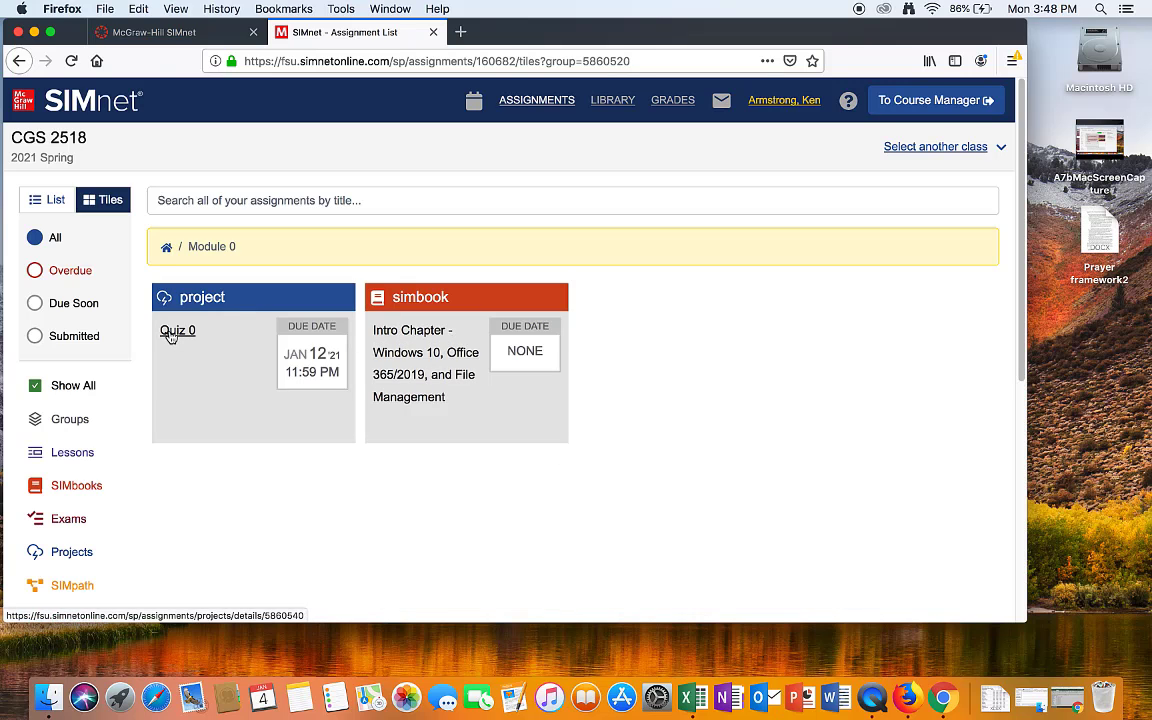
pyautogui.click(177, 330)
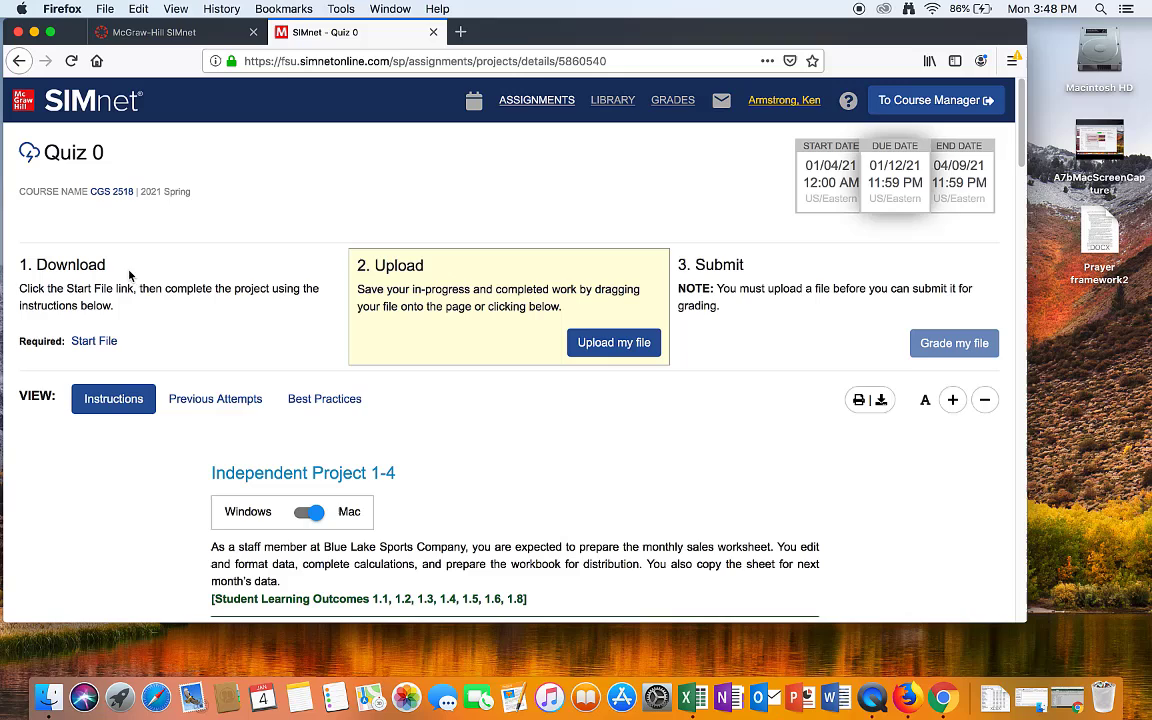
pyautogui.moveTo(545, 305)
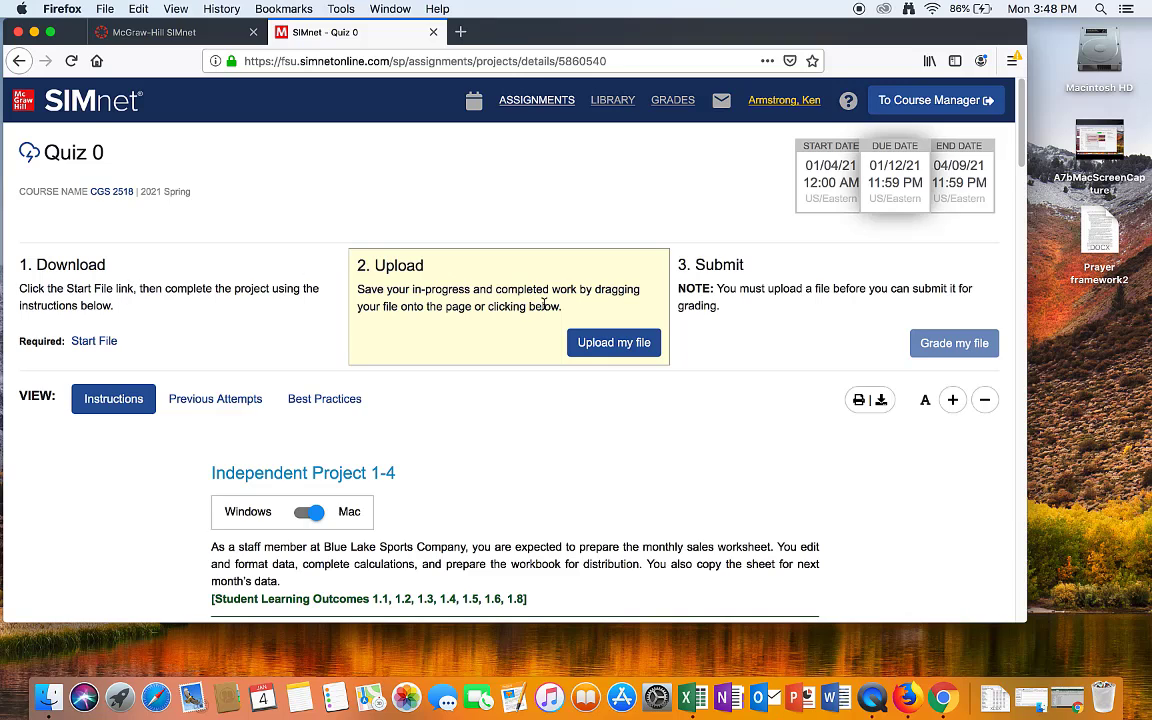
pyautogui.moveTo(143, 344)
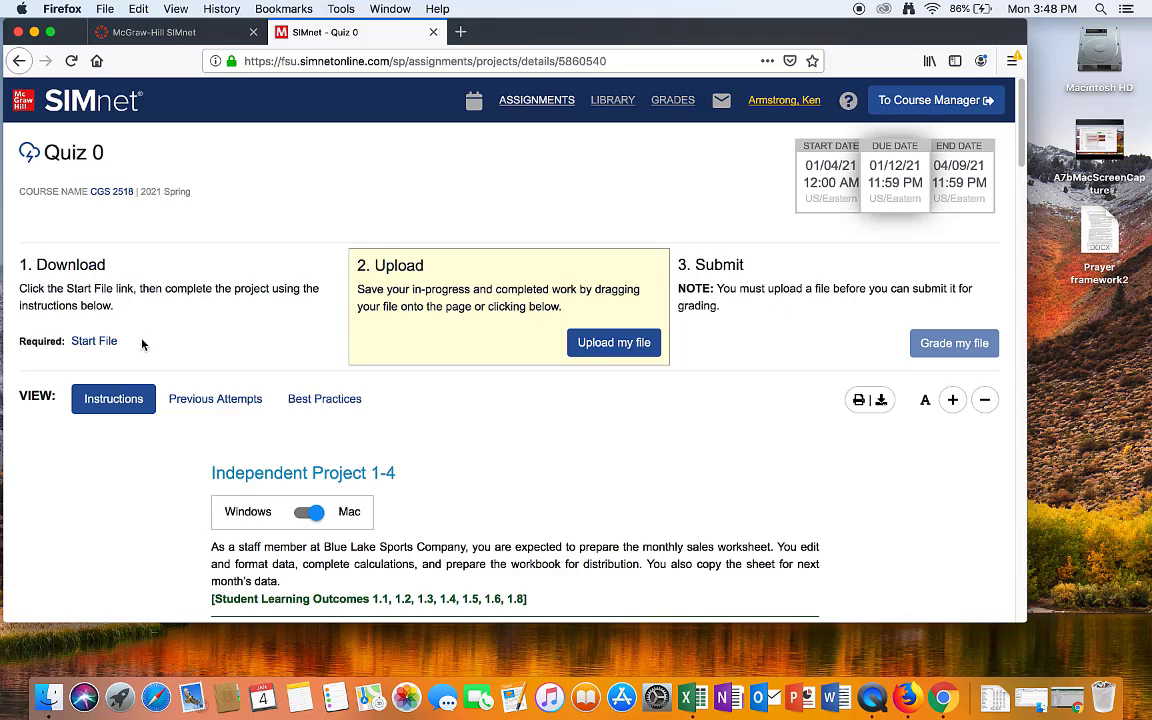
pyautogui.moveTo(94, 341)
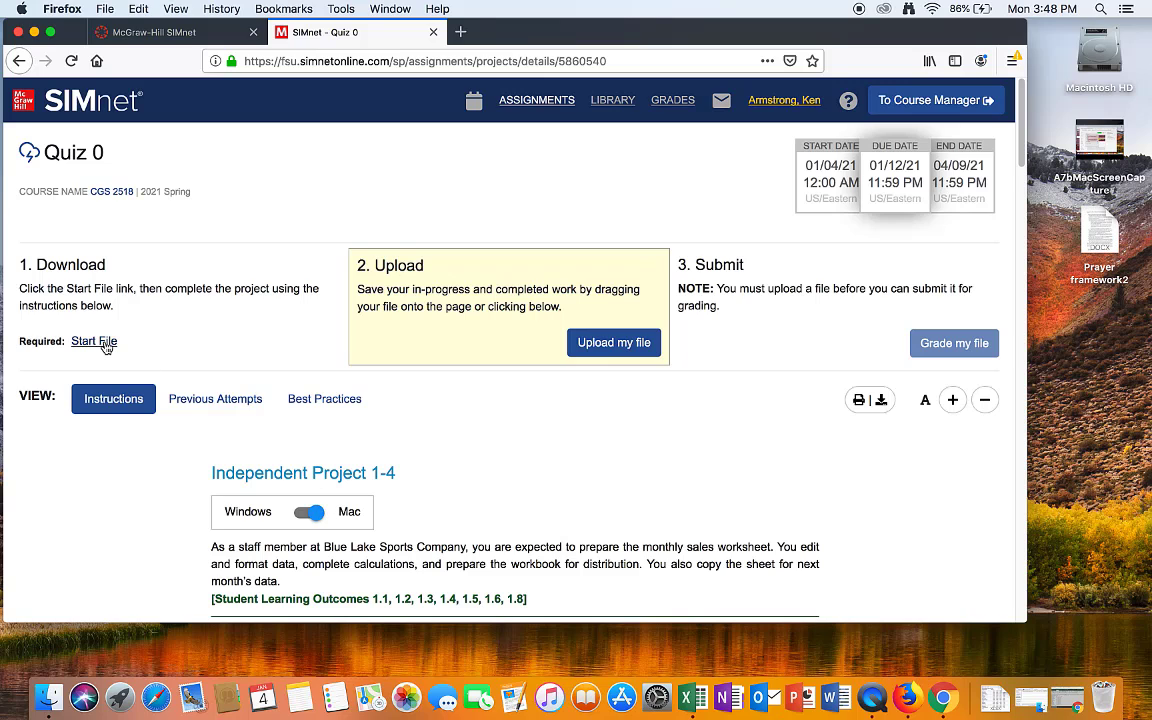
# Download the BlueLakeSports-01.xlsx start file, saving such files automatically from now on
pyautogui.click(94, 341)
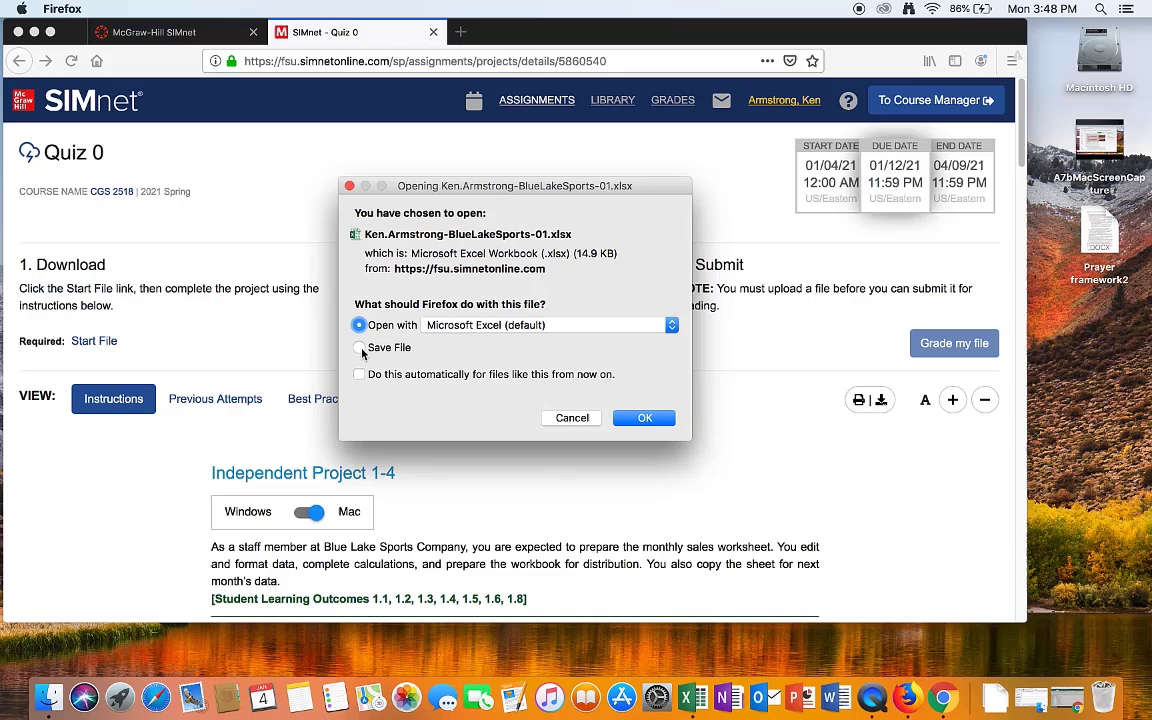
pyautogui.click(359, 347)
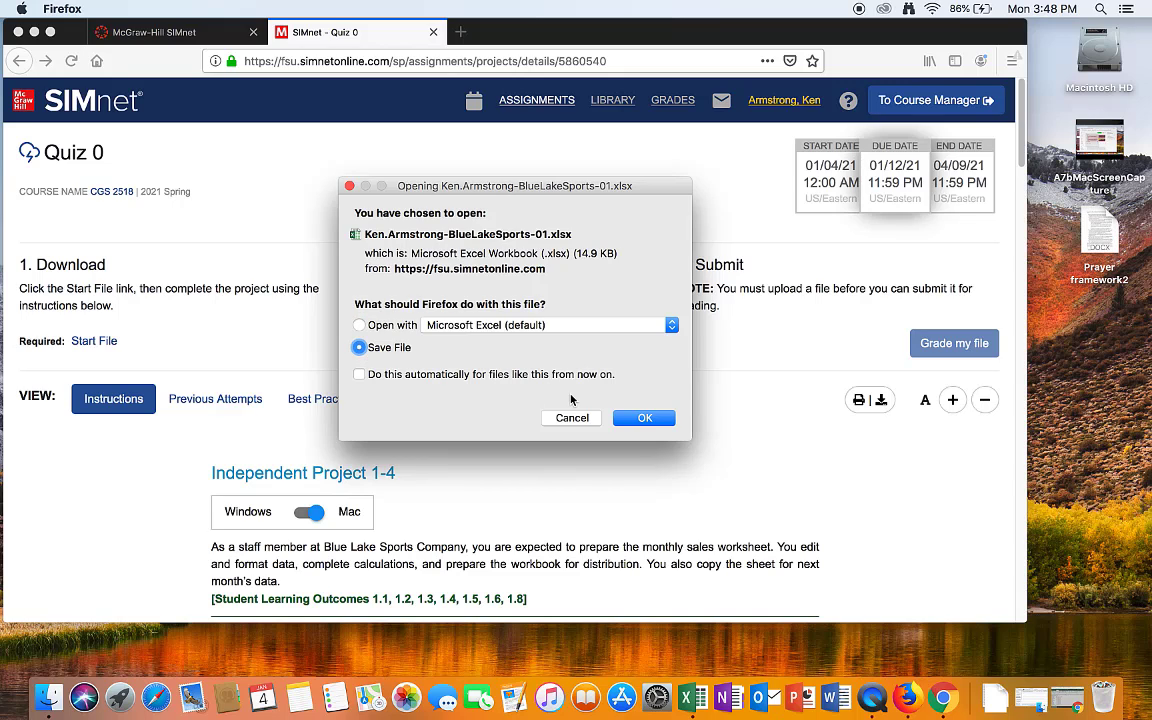
pyautogui.click(359, 374)
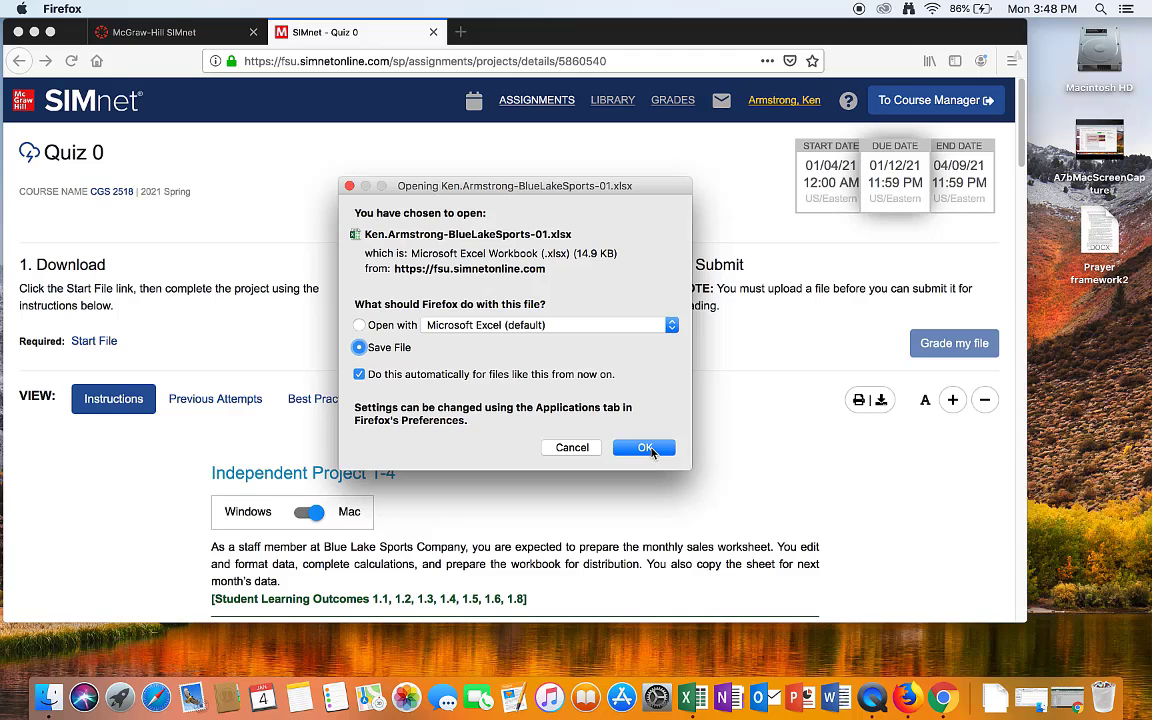
pyautogui.click(644, 447)
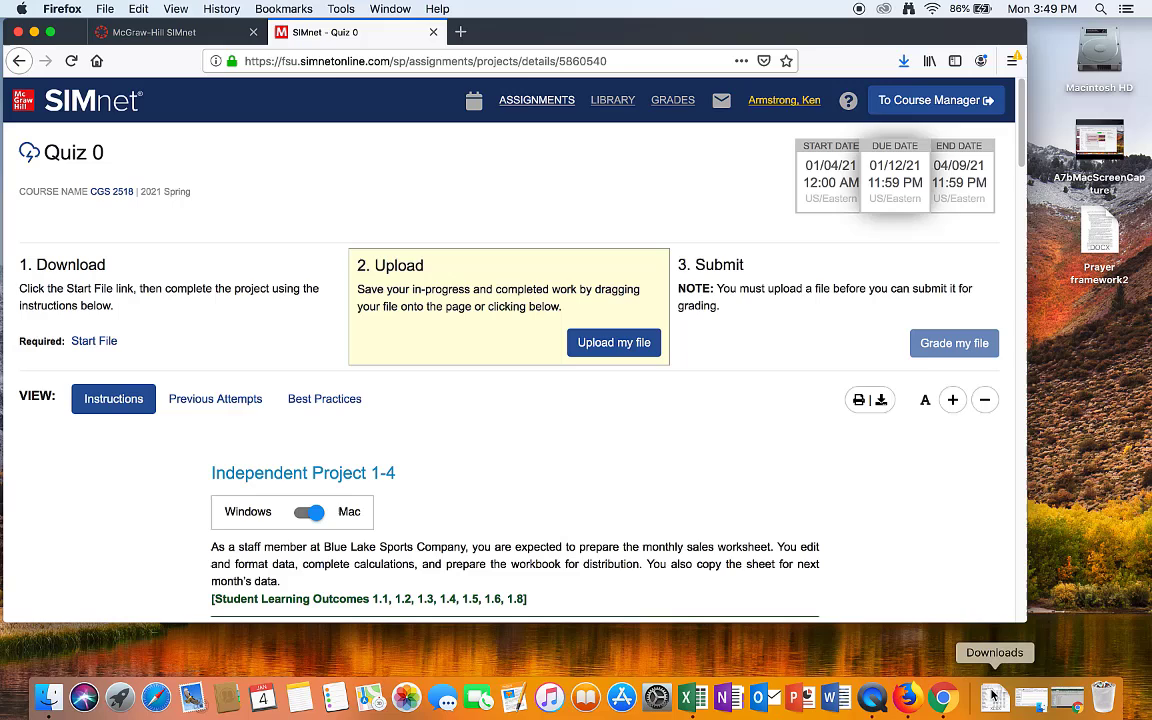
pyautogui.moveTo(213, 623)
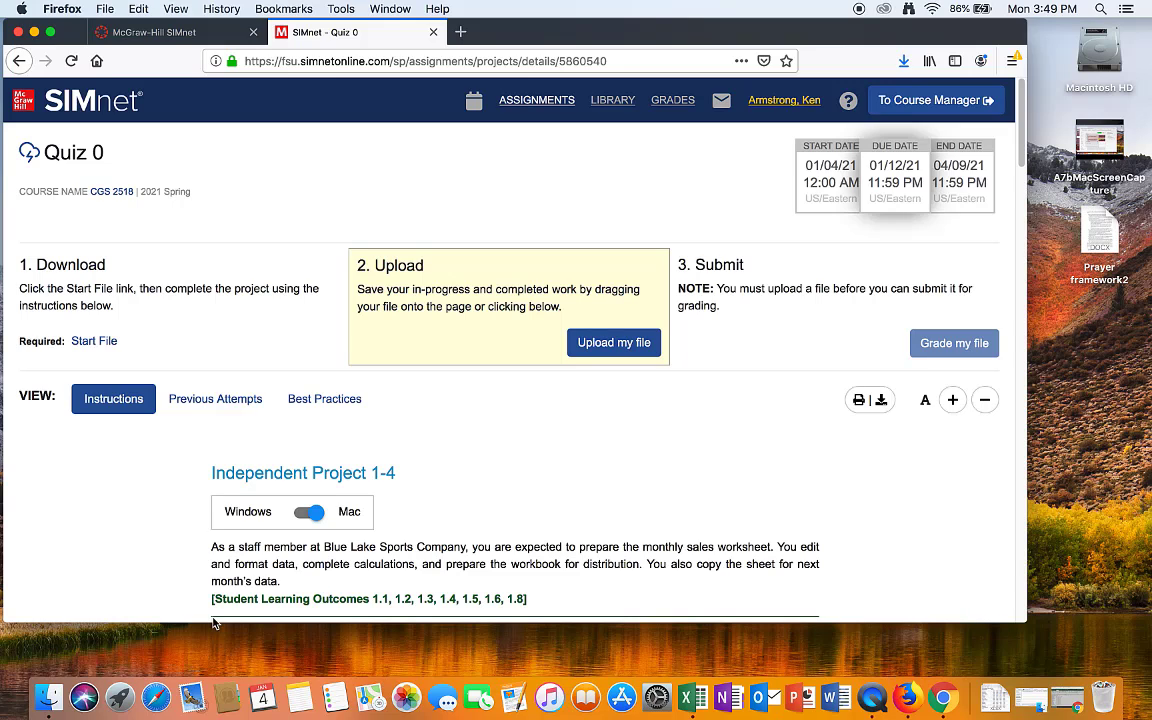
pyautogui.moveTo(488, 512)
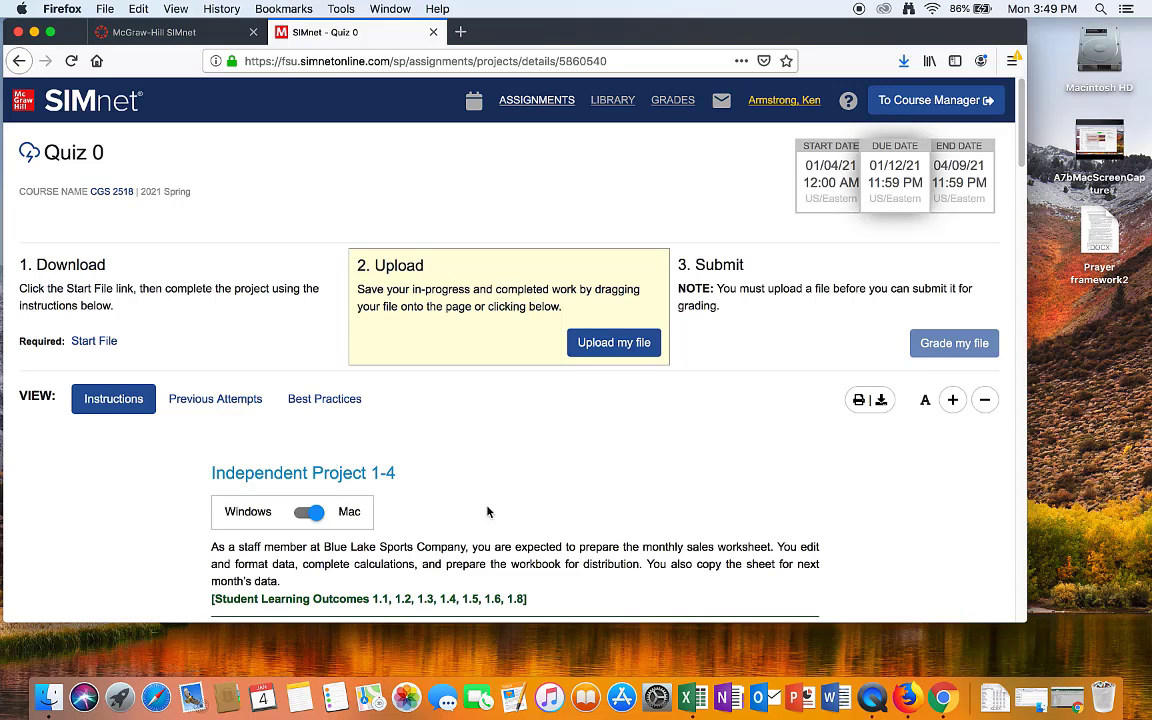
pyautogui.moveTo(1003, 696)
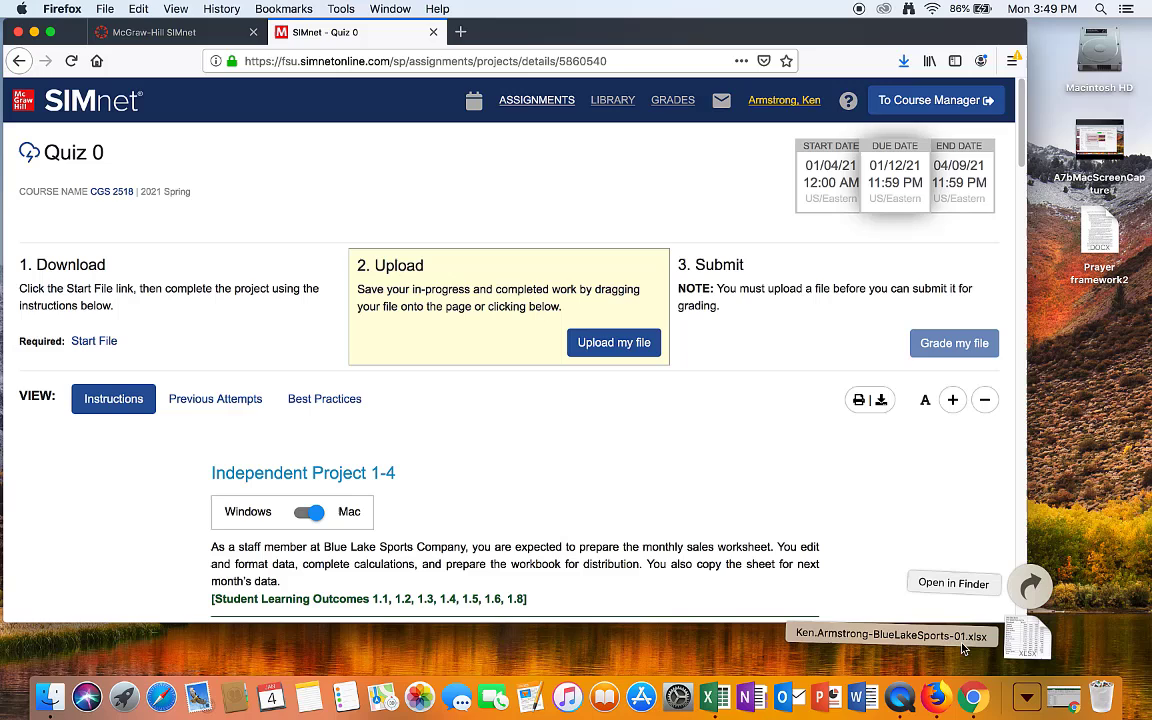
pyautogui.click(952, 583)
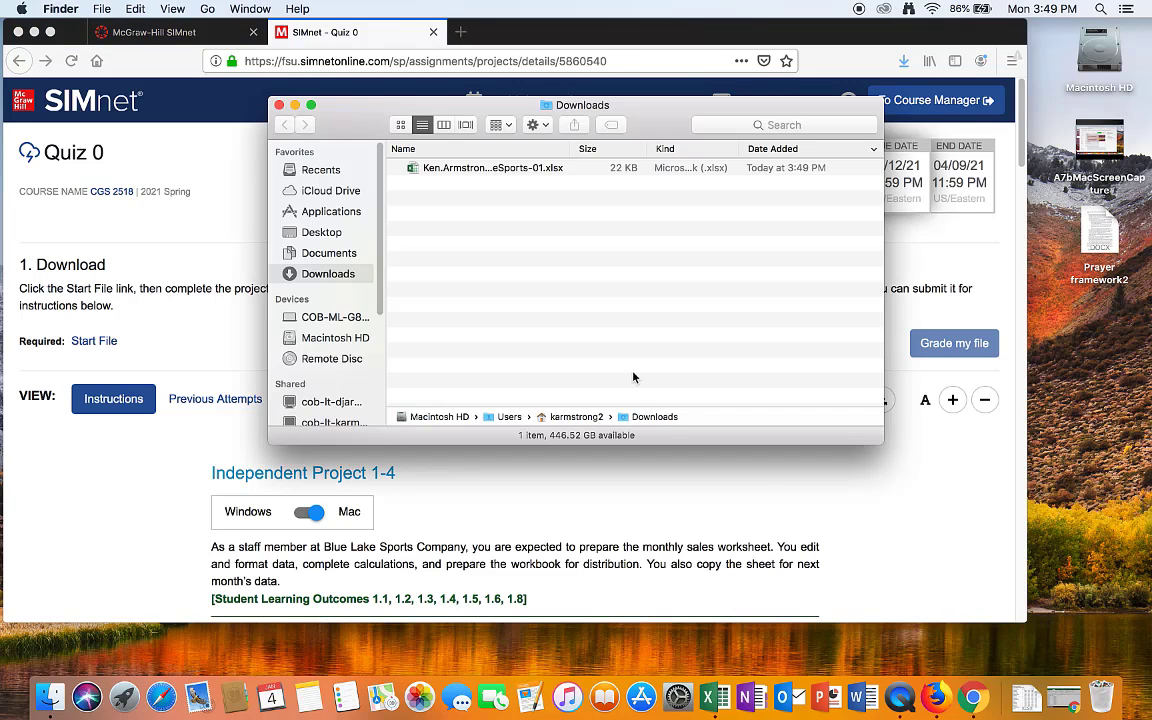
pyautogui.moveTo(793, 178)
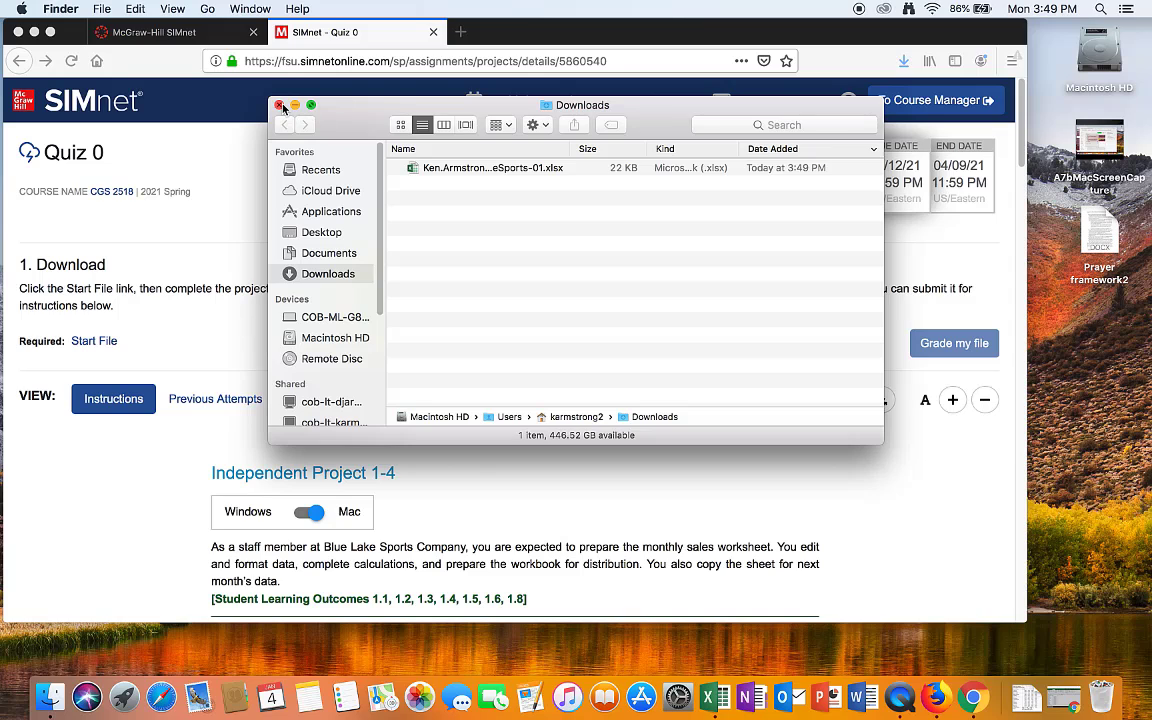
pyautogui.click(279, 106)
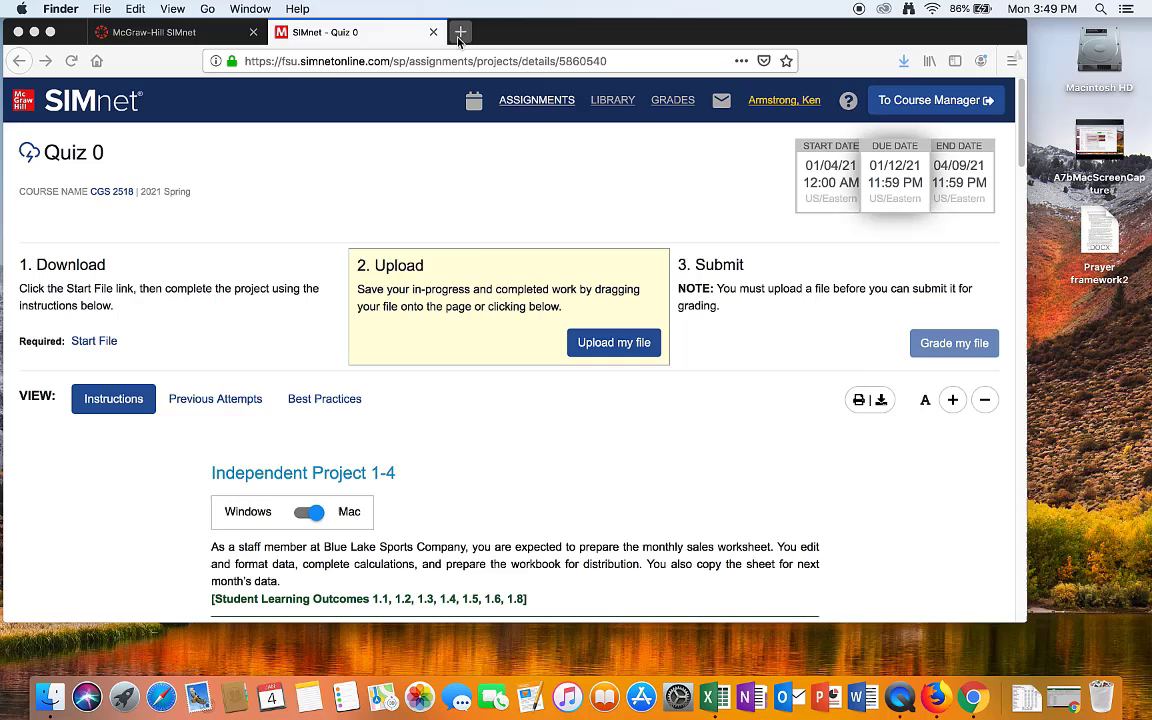
# Search Google for 'fsu vla' in a new tab and sign in to myFSUVLab
pyautogui.click(460, 31)
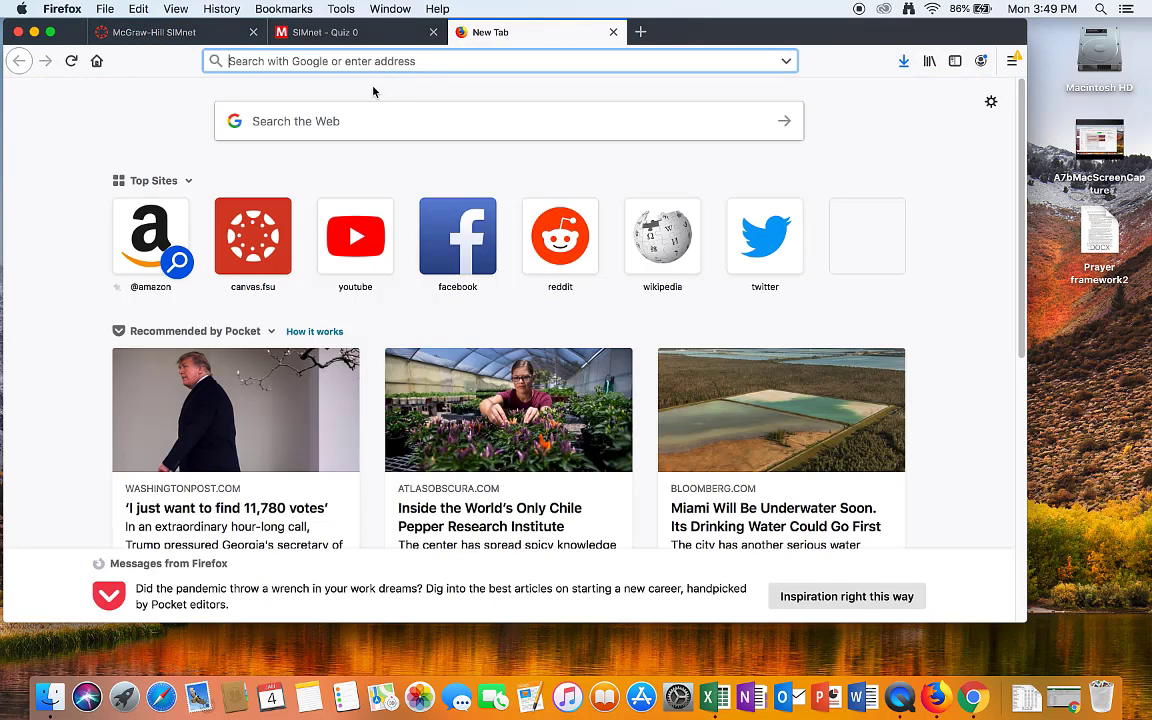
pyautogui.write('fsu.simnetonline.com/')
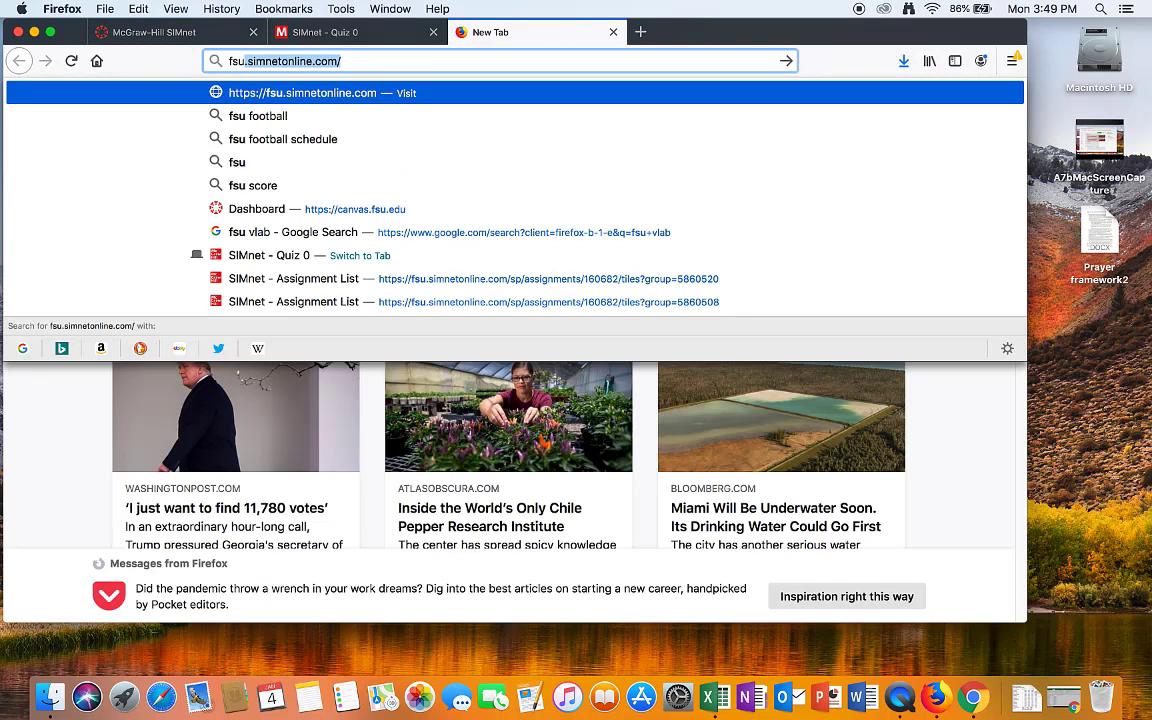
pyautogui.write('fsu vla')
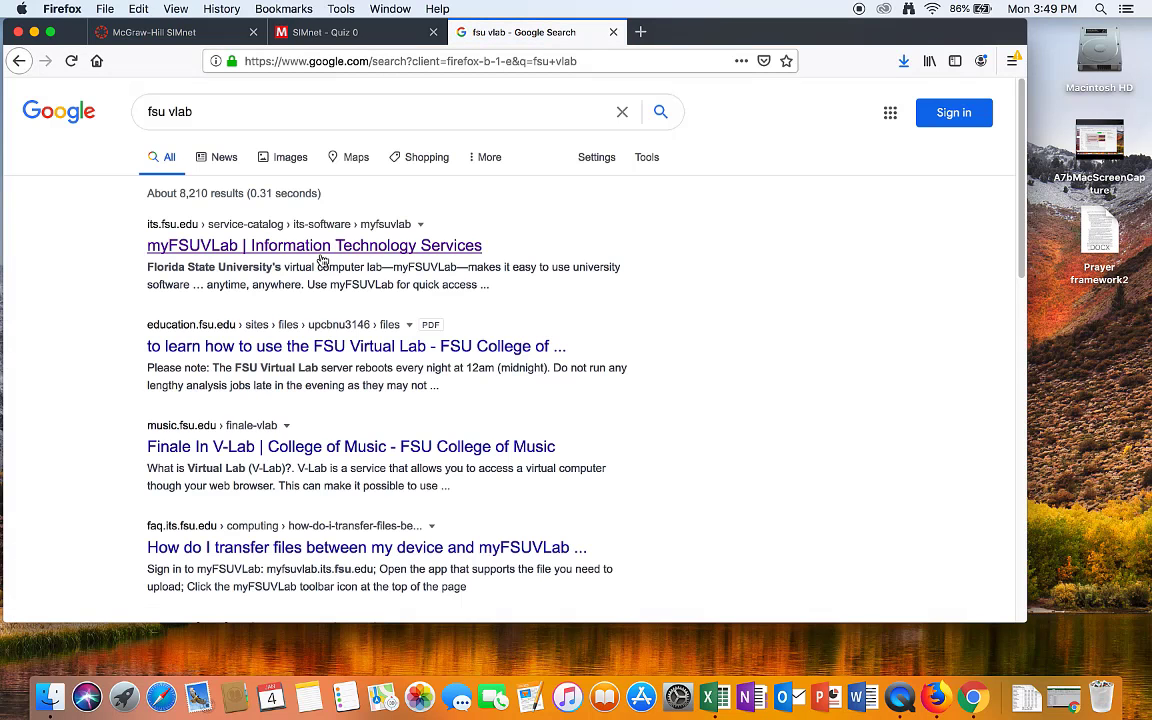
pyautogui.click(314, 245)
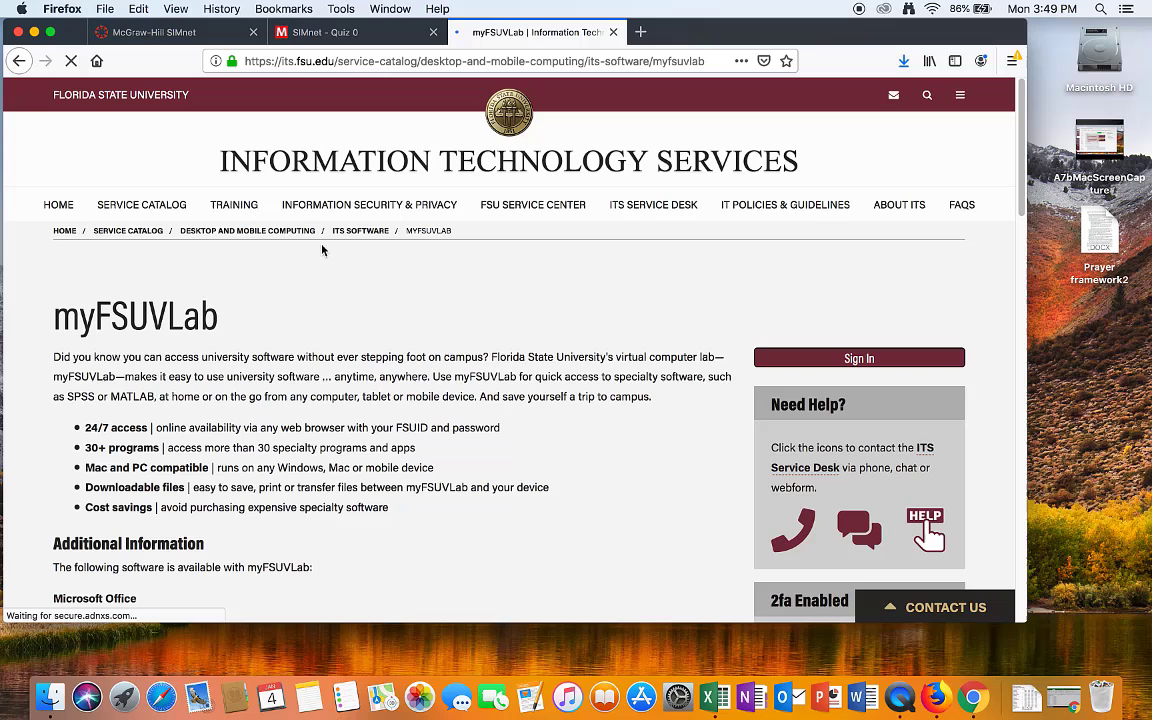
pyautogui.click(858, 358)
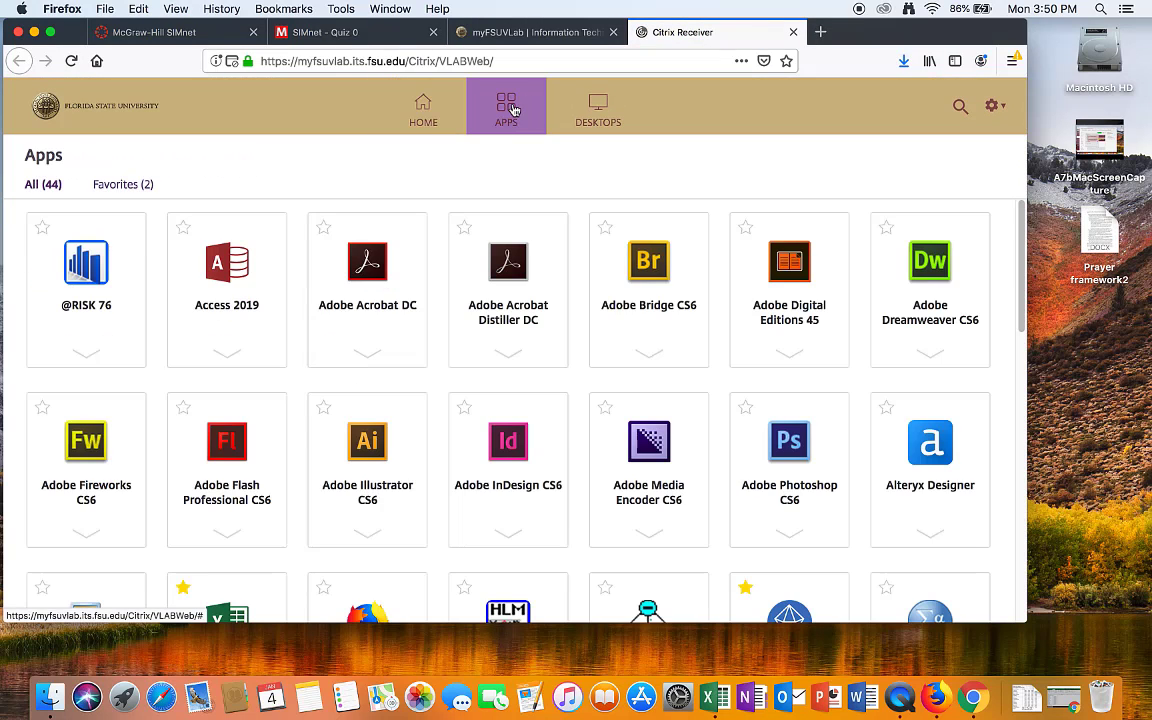
# Launch Excel 2019 from the myFSUVLab apps list
pyautogui.scroll(-3)
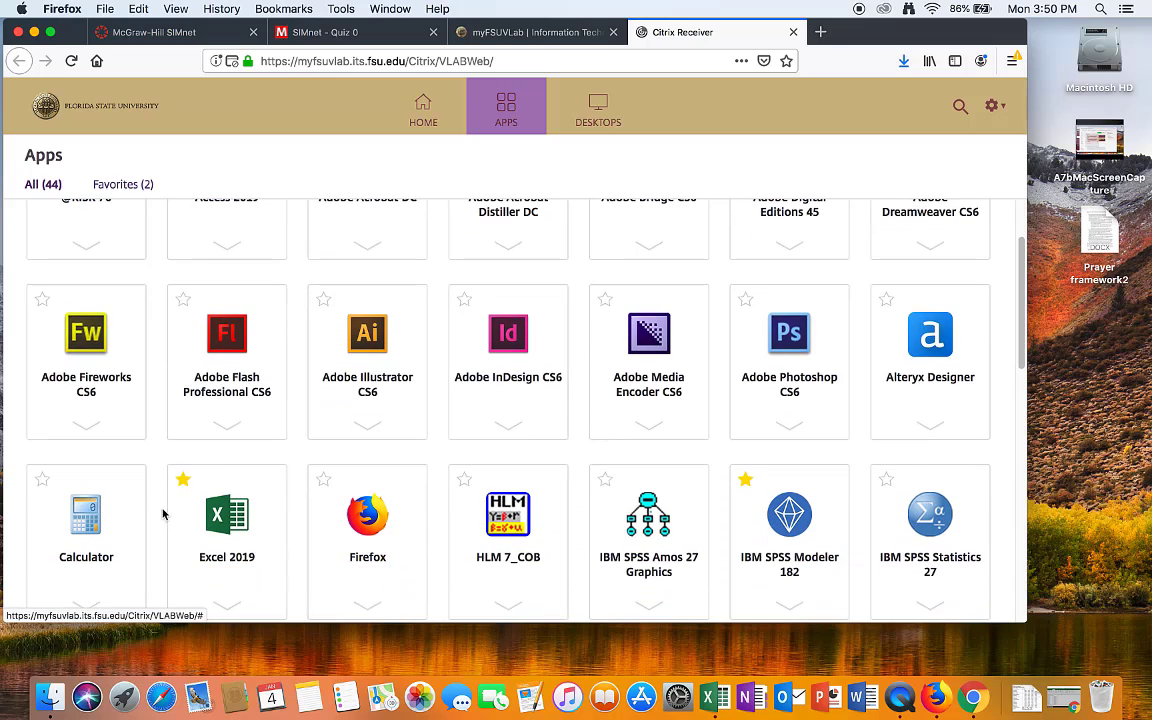
pyautogui.scroll(-3)
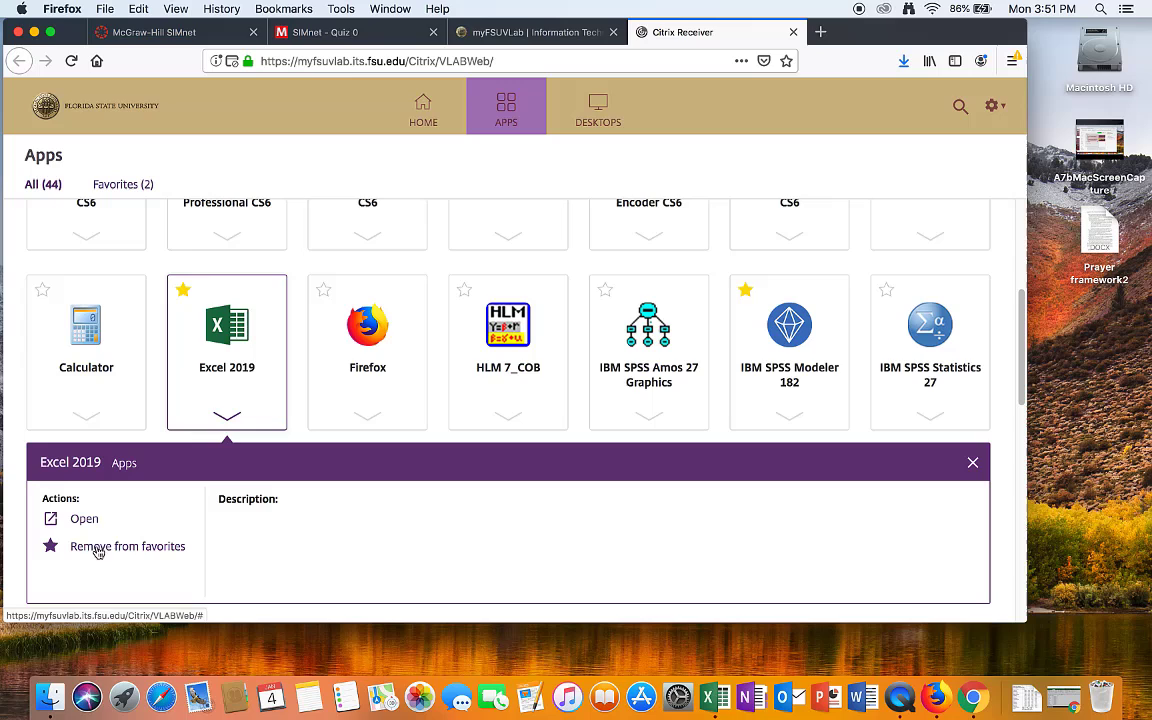
pyautogui.click(84, 518)
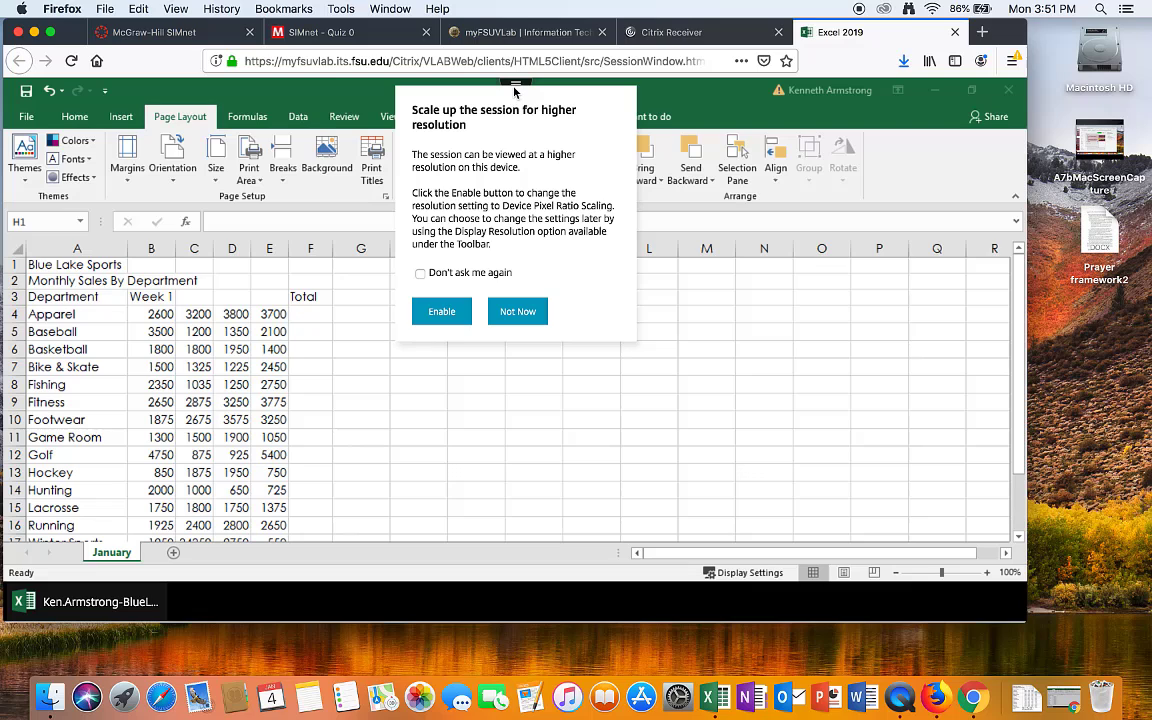
# Bring up the Mac file picker via the Citrix session toolbar's Upload control
pyautogui.click(517, 311)
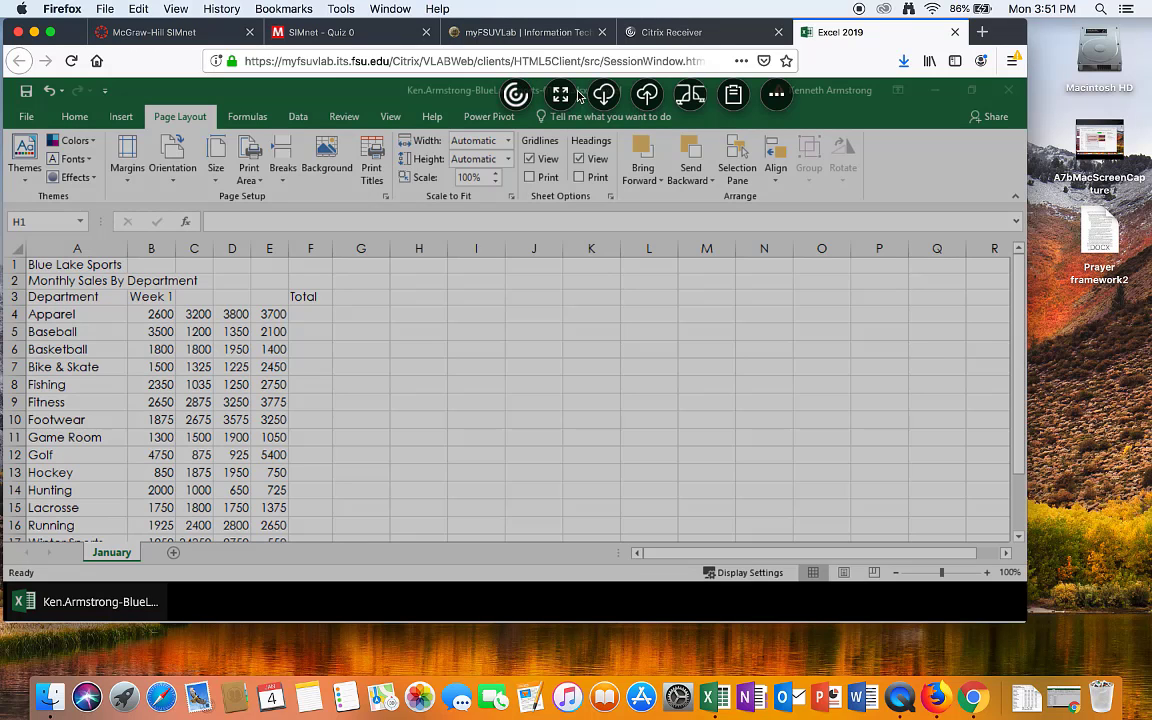
pyautogui.click(776, 94)
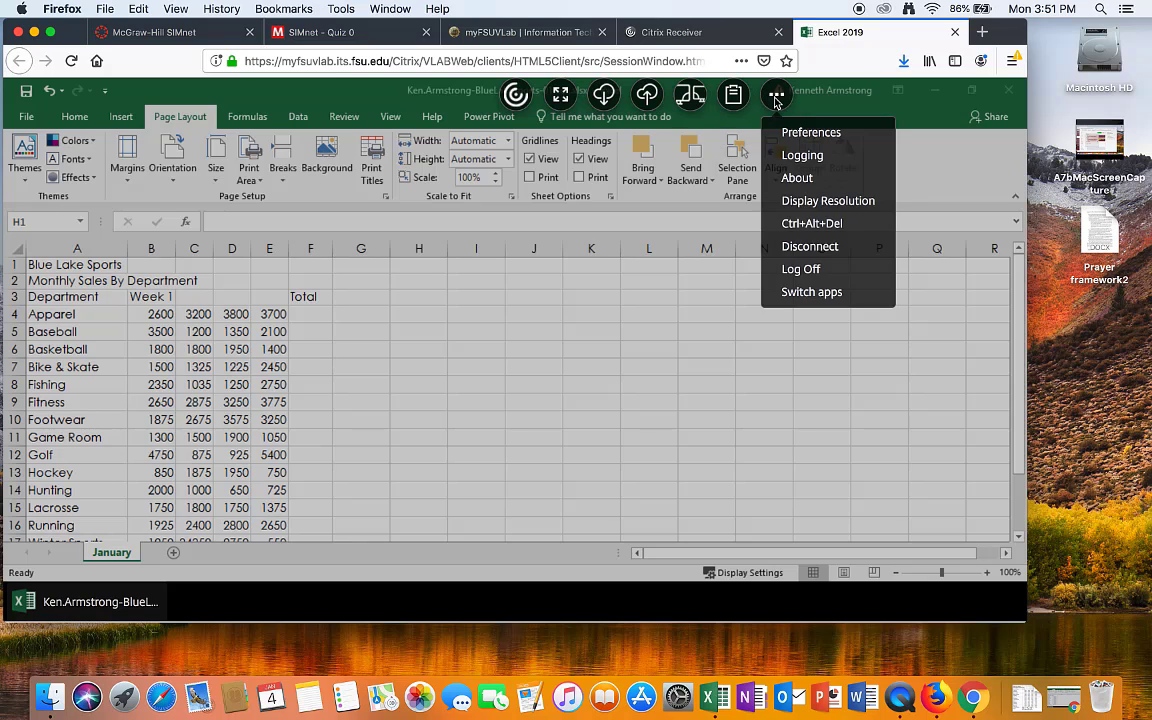
pyautogui.click(828, 200)
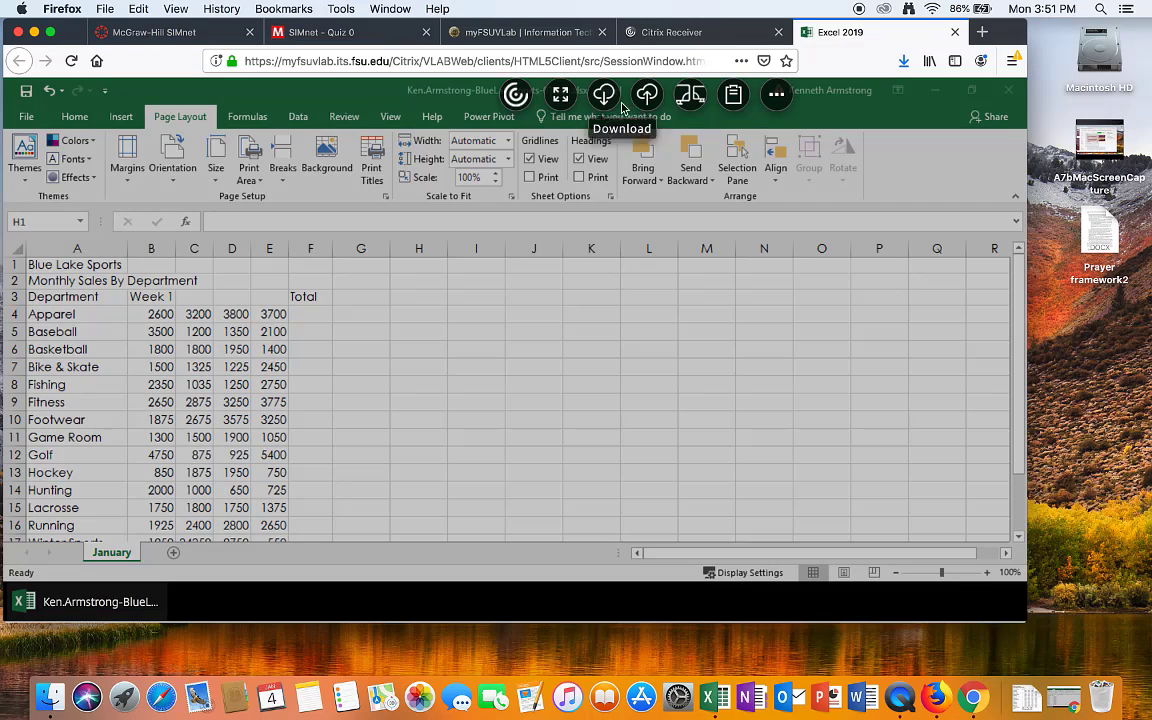
pyautogui.moveTo(647, 94)
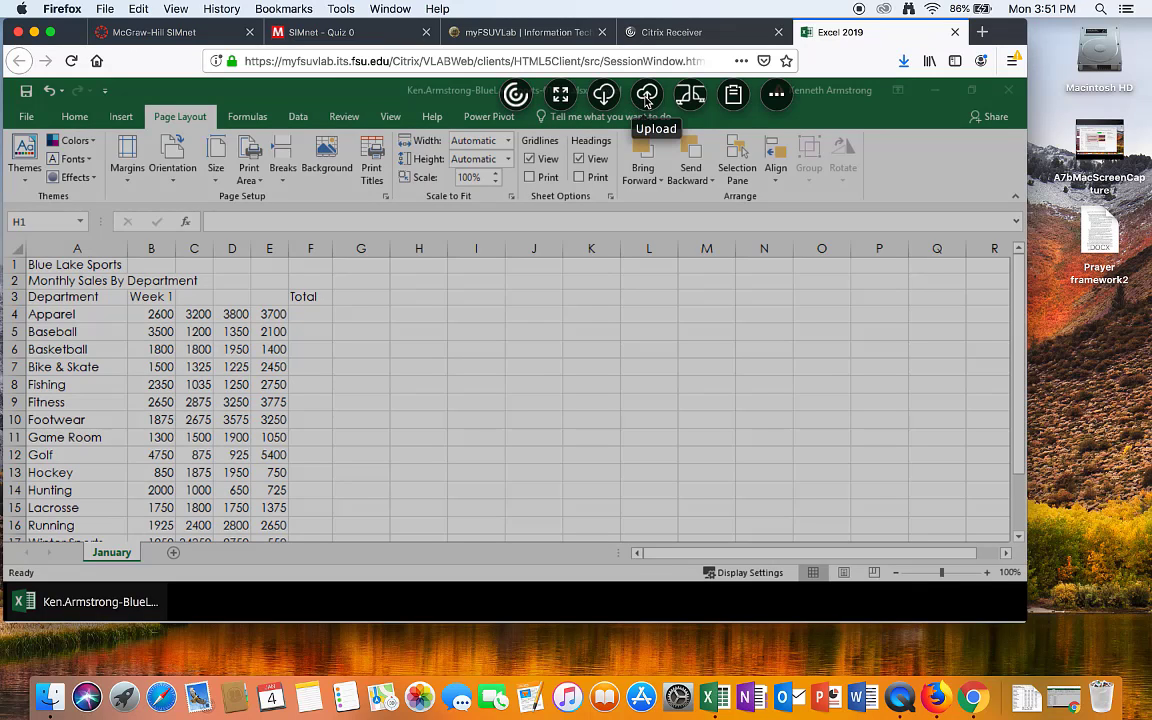
pyautogui.click(646, 95)
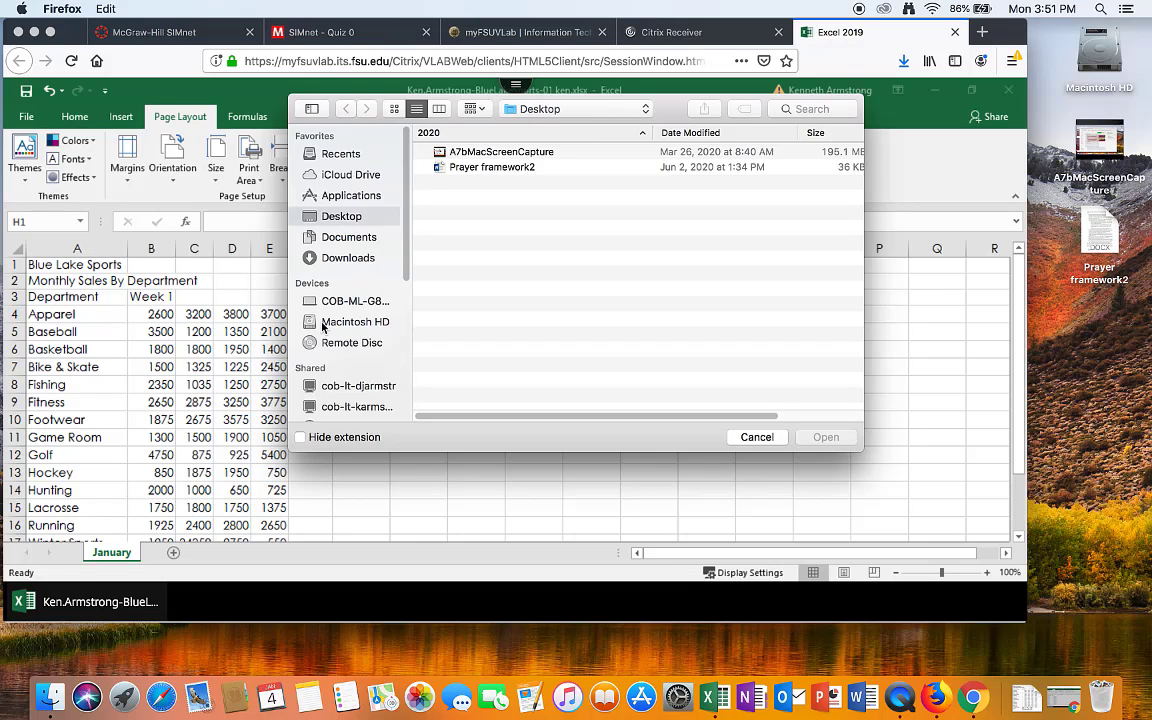
# Upload BlueLakeSports-01.xlsx from the Mac's Downloads into the session's user folder
pyautogui.click(348, 258)
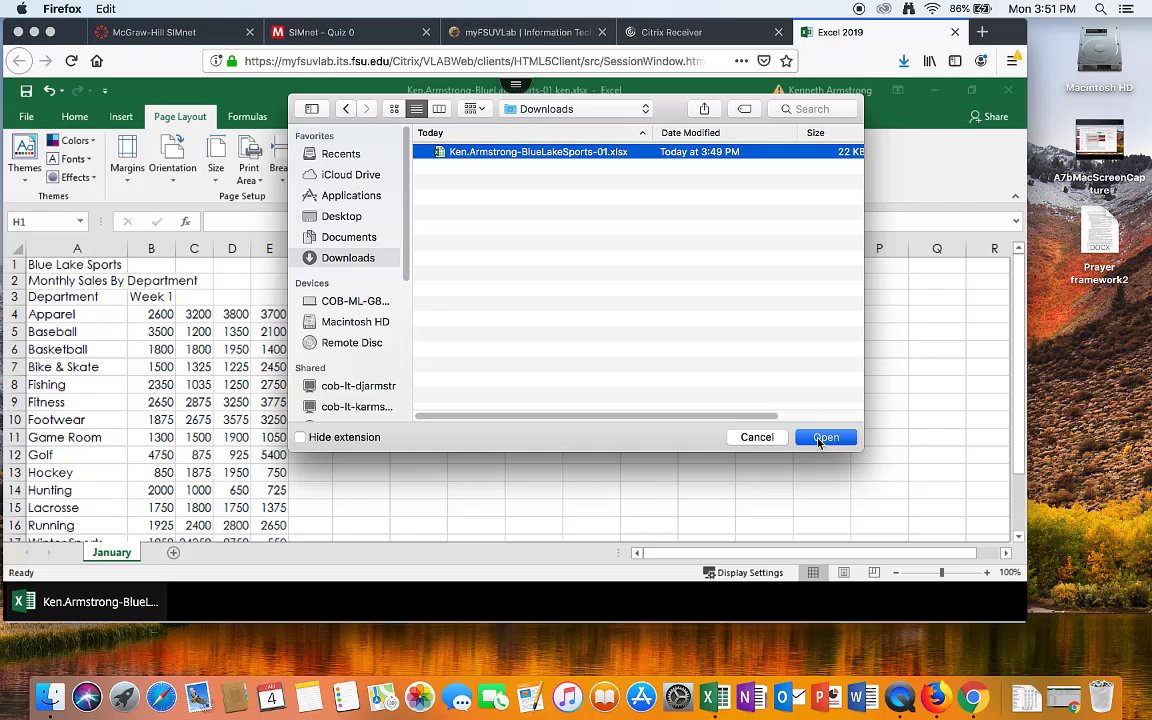
pyautogui.click(825, 437)
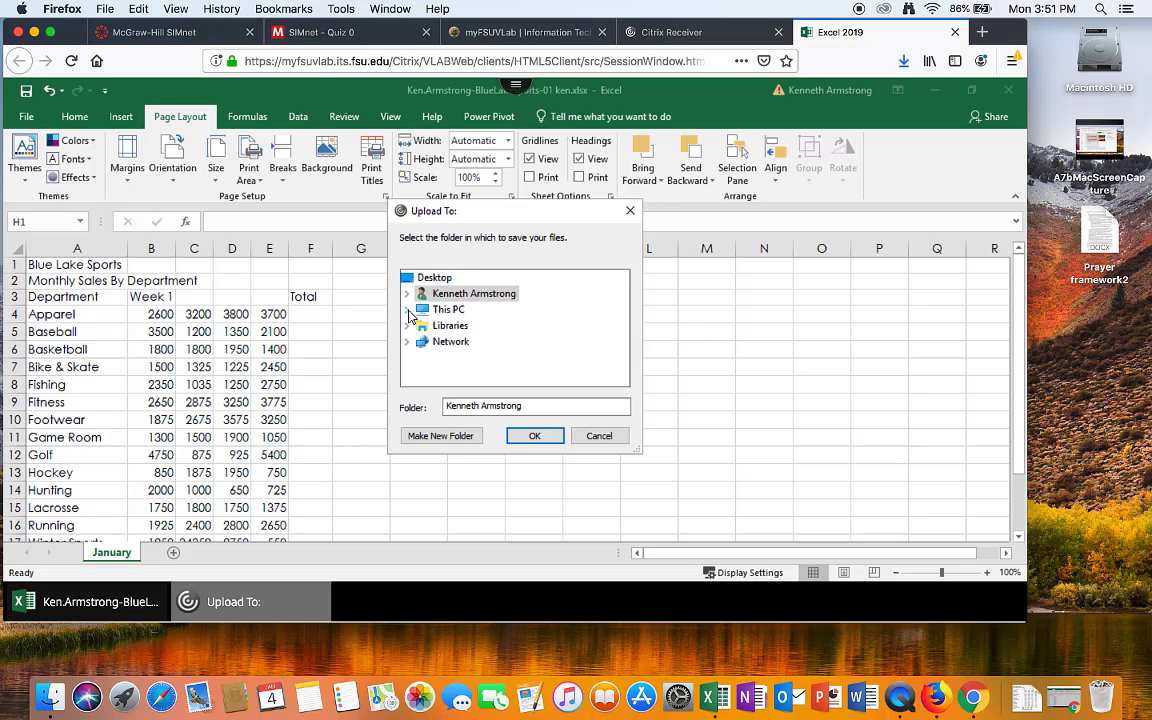
pyautogui.click(449, 309)
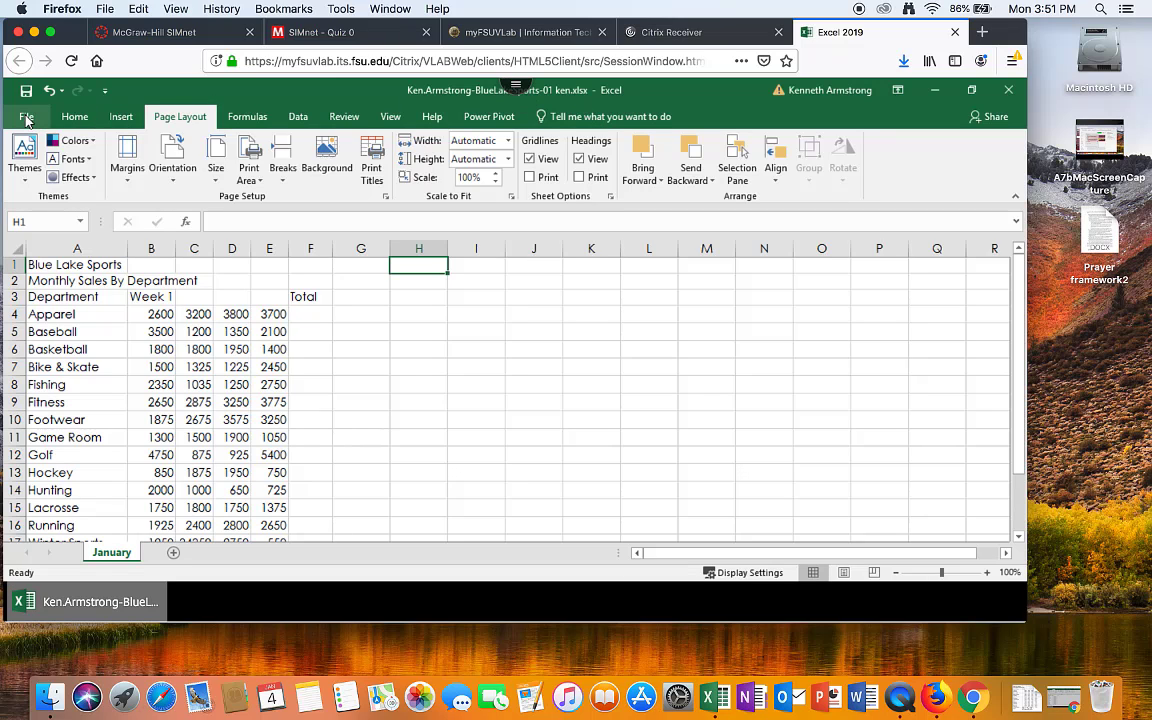
# Open Ken.Armstrong-BlueLakeSports-01 from the lab Desktop, sorted newest first
pyautogui.click(27, 116)
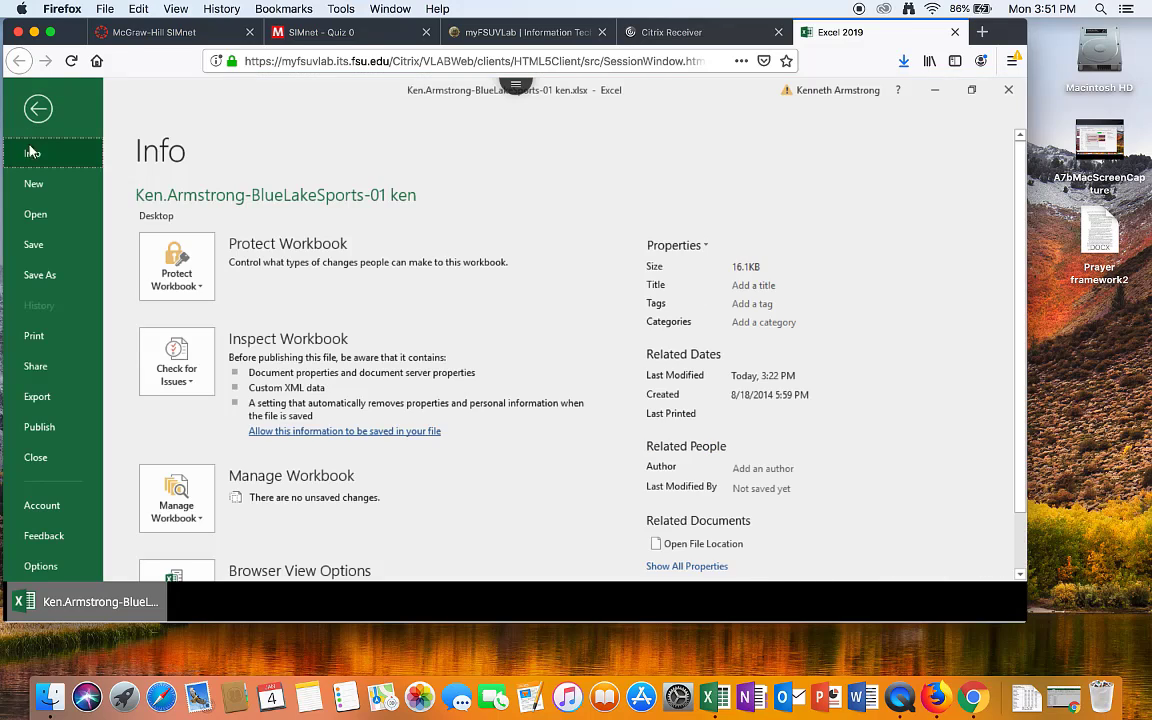
pyautogui.click(35, 214)
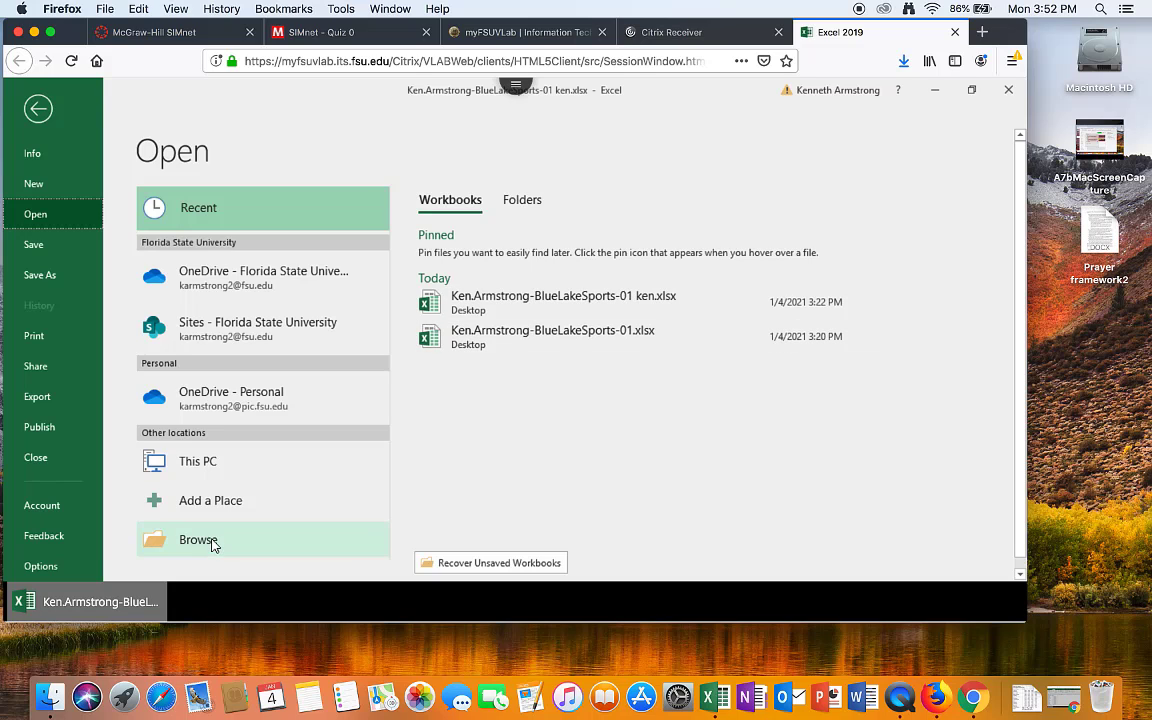
pyautogui.click(198, 540)
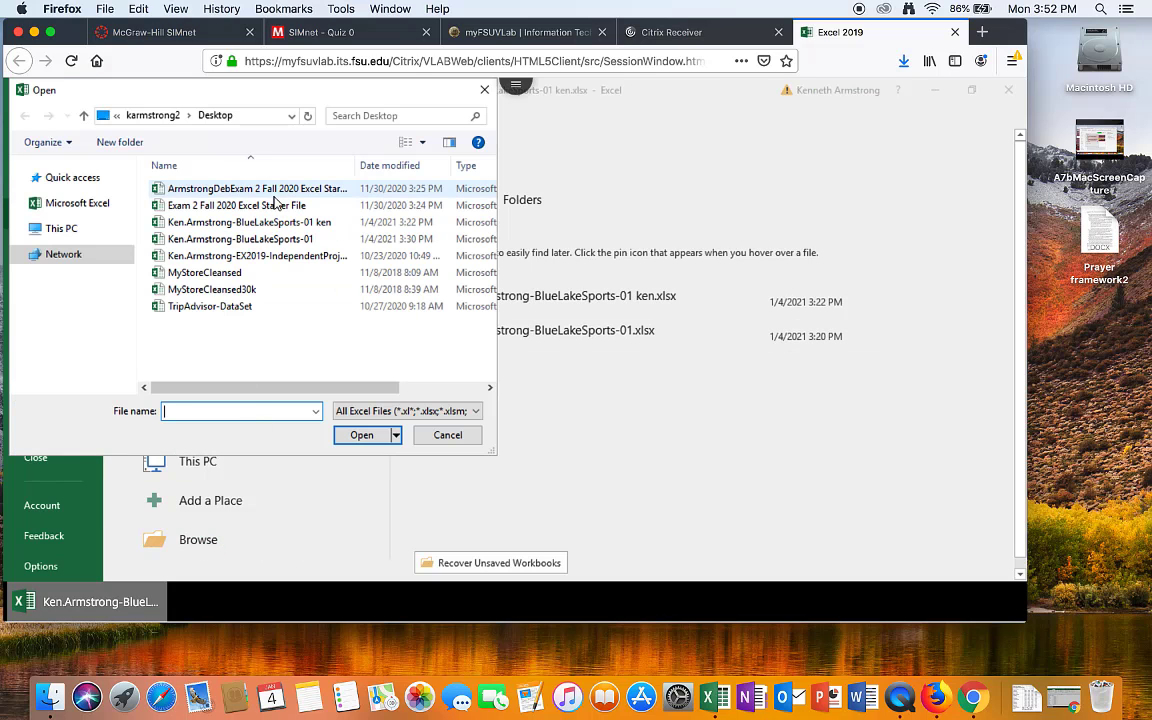
pyautogui.click(390, 165)
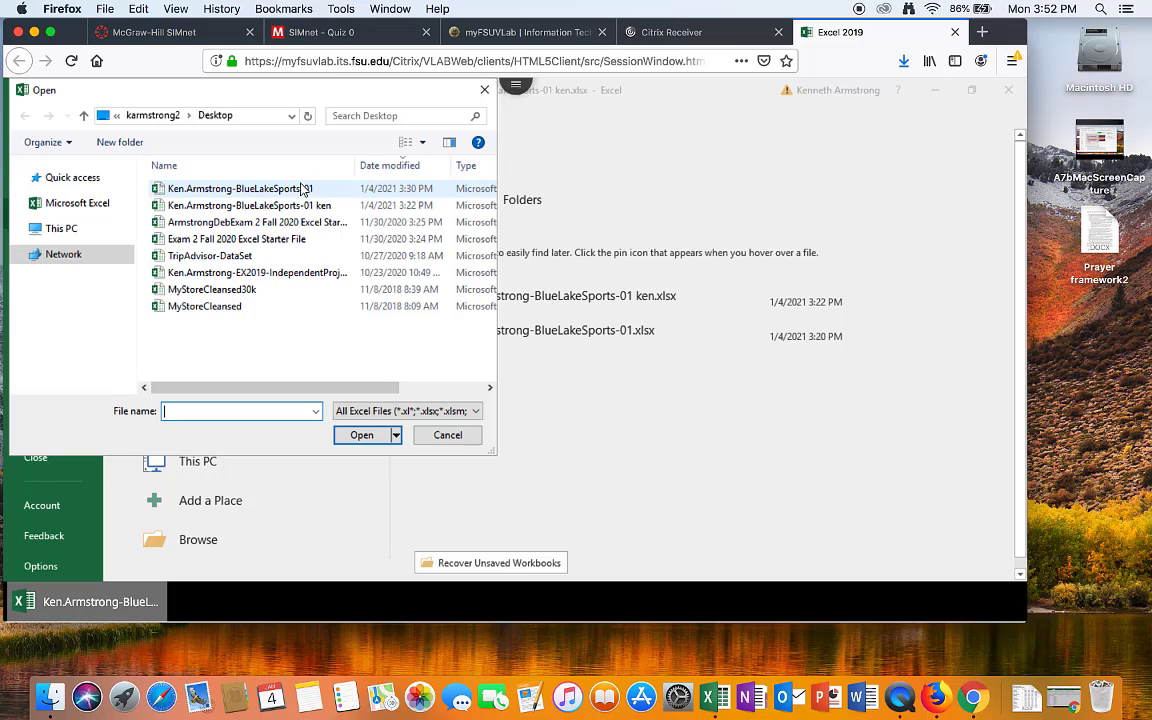
pyautogui.click(447, 434)
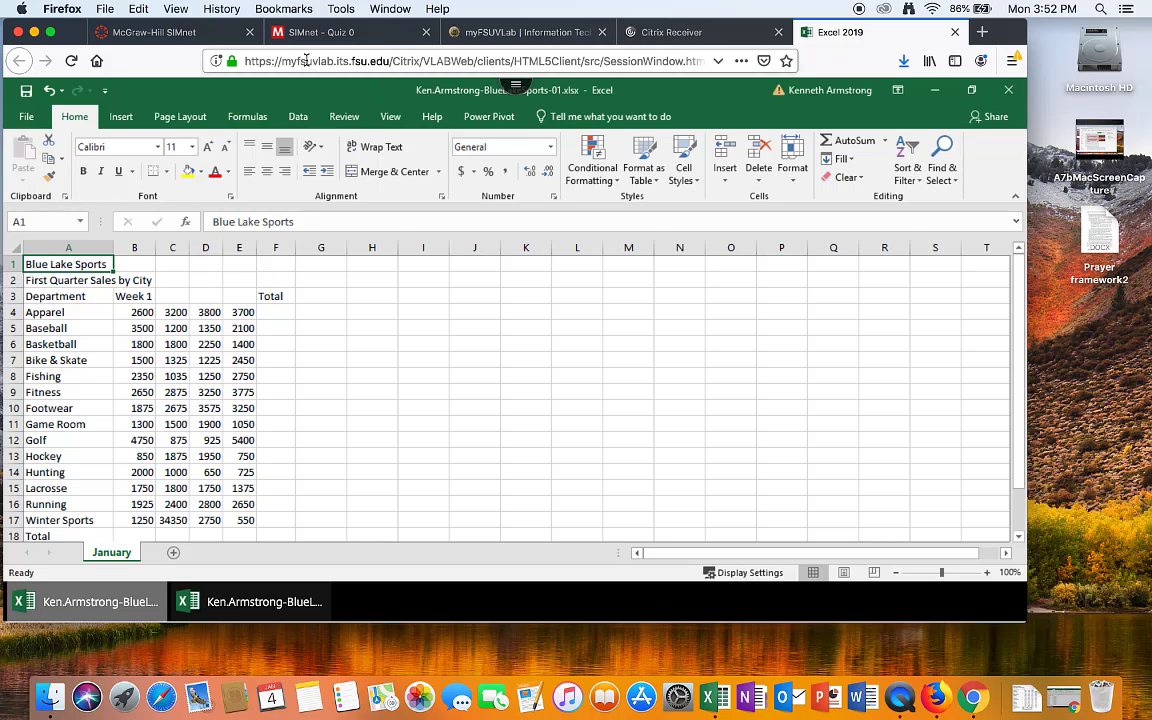
# Tick the open-start-file step in the Quiz 0 instructions and return to the workbook
pyautogui.click(320, 32)
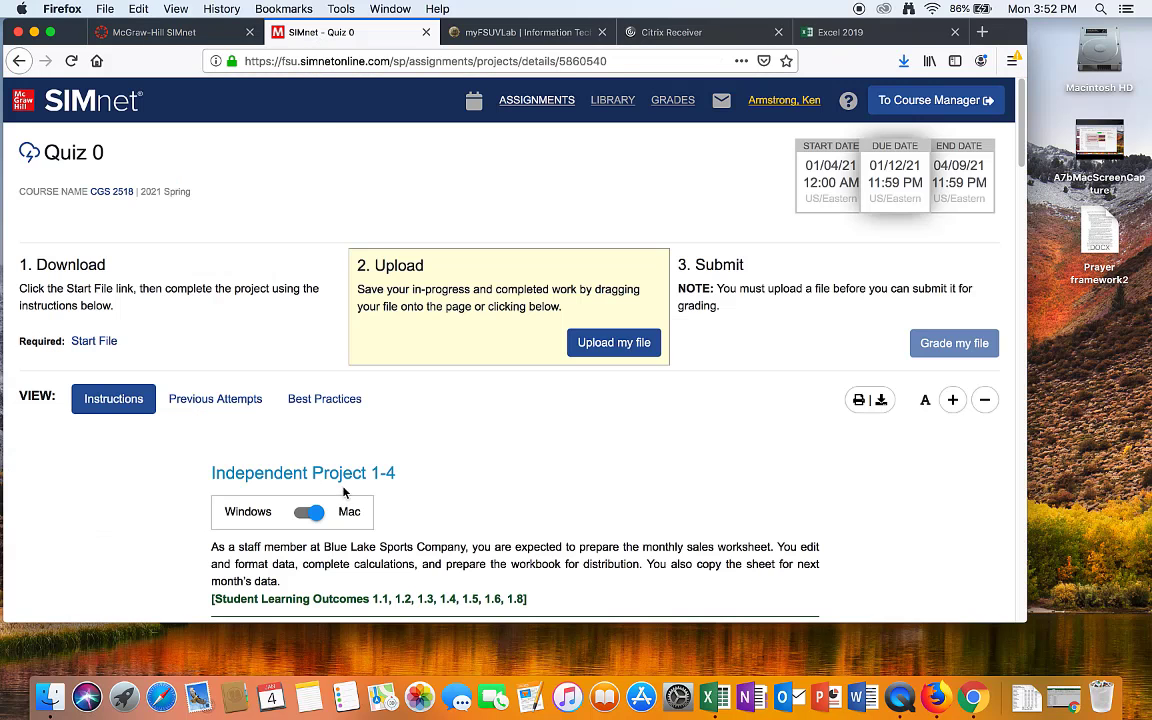
pyautogui.scroll(-3)
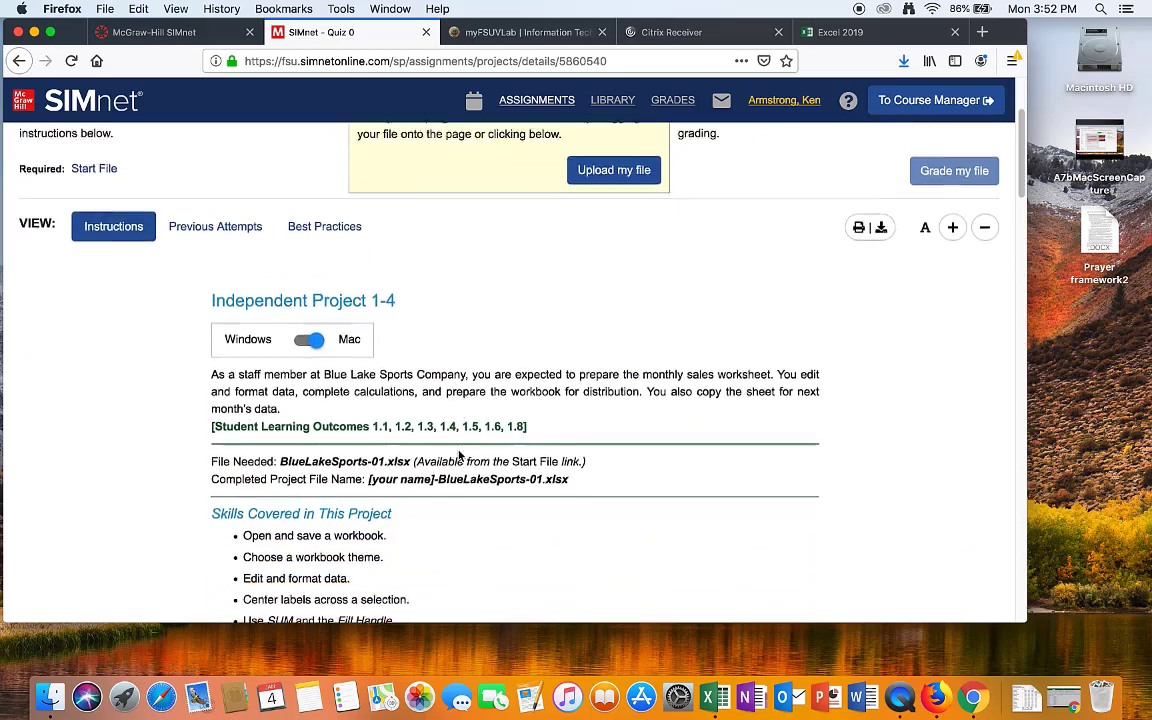
pyautogui.scroll(-3)
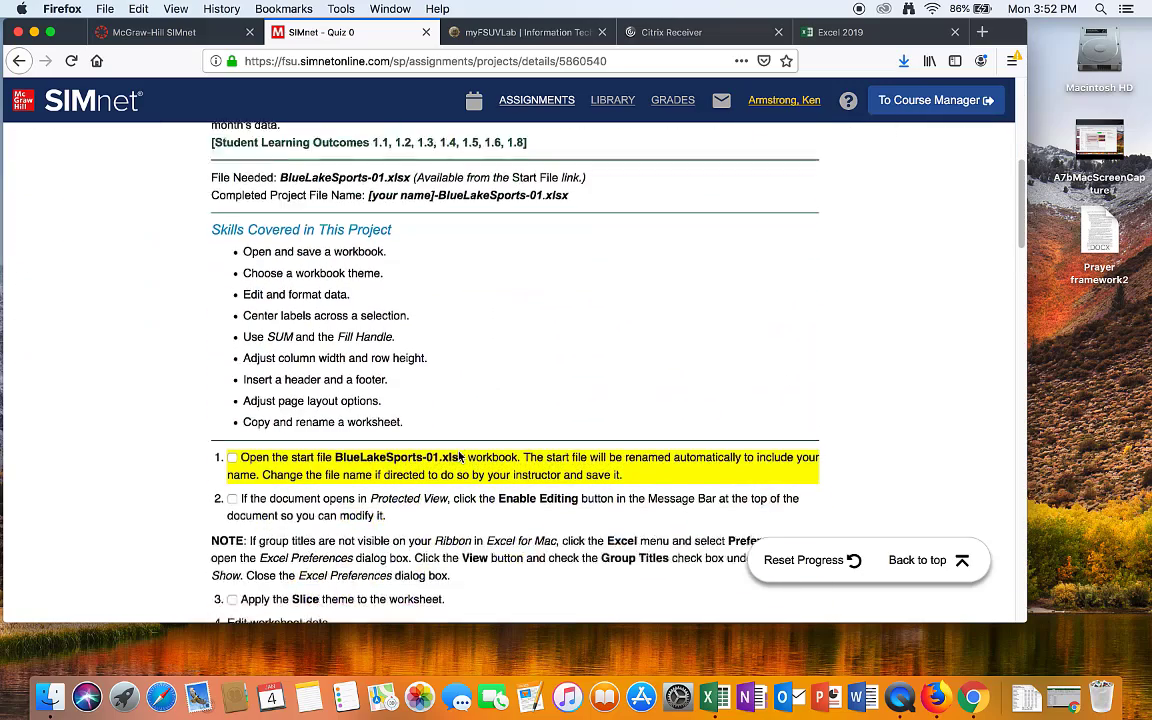
pyautogui.scroll(-3)
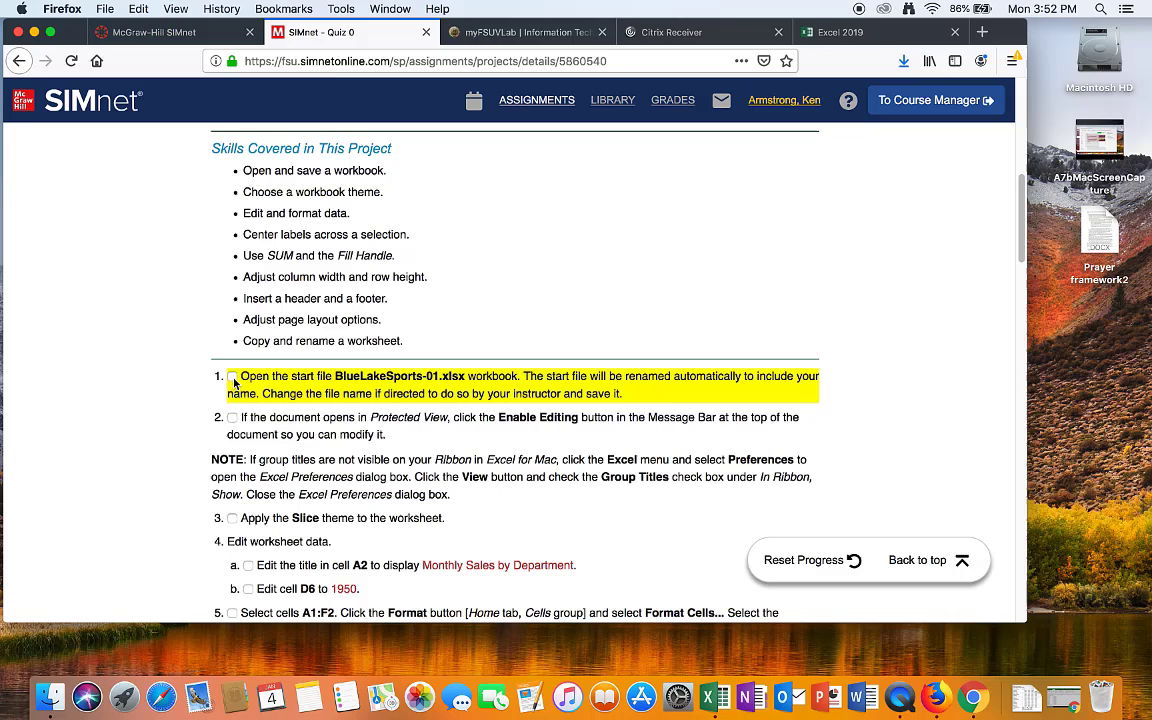
pyautogui.click(232, 376)
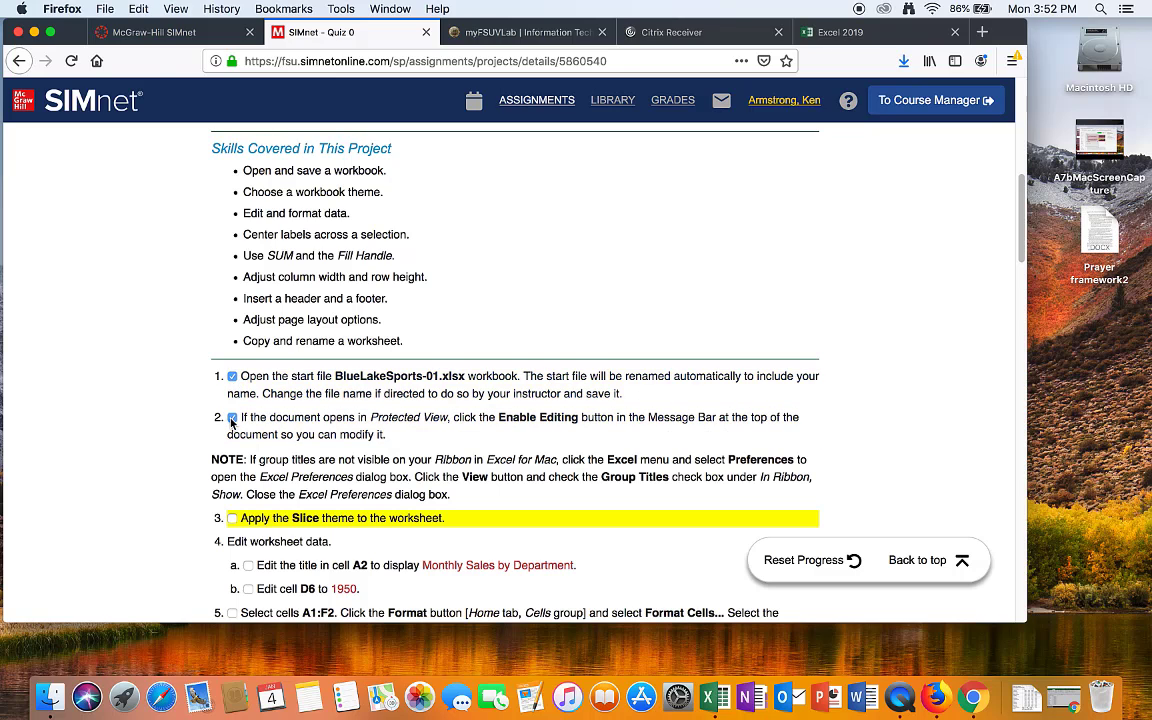
pyautogui.scroll(-3)
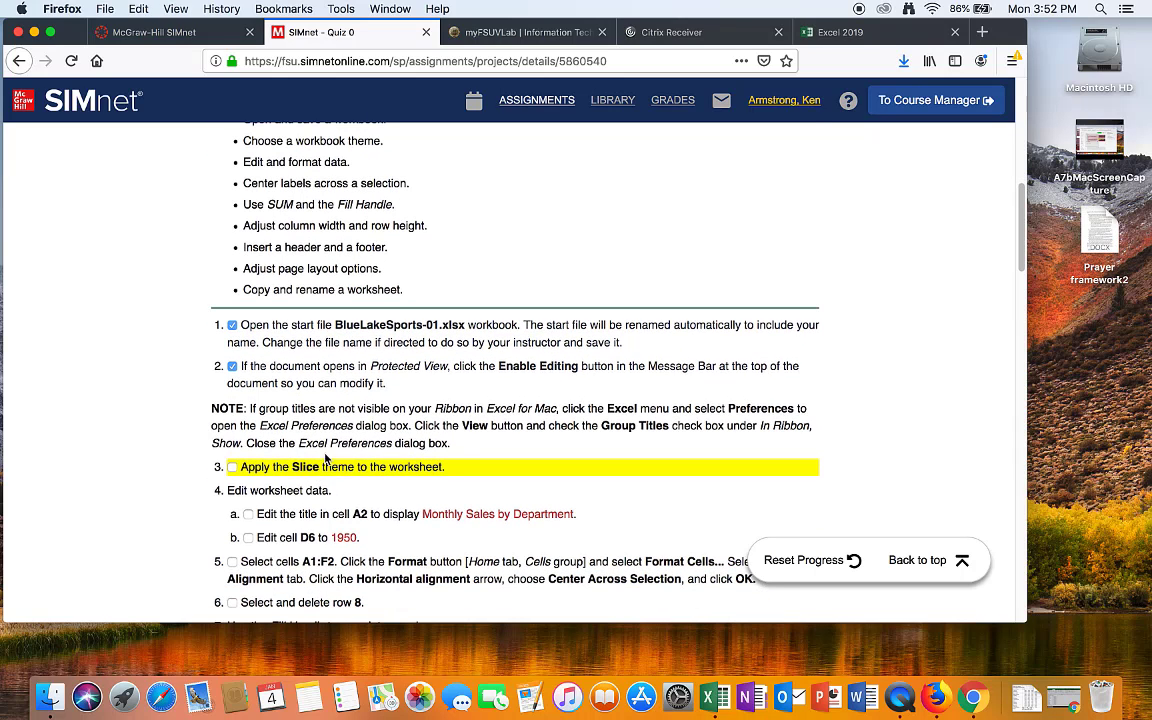
pyautogui.click(840, 32)
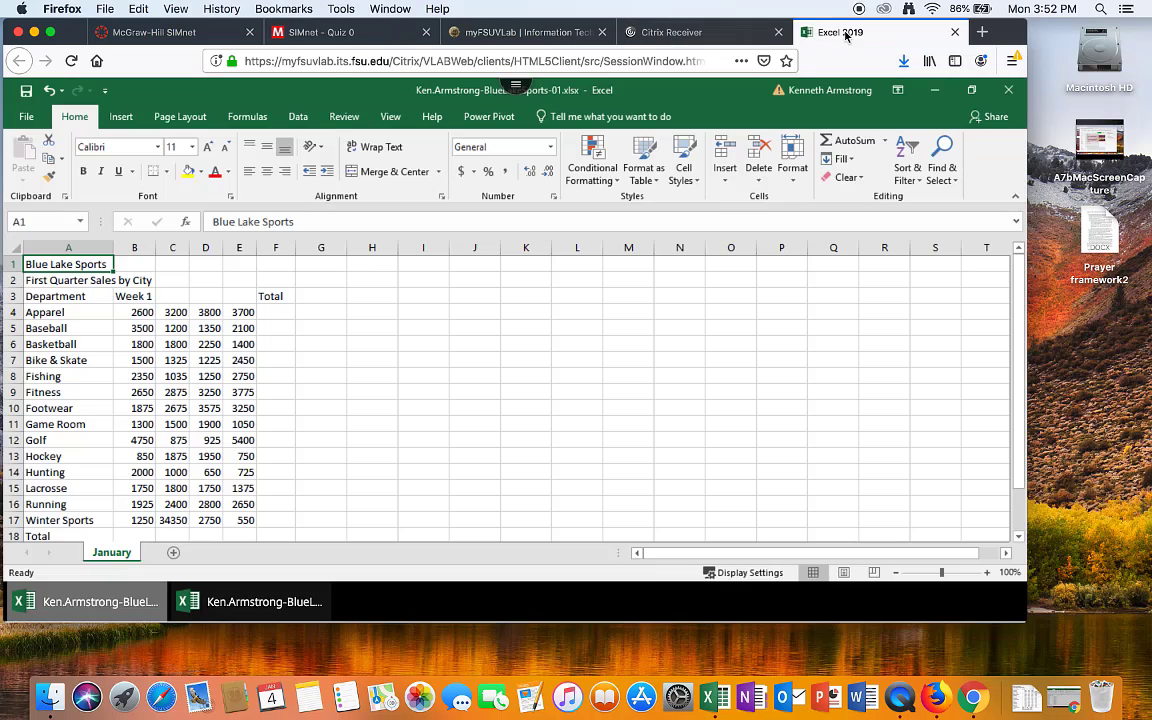
# Apply the Slice theme from Page Layout and tick step 3 in the SIMnet instructions
pyautogui.click(68, 296)
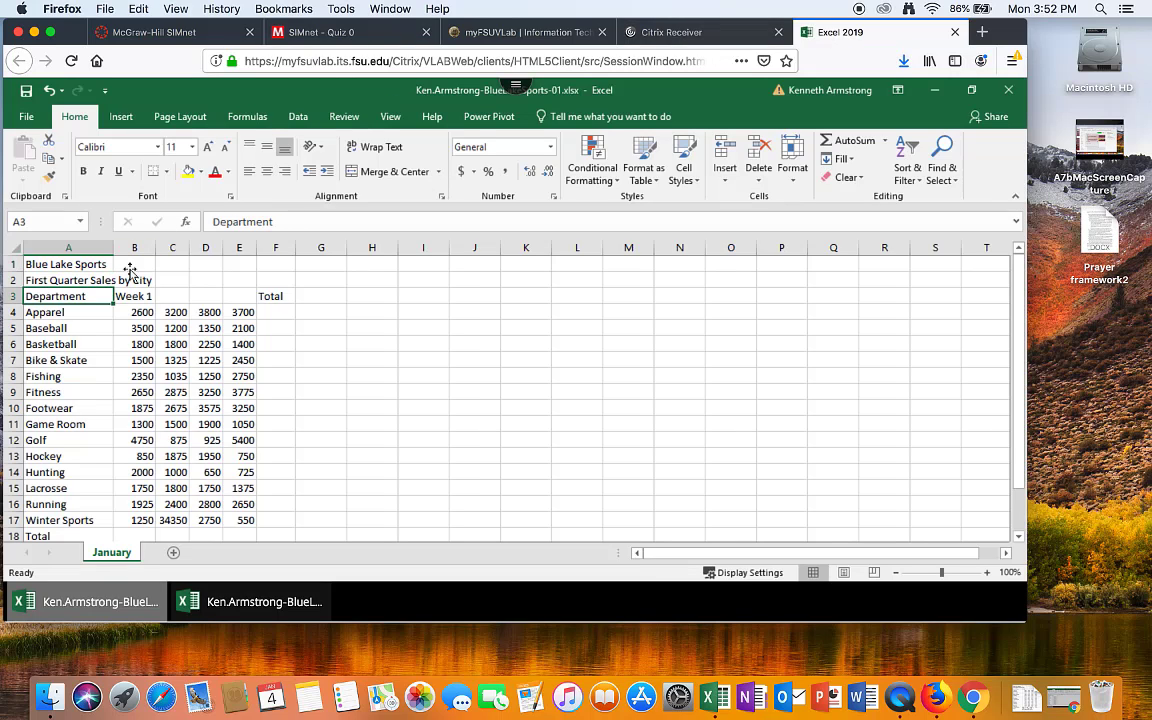
pyautogui.click(180, 116)
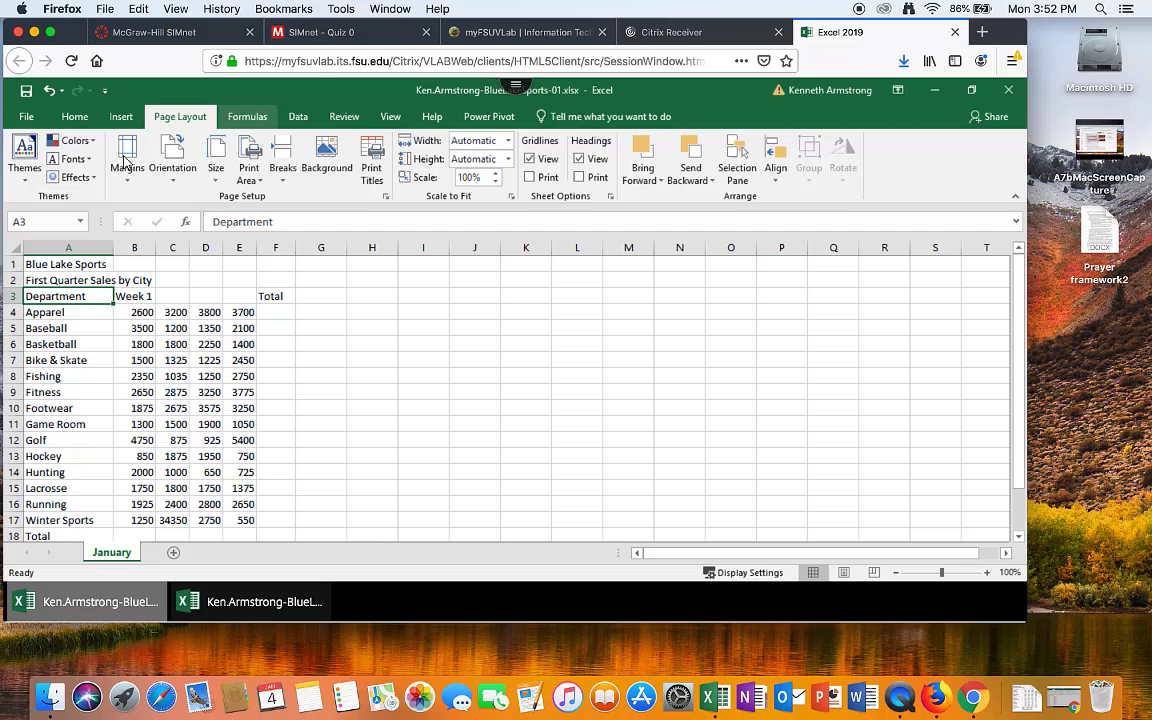
pyautogui.click(24, 155)
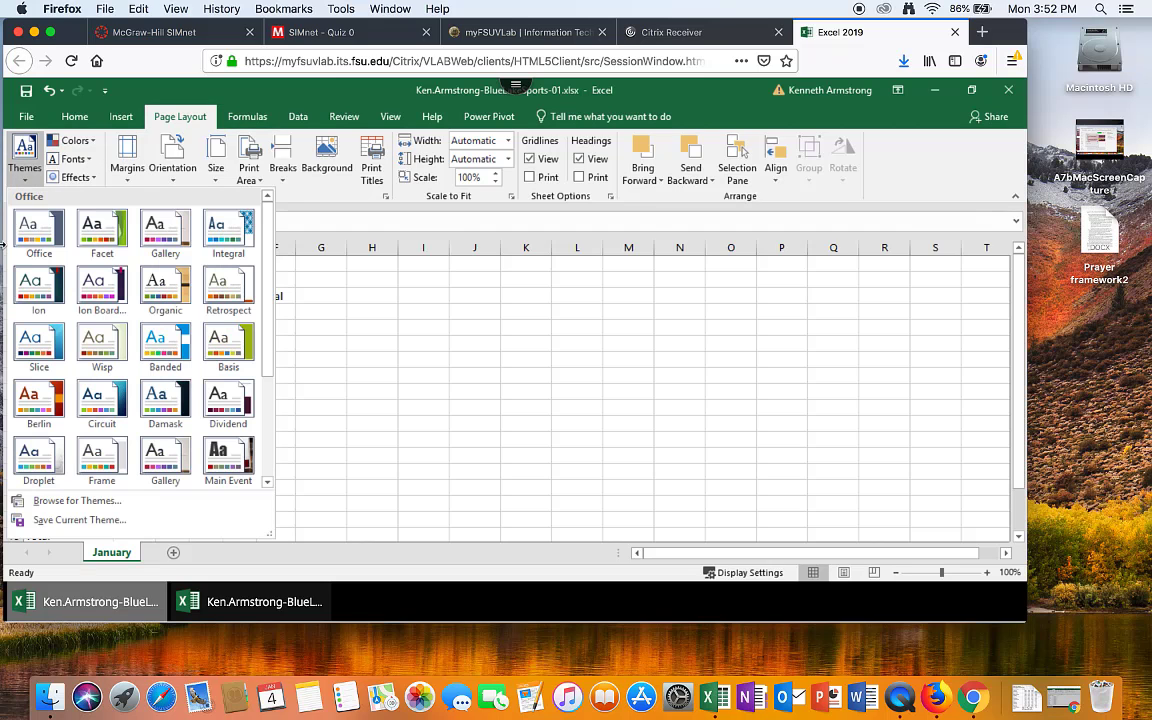
pyautogui.moveTo(38, 345)
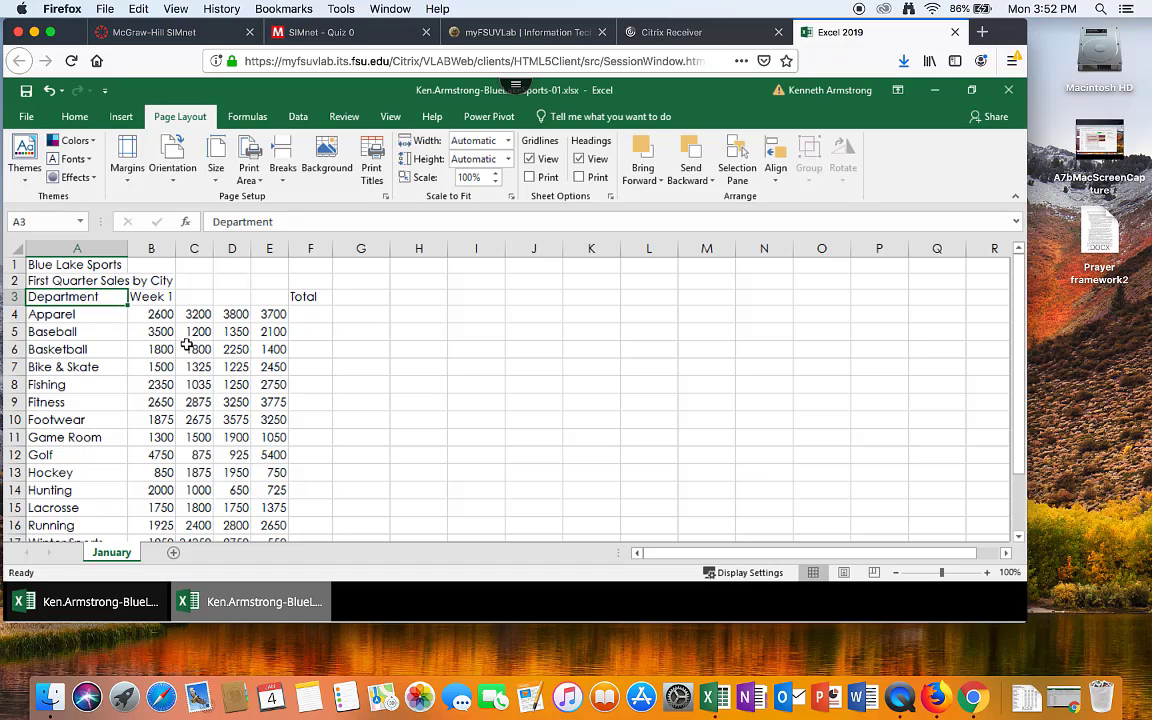
pyautogui.click(313, 31)
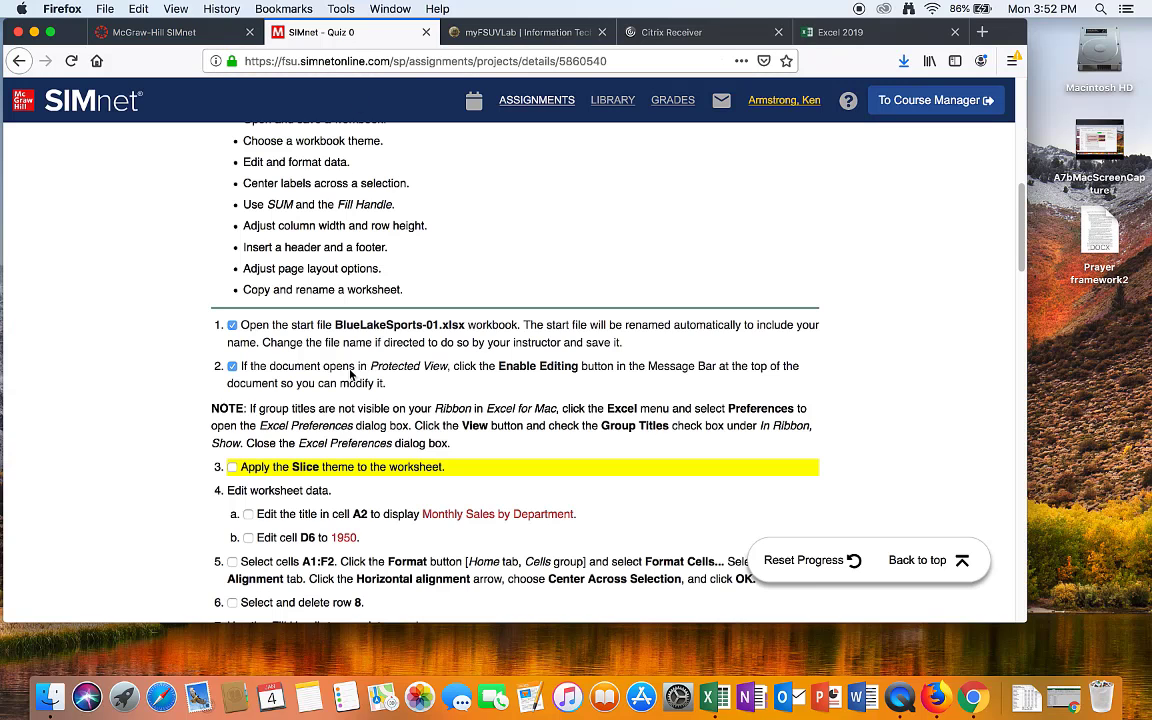
pyautogui.click(232, 467)
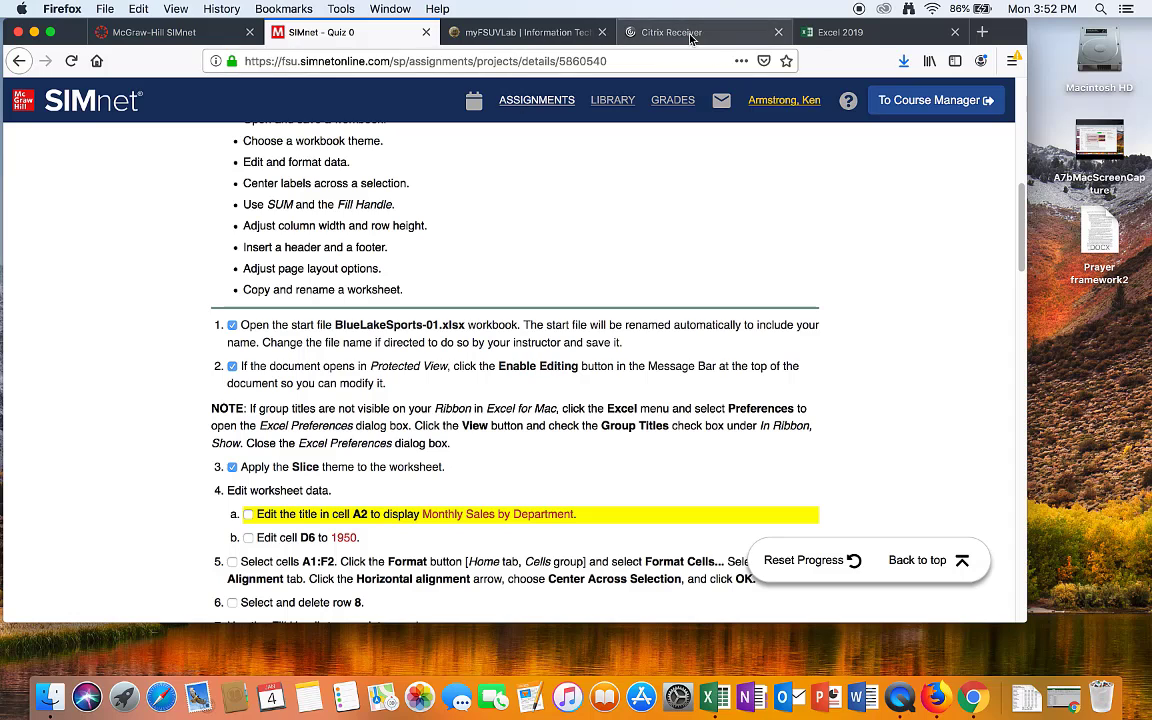
pyautogui.click(840, 32)
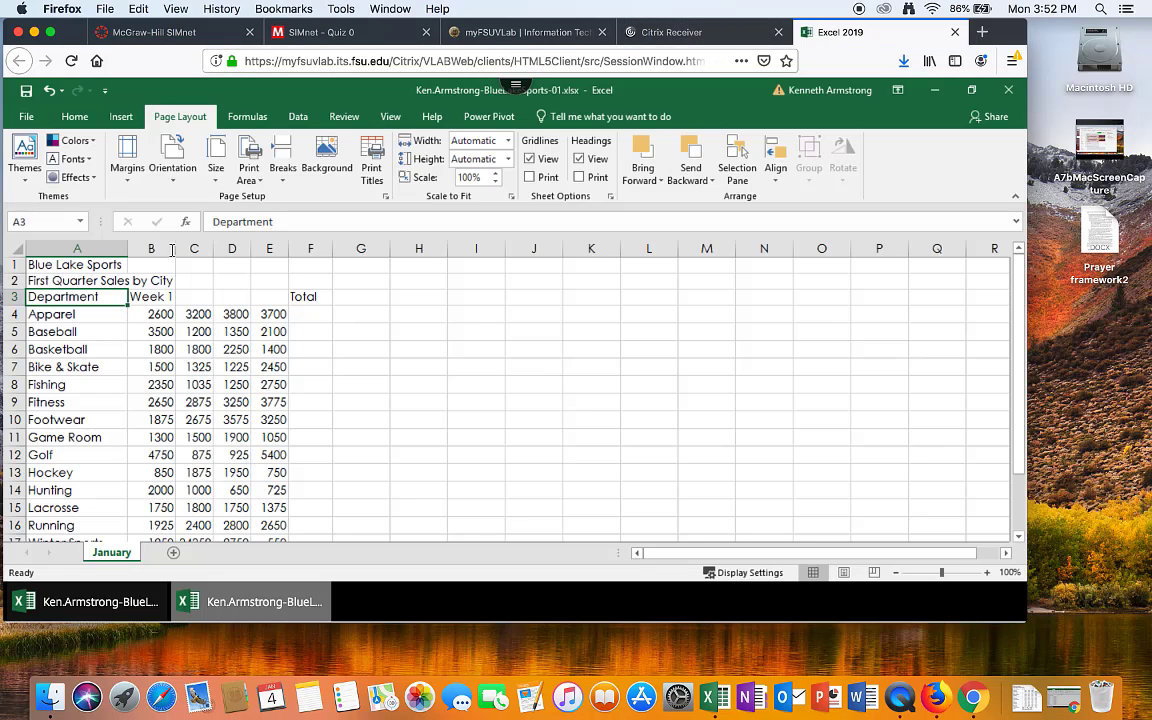
# Edit the subtitle in cell A2 (typing 'Mon' and 'Departm') and tick the title edit step
pyautogui.click(77, 280)
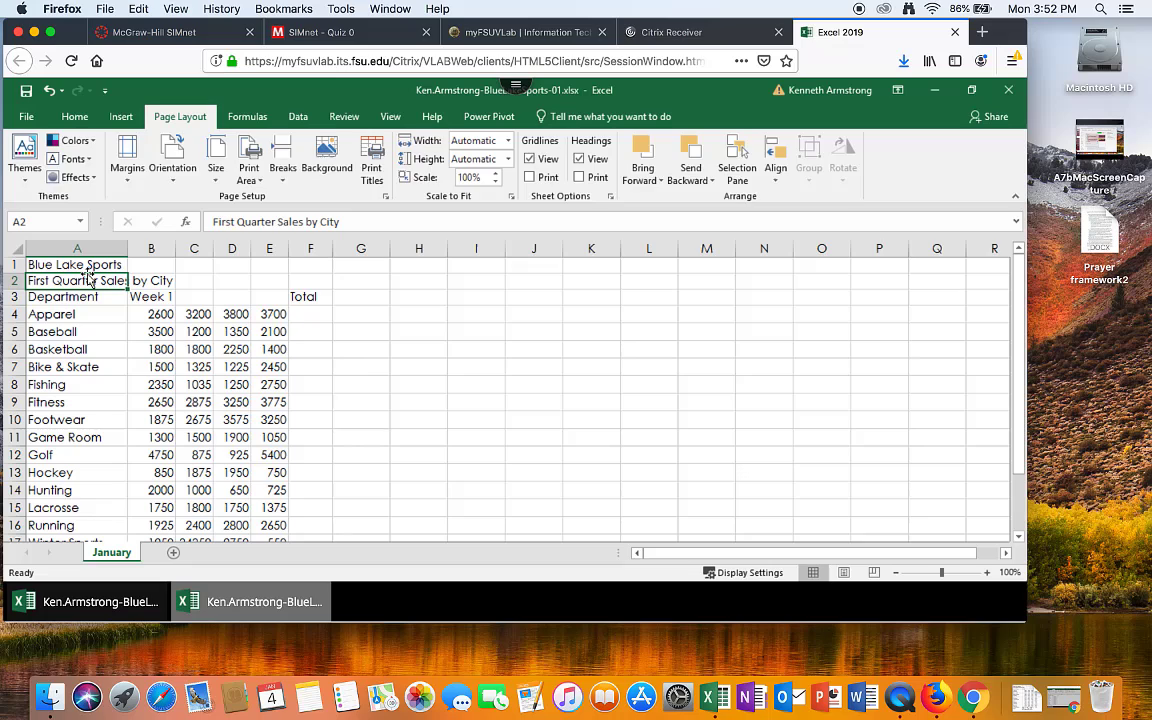
pyautogui.write('Monthly Sales By')
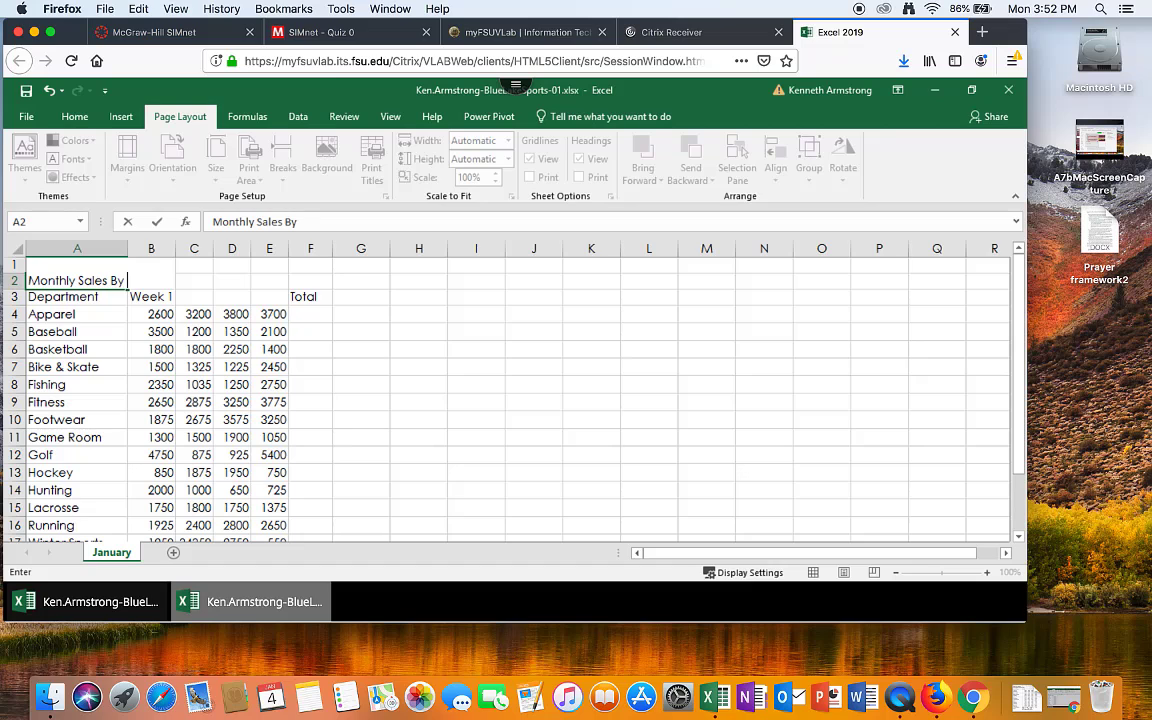
pyautogui.write('Department')
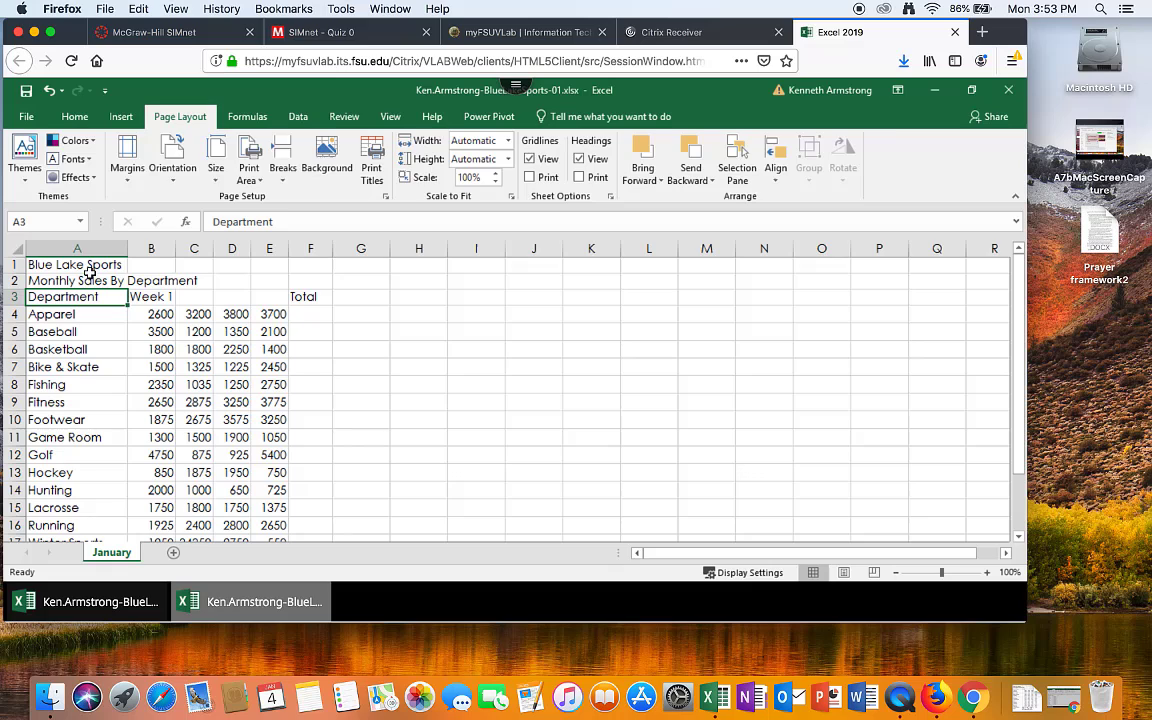
pyautogui.click(310, 31)
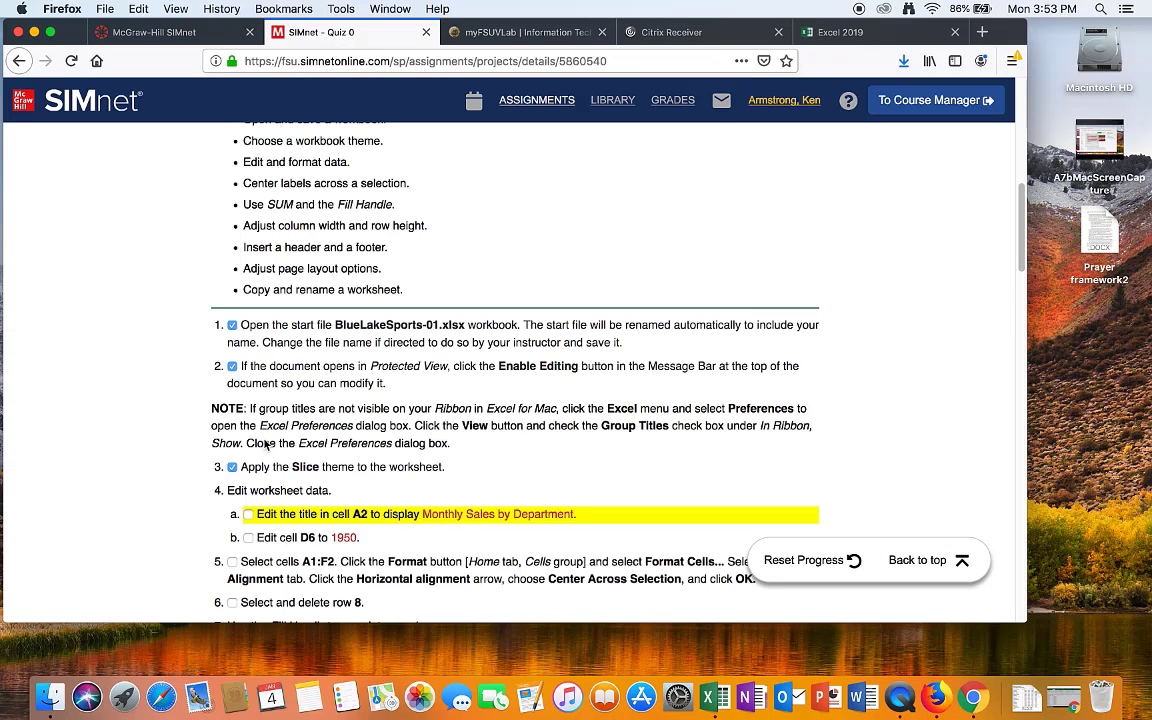
pyautogui.click(247, 514)
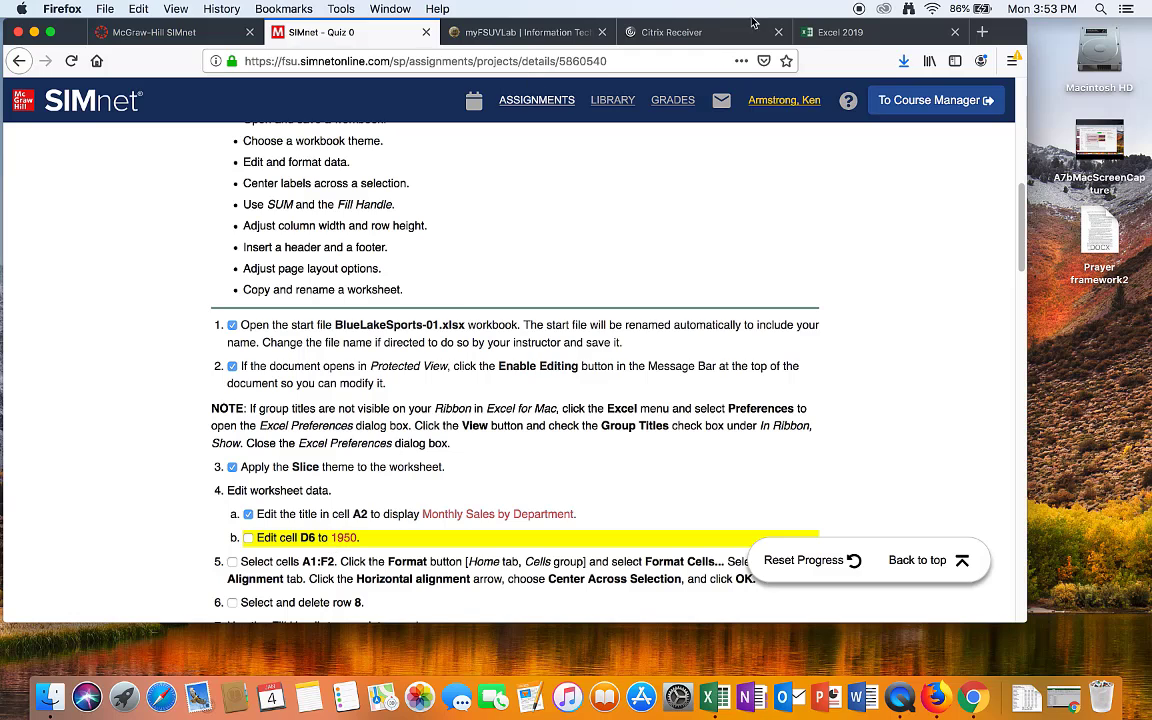
# Change Basketball's value in cell D6 to 1950 and return to the SIMnet instructions
pyautogui.click(840, 31)
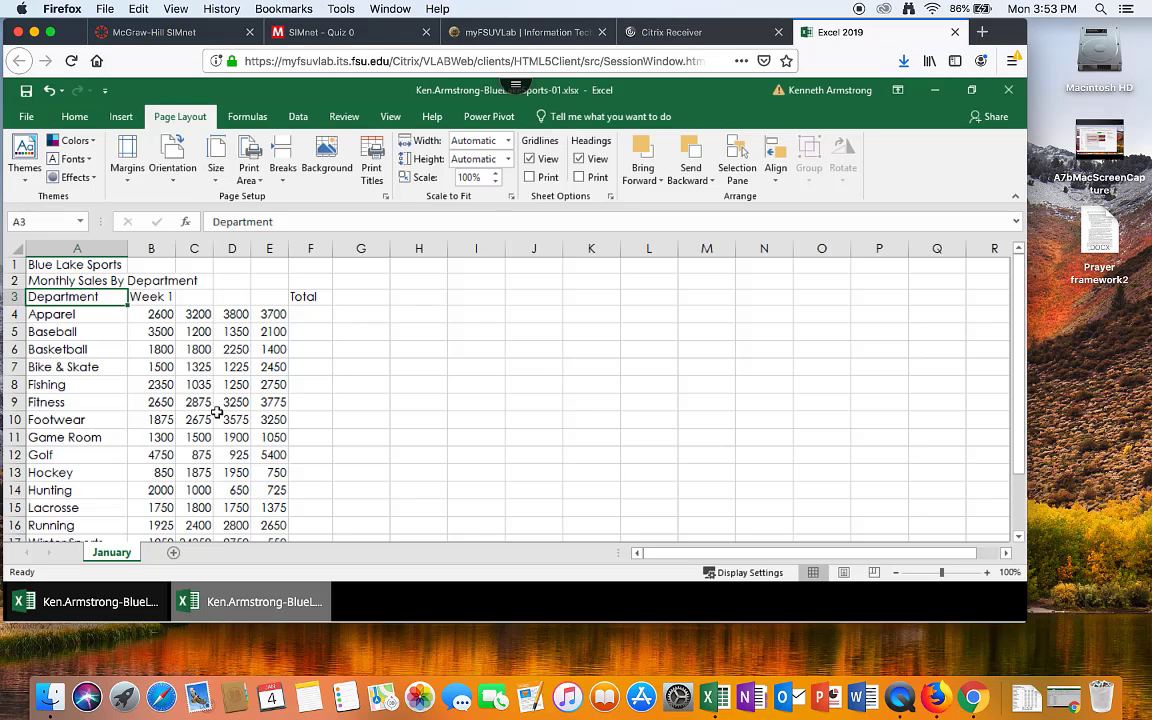
pyautogui.click(232, 349)
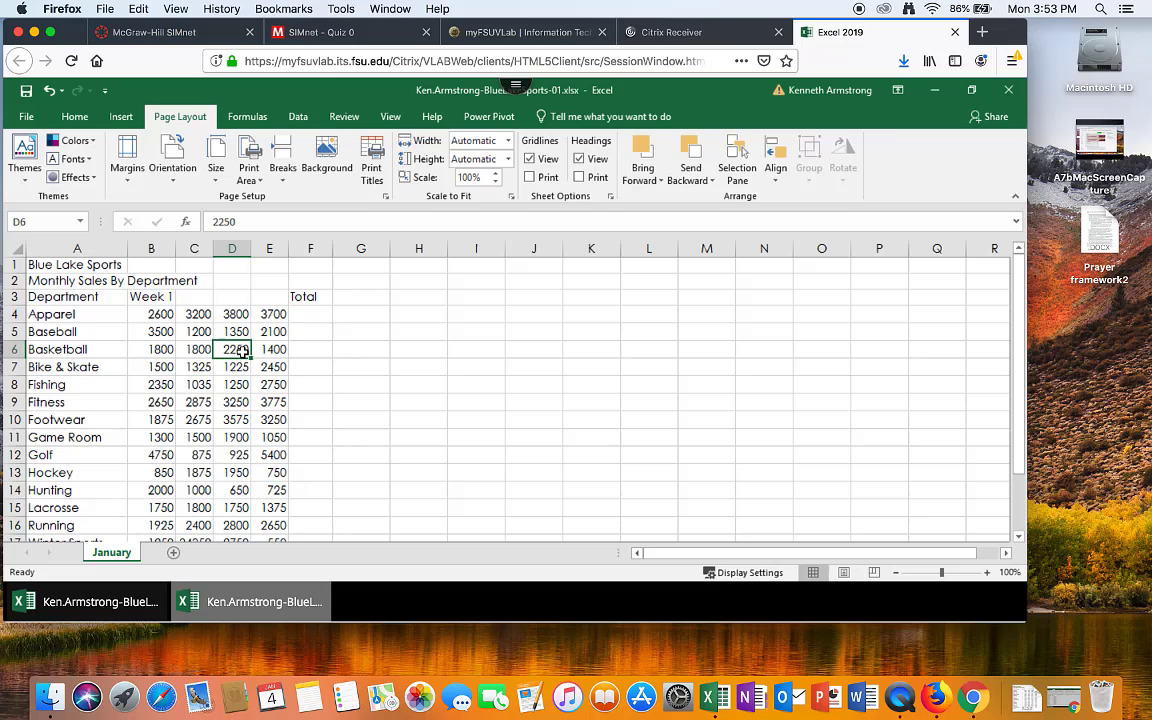
pyautogui.write('195')
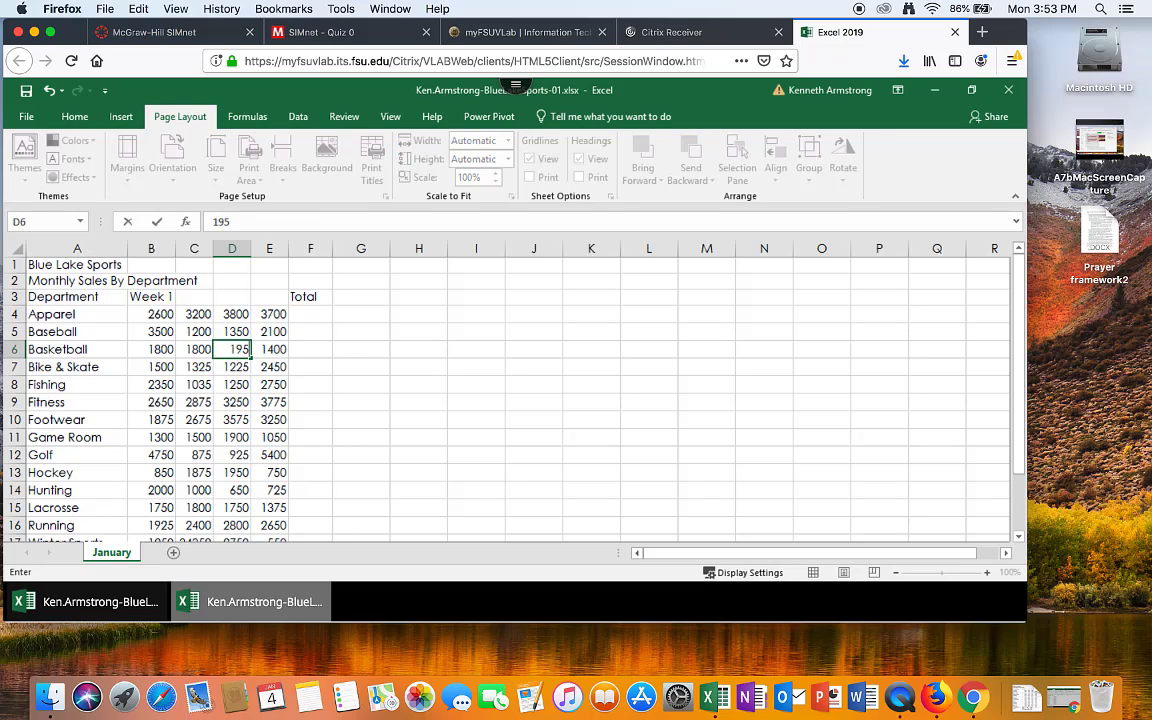
pyautogui.press('Return')
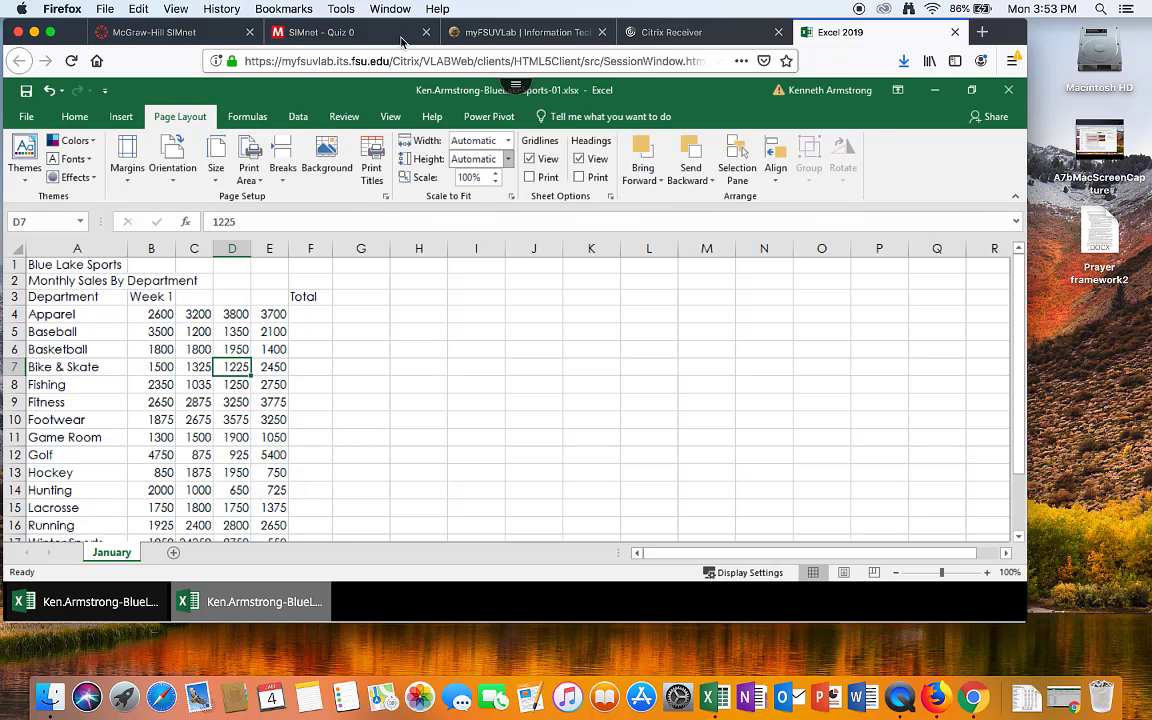
pyautogui.click(320, 32)
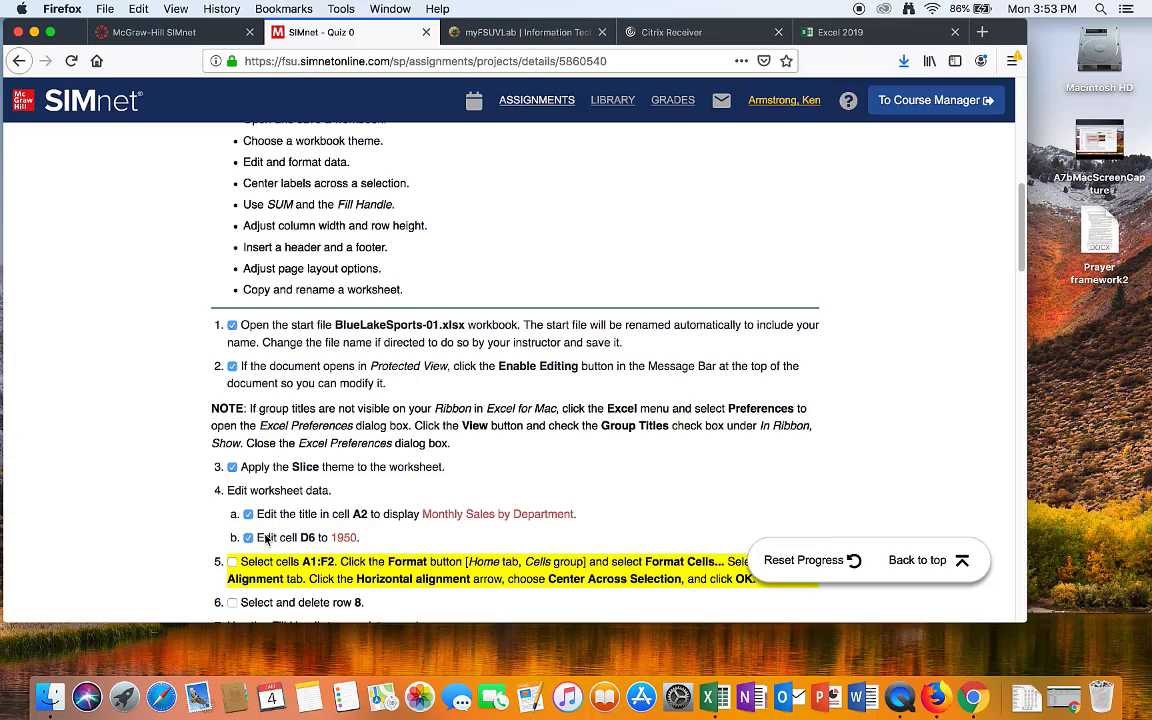
# Scroll the SIMnet instructions down to steps 14 and 15, then return to the Excel 2019 tab
pyautogui.scroll(-3)
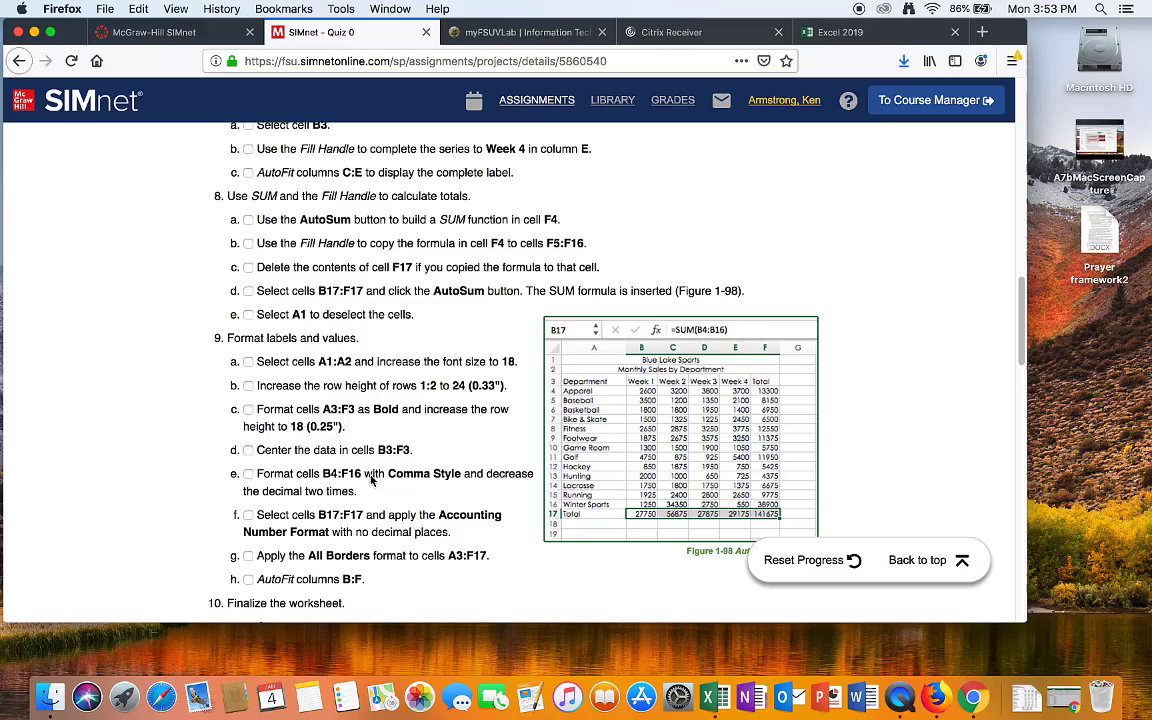
pyautogui.scroll(-3)
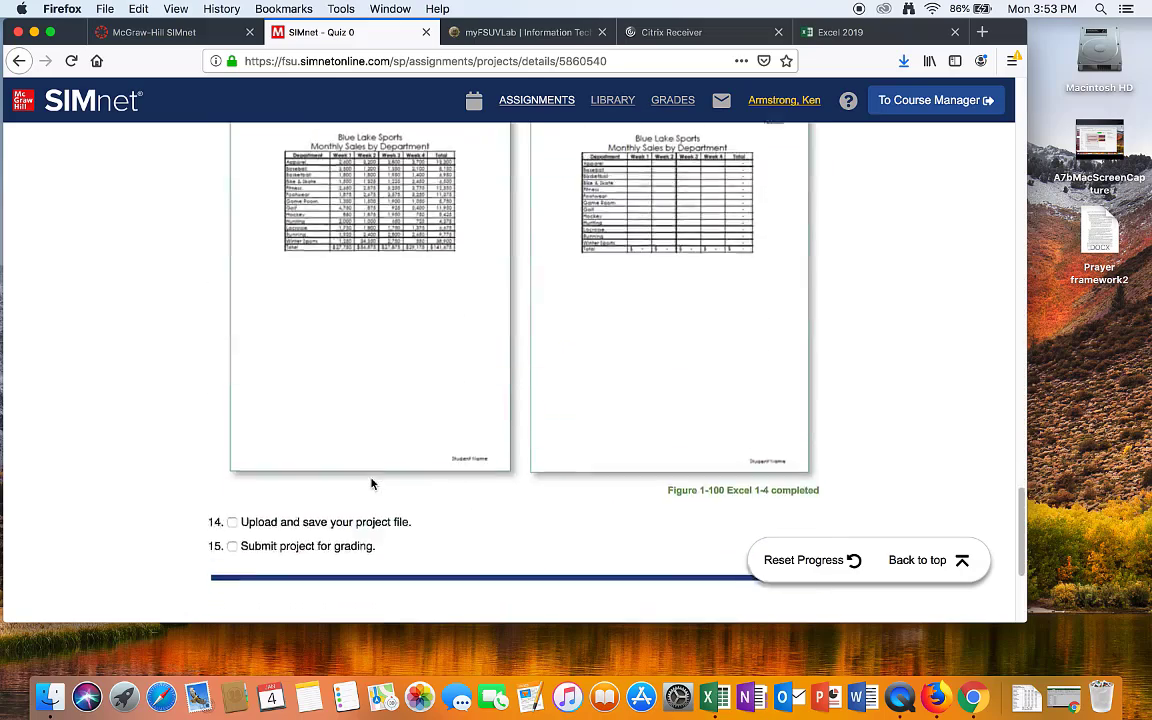
pyautogui.scroll(3)
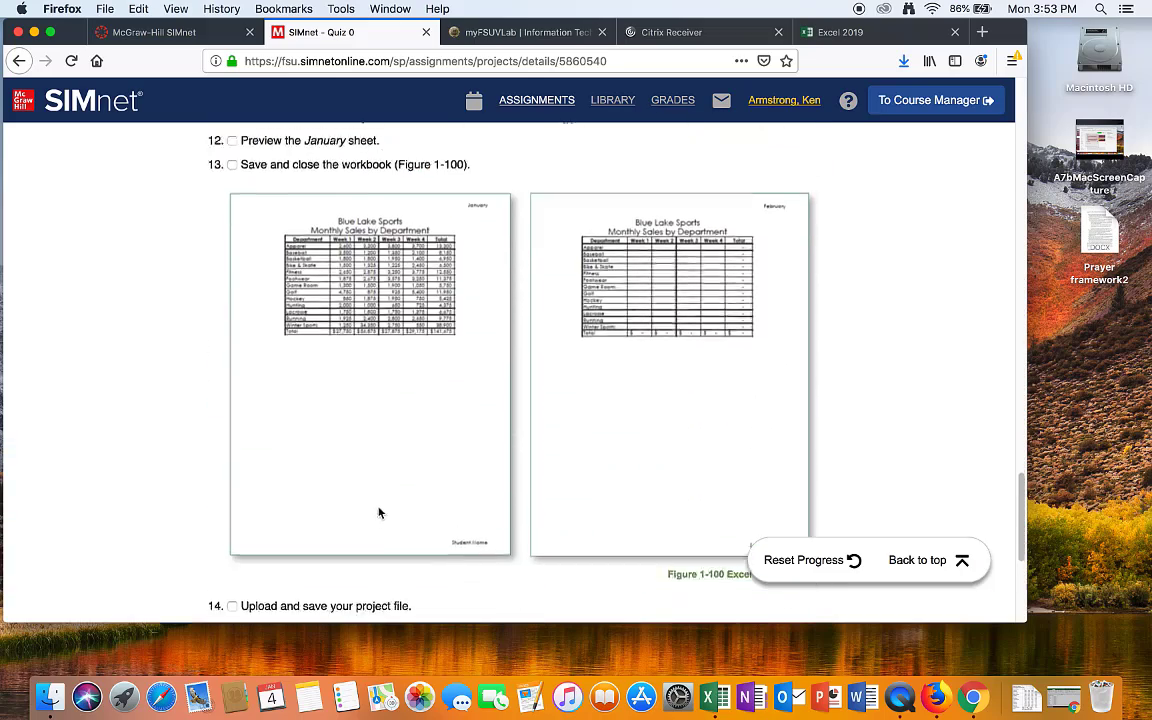
pyautogui.scroll(-3)
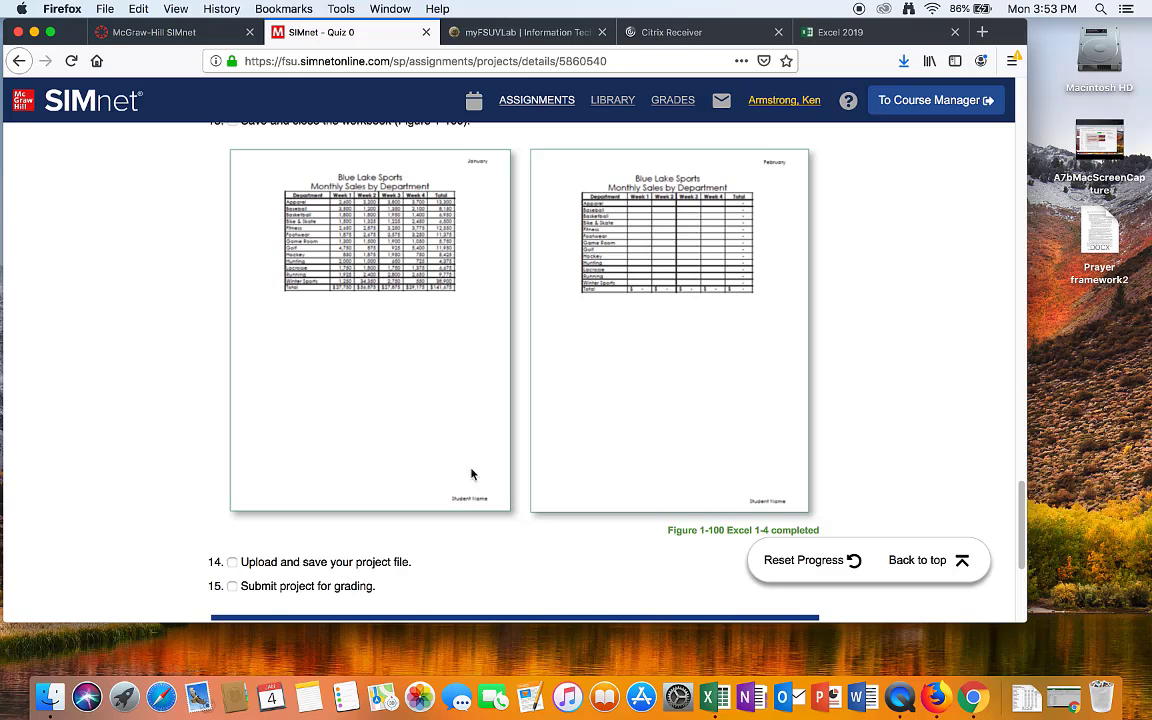
pyautogui.click(840, 32)
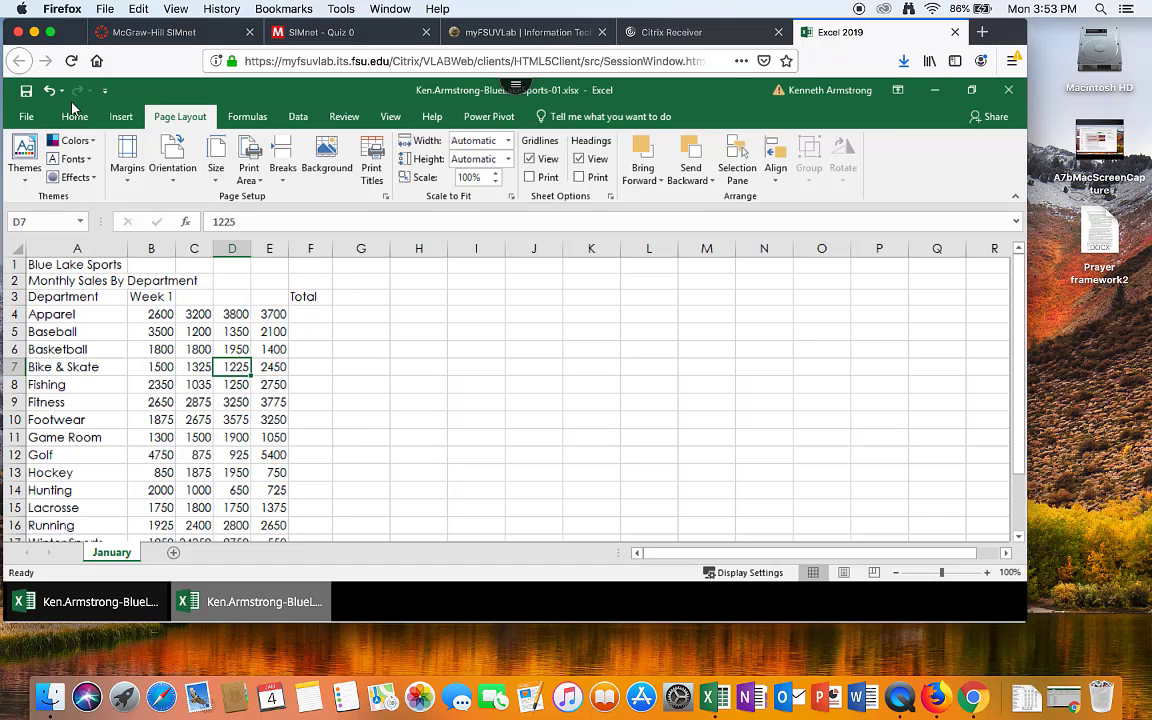
pyautogui.moveTo(103, 90)
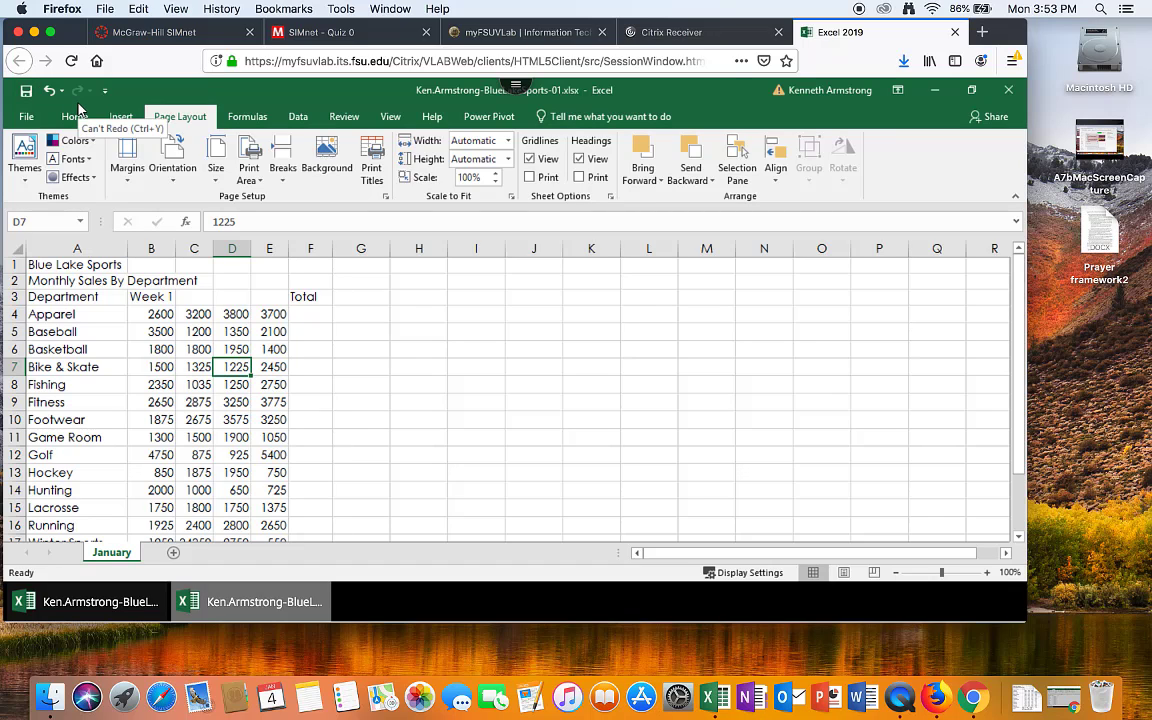
pyautogui.moveTo(96, 367)
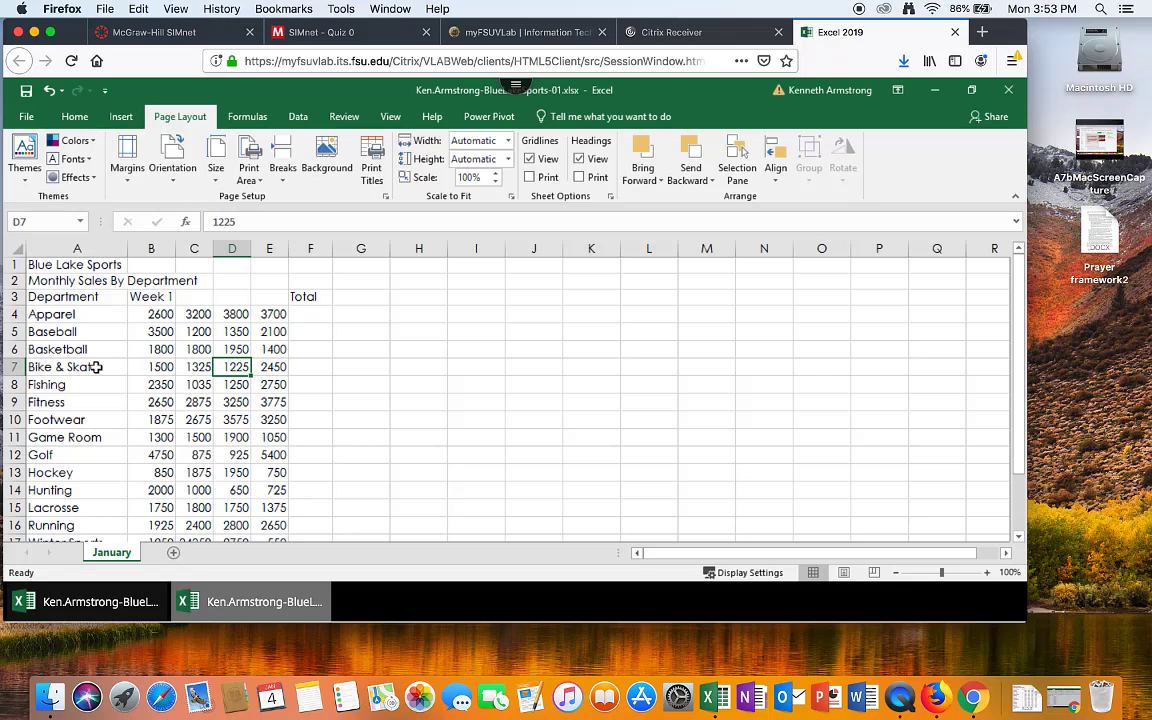
pyautogui.moveTo(172, 160)
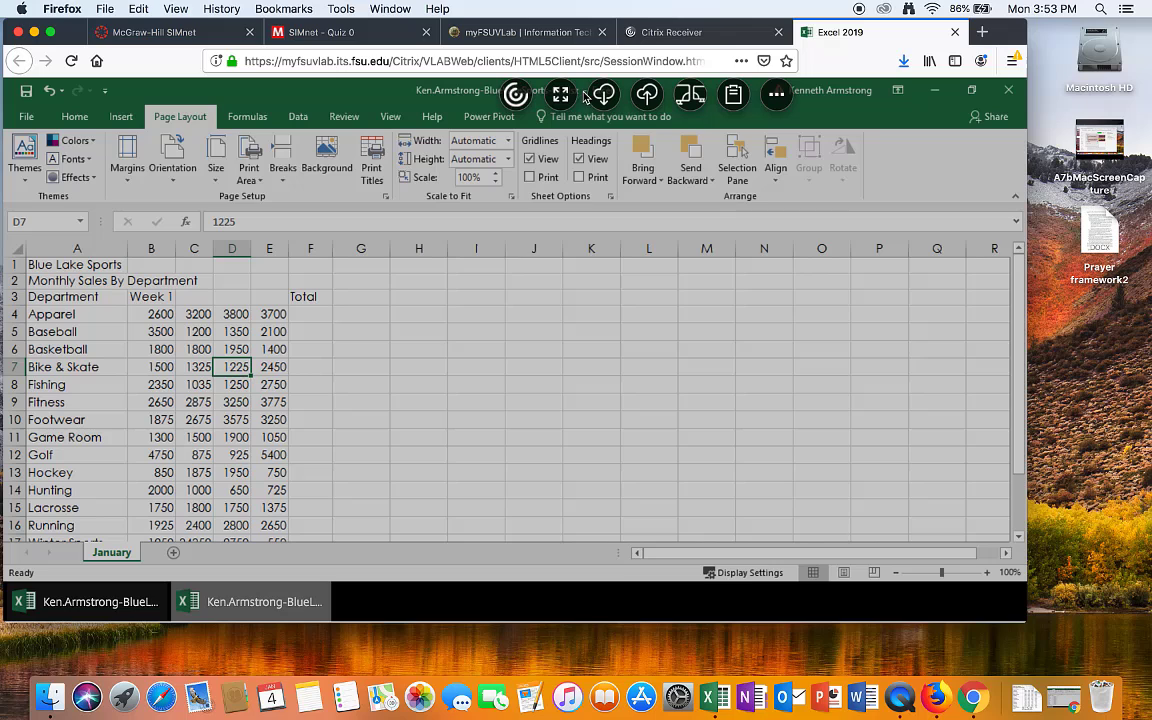
pyautogui.moveTo(603, 94)
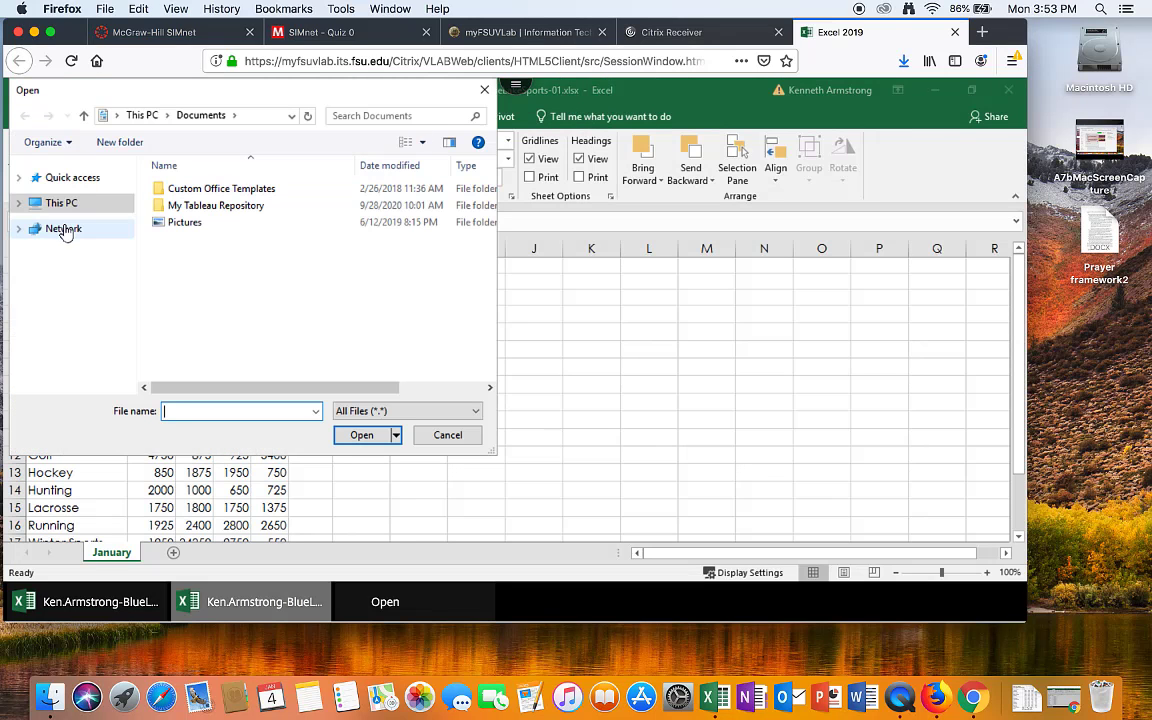
# Browse This PC in the Open dialog to the saved Blue Lake Sports workbook for download
pyautogui.click(64, 229)
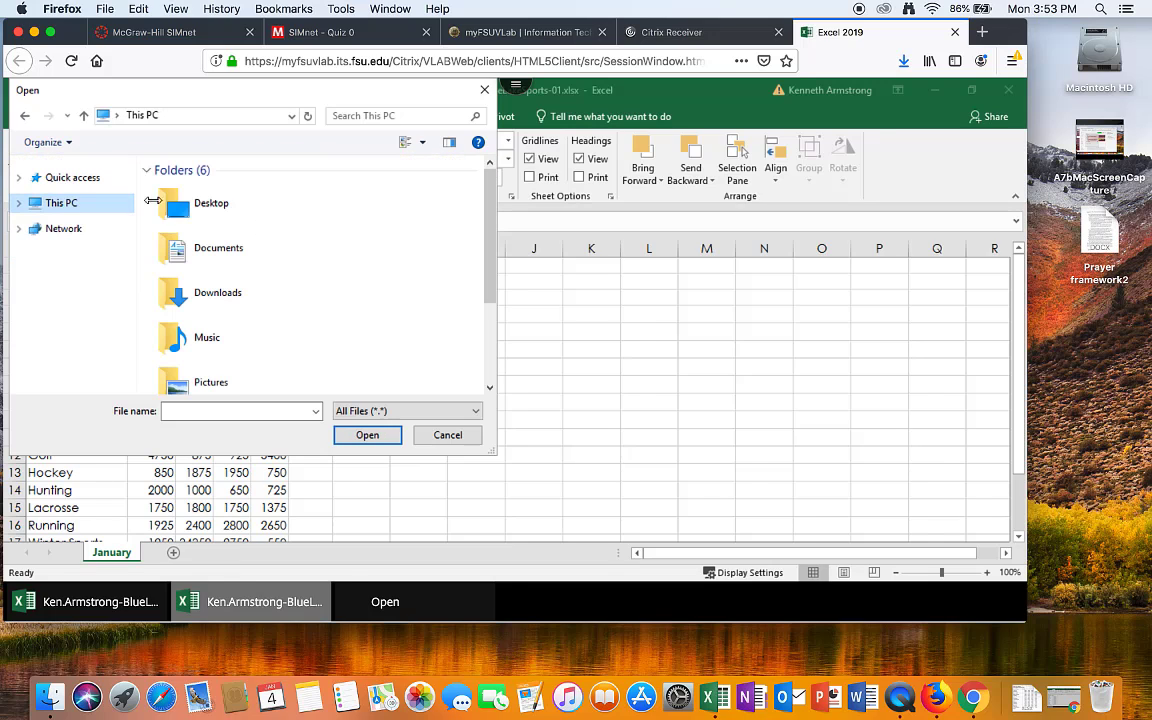
pyautogui.doubleClick(211, 202)
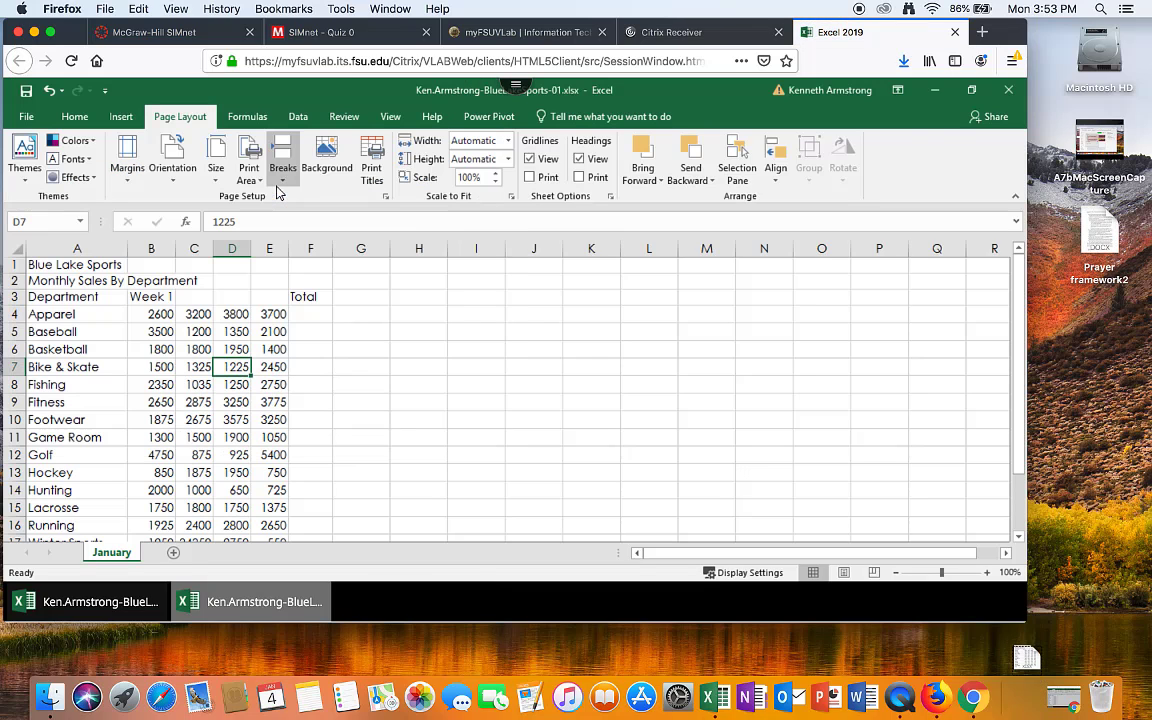
pyautogui.moveTo(642, 455)
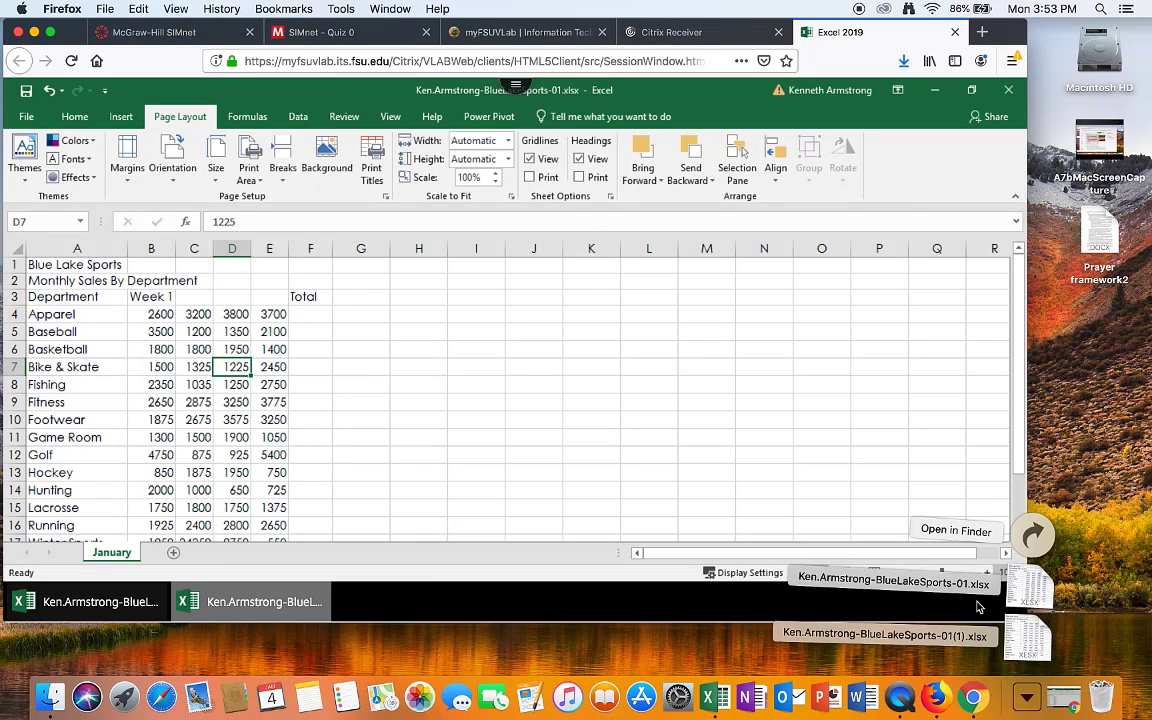
pyautogui.moveTo(1033, 533)
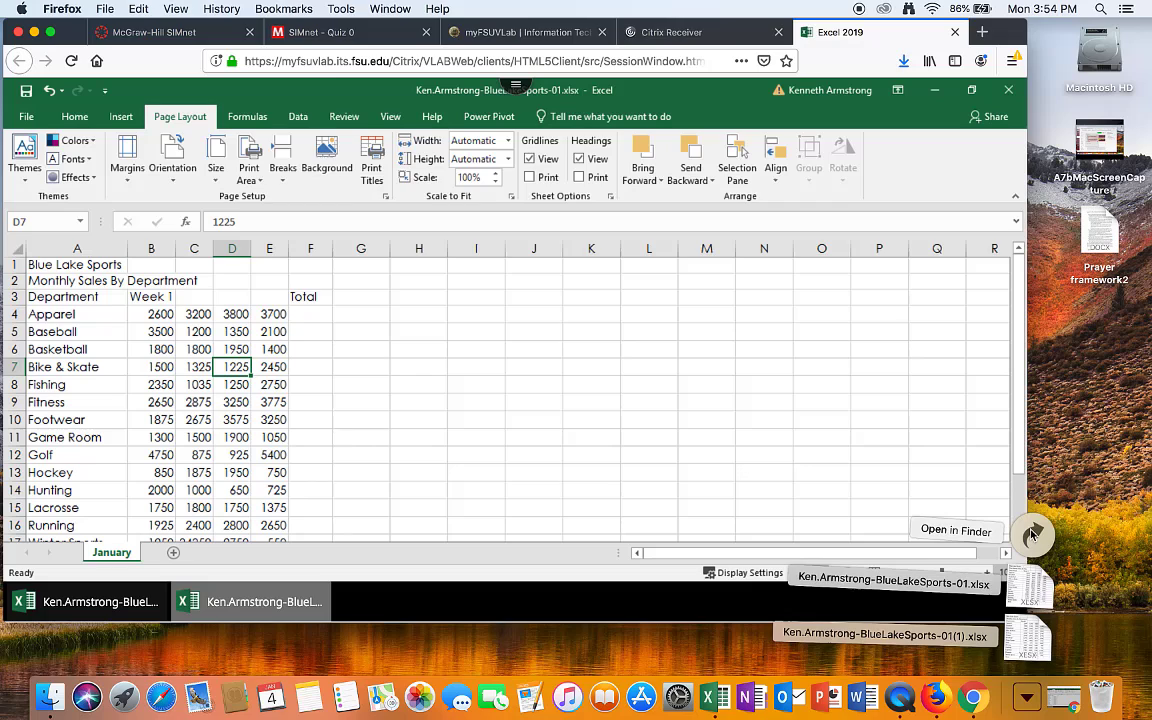
# View Downloads in Finder with both workbook copies, close it, and return to SIMnet - Quiz 0
pyautogui.click(955, 530)
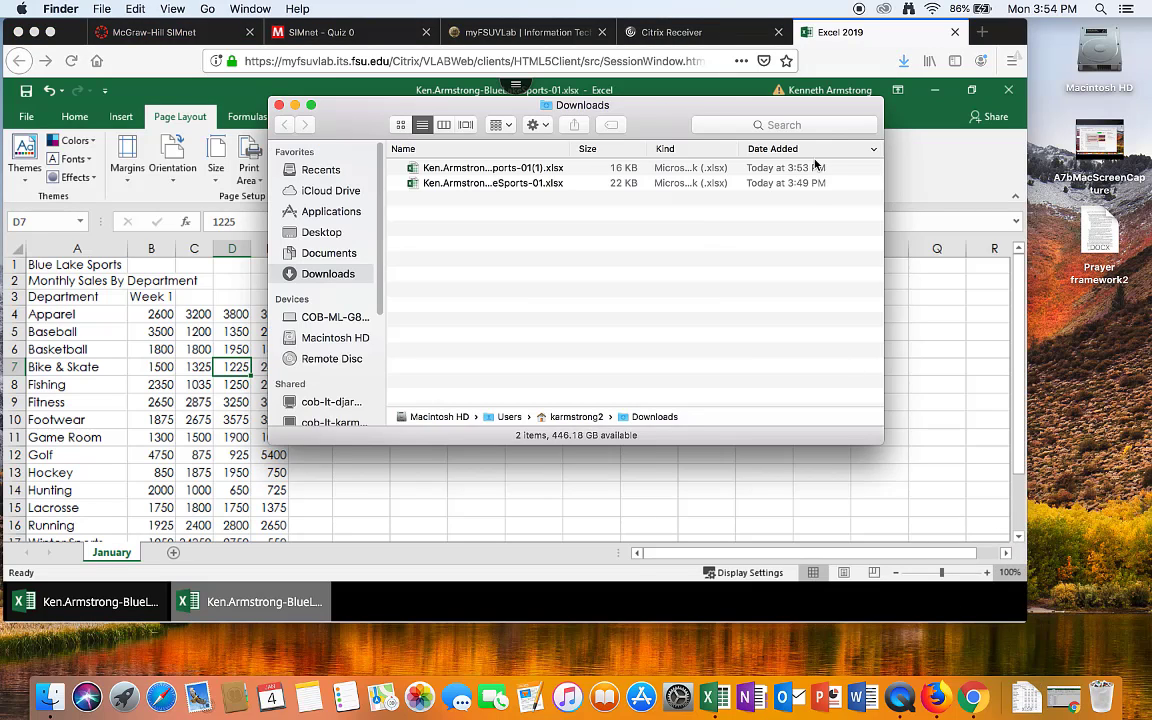
pyautogui.moveTo(598, 176)
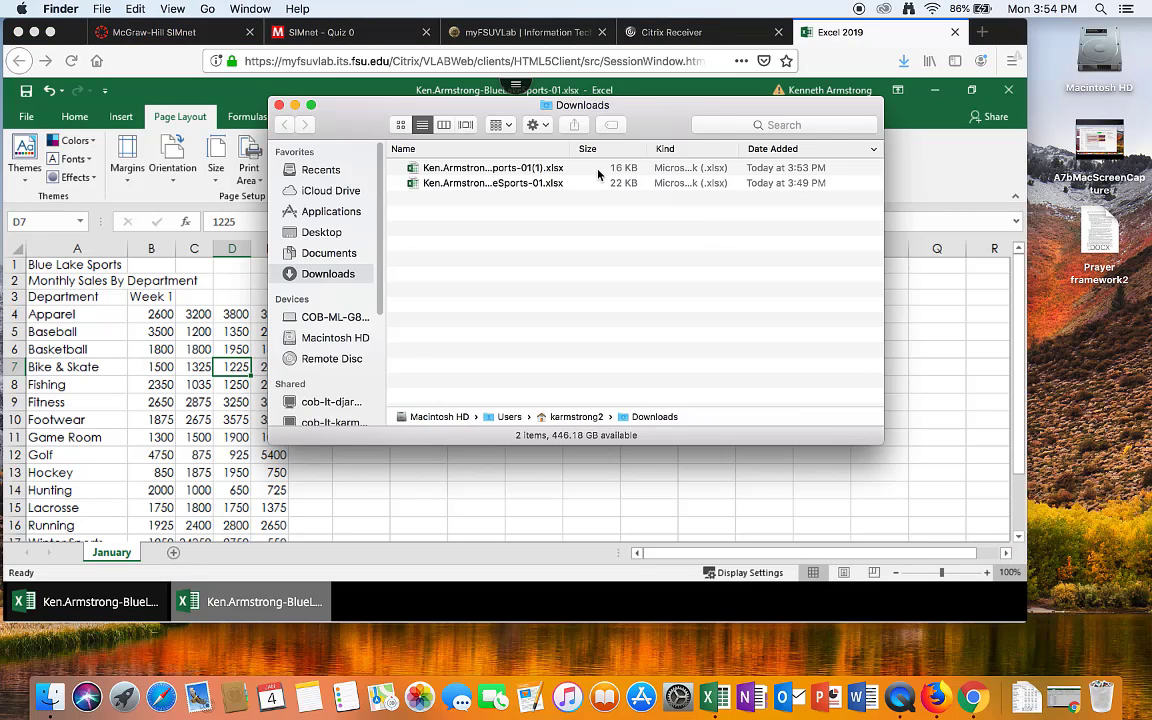
pyautogui.moveTo(778, 168)
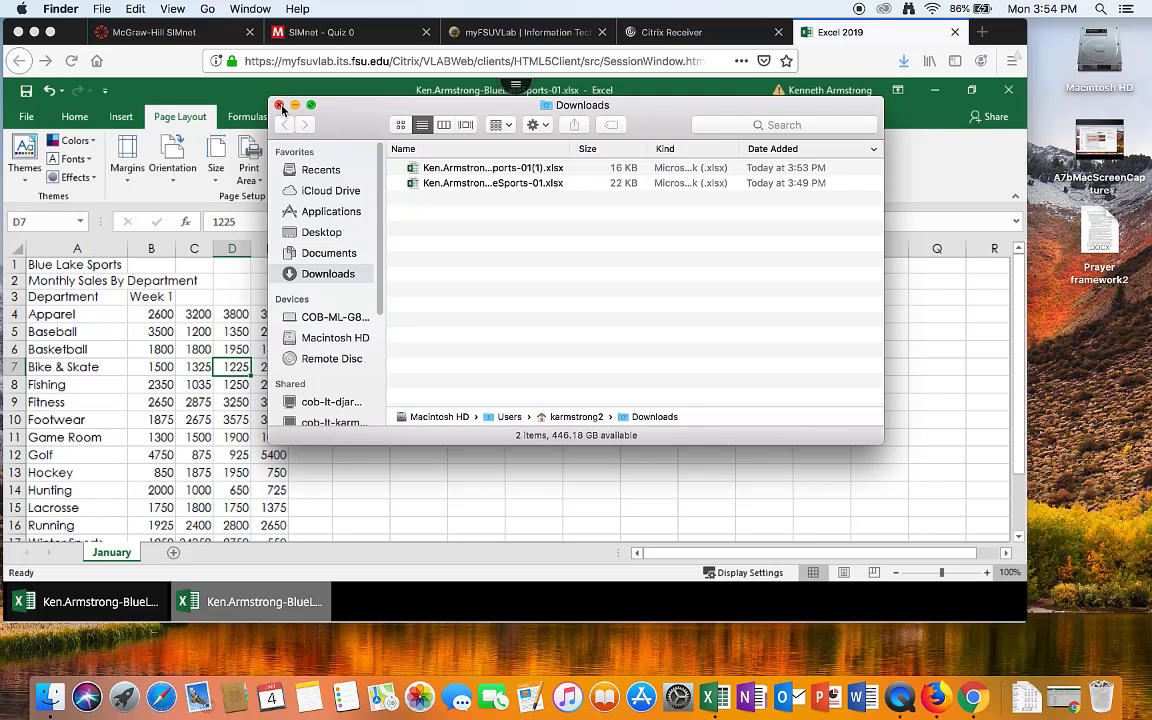
pyautogui.click(281, 105)
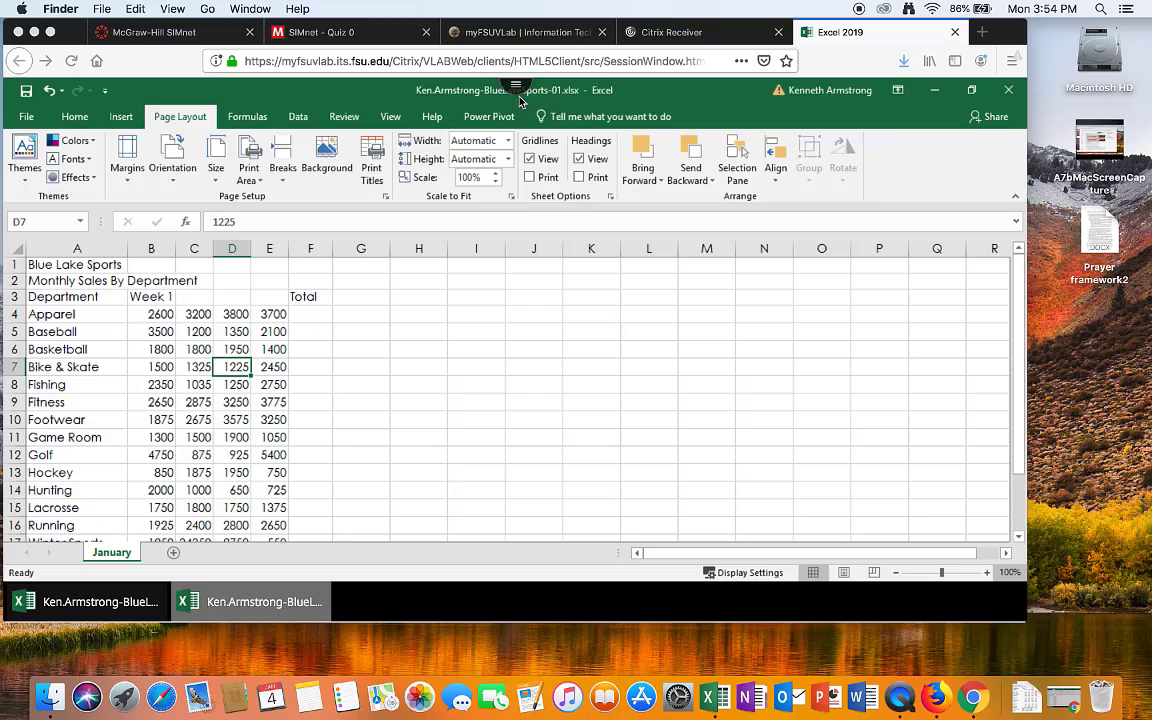
pyautogui.click(320, 31)
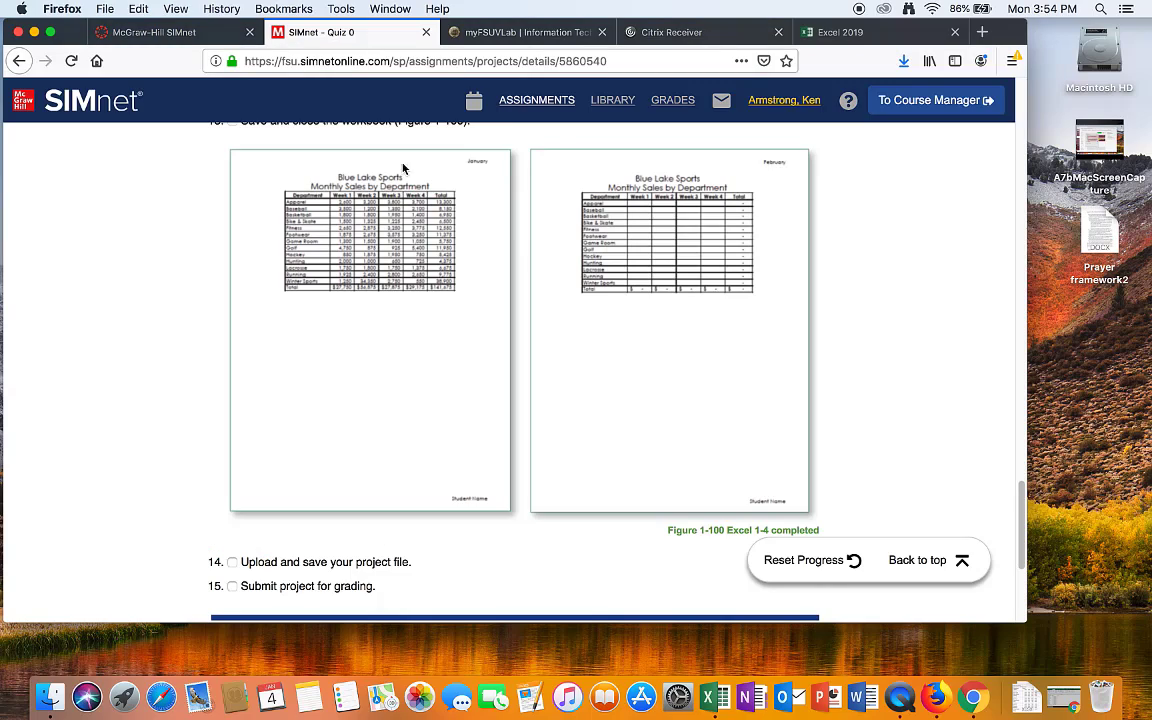
# Start Upload my file and pick BlueLakeSports-01(1).xlsx from the Downloads folder
pyautogui.scroll(3)
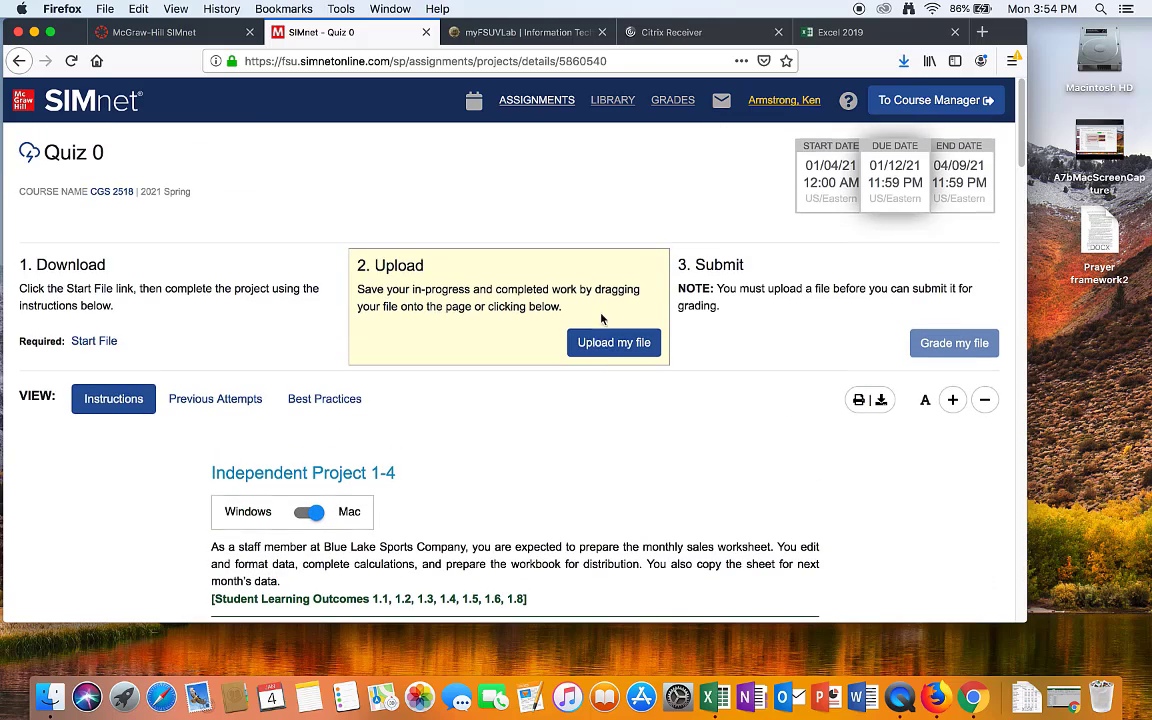
pyautogui.moveTo(614, 342)
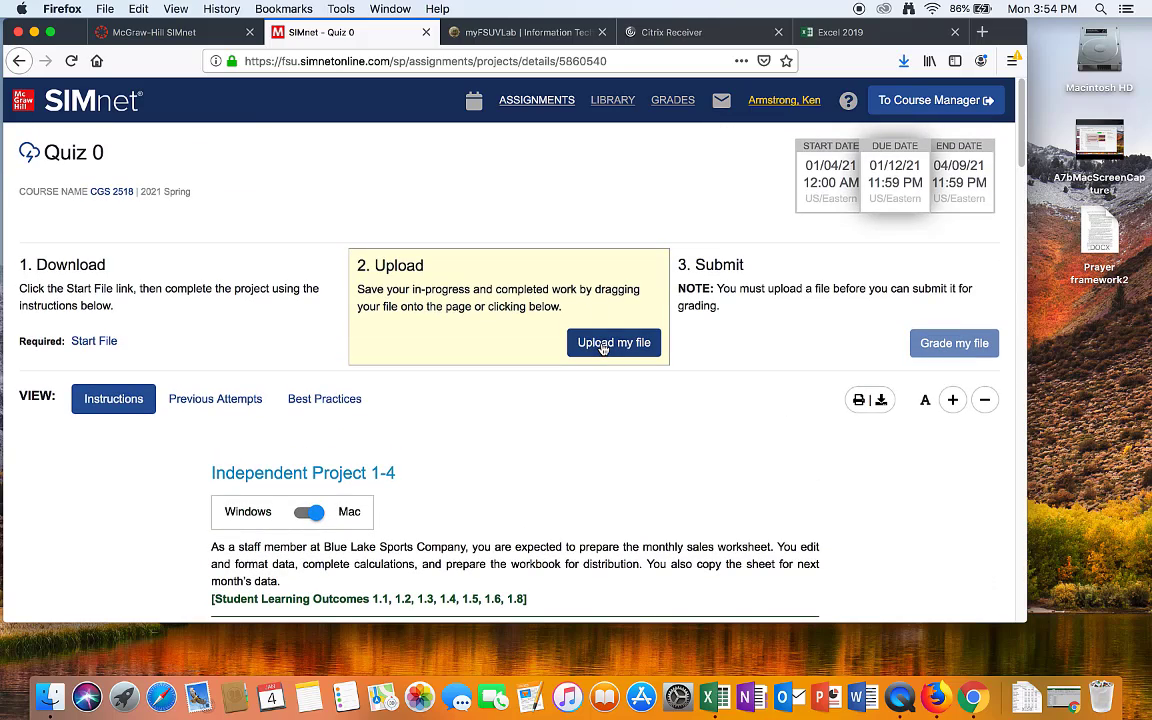
pyautogui.click(614, 342)
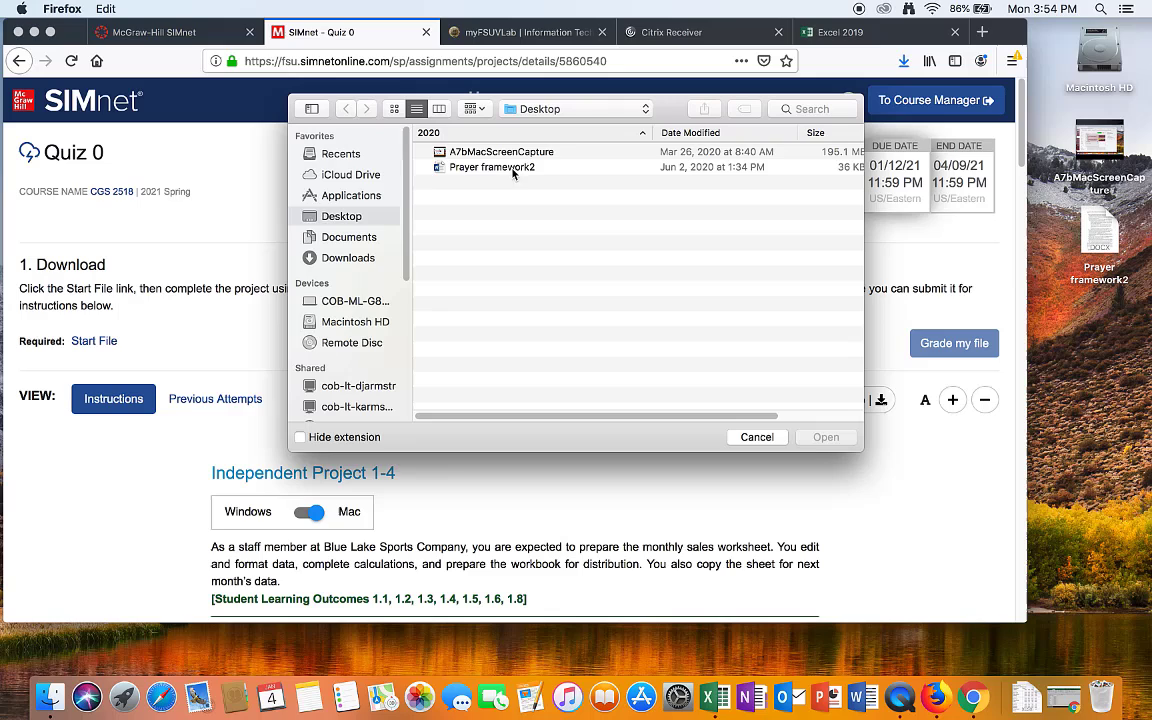
pyautogui.moveTo(379, 238)
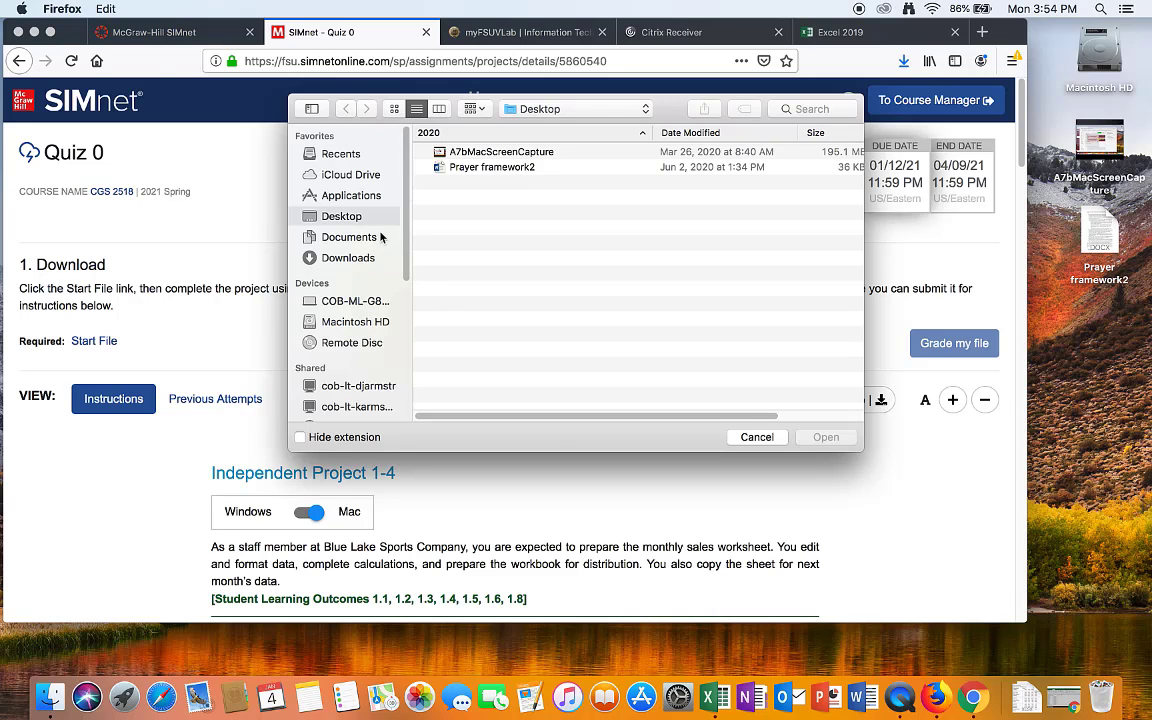
pyautogui.click(348, 258)
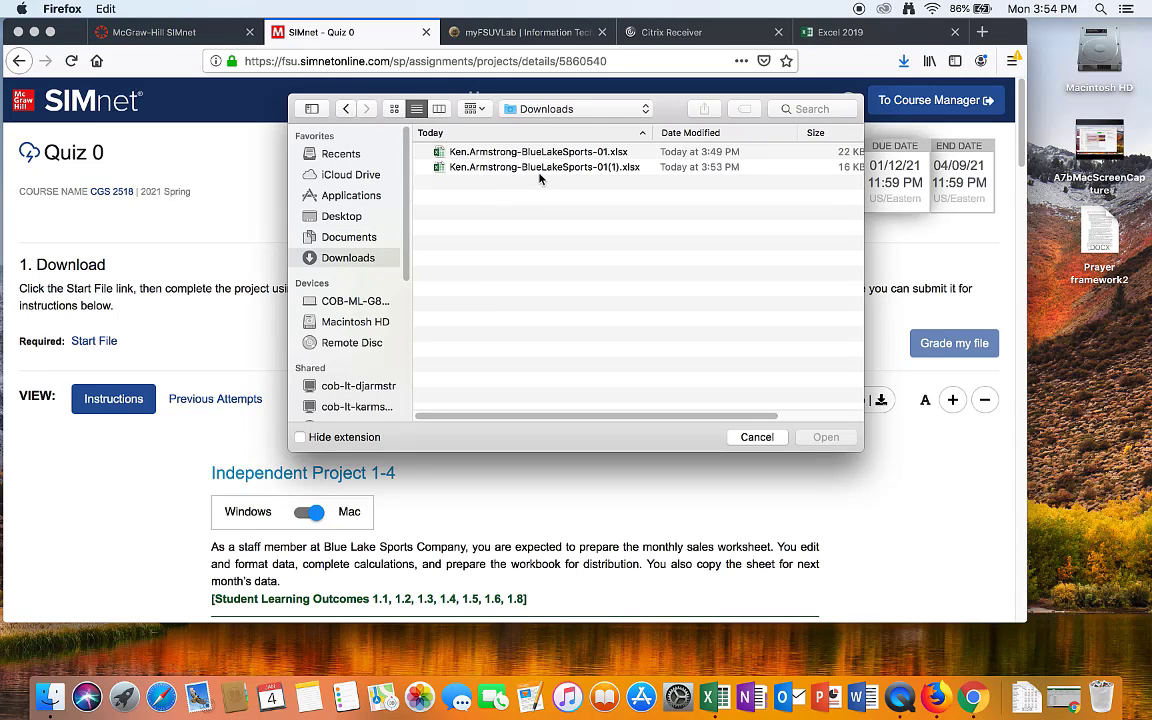
pyautogui.click(825, 437)
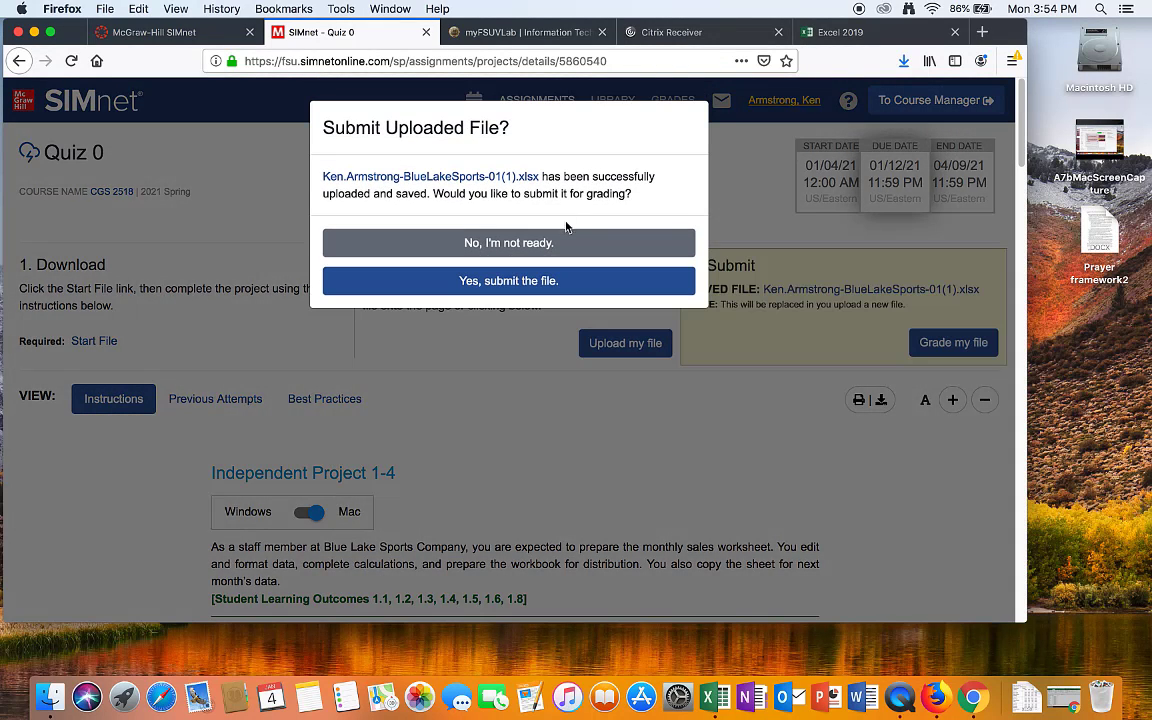
pyautogui.moveTo(508, 280)
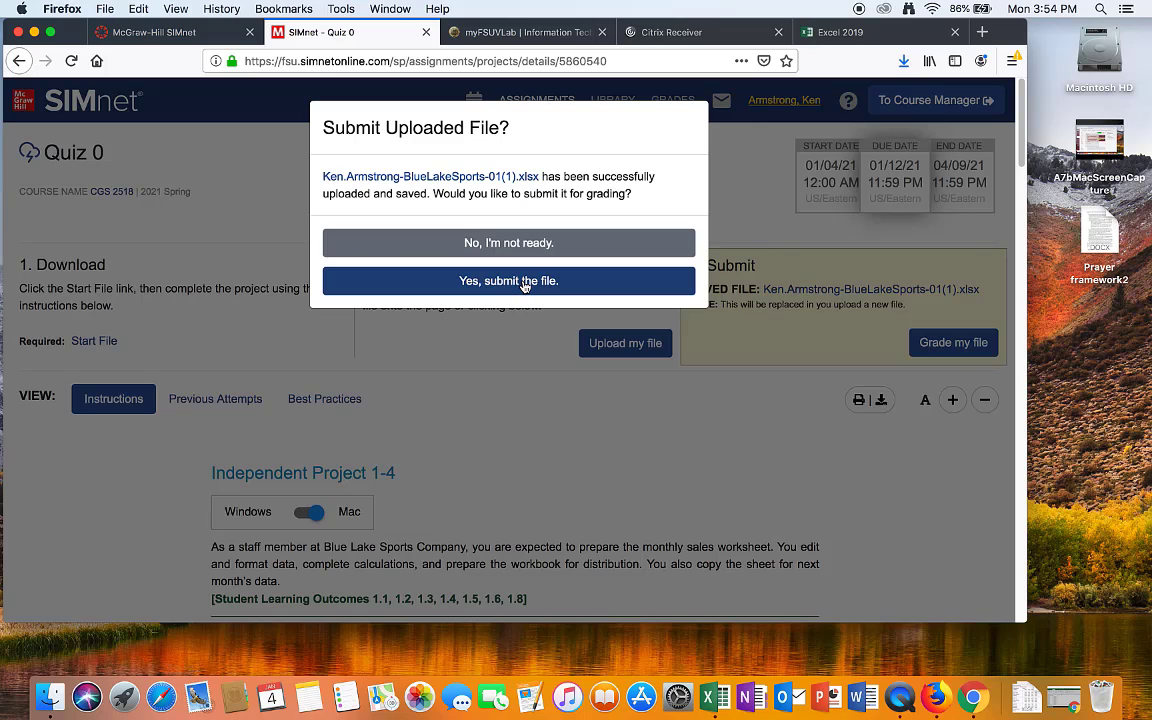
# Confirm 'Yes, submit the file.' and load the score report showing 20% (4/20)
pyautogui.click(508, 280)
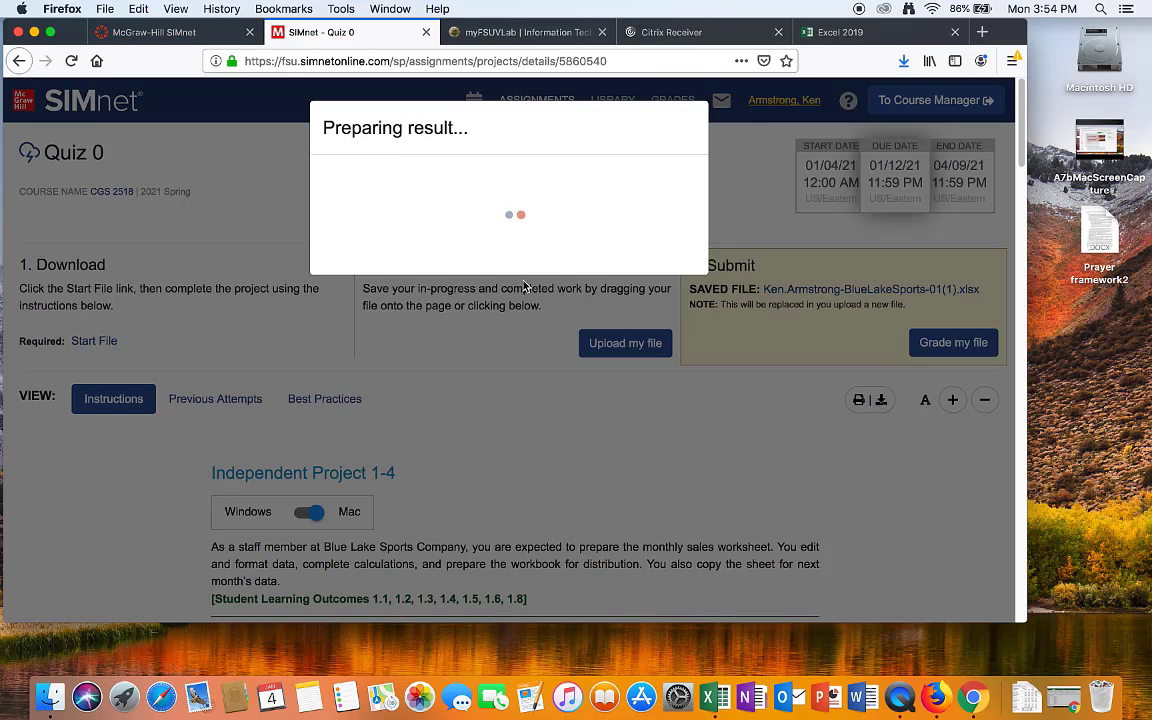
pyautogui.click(953, 343)
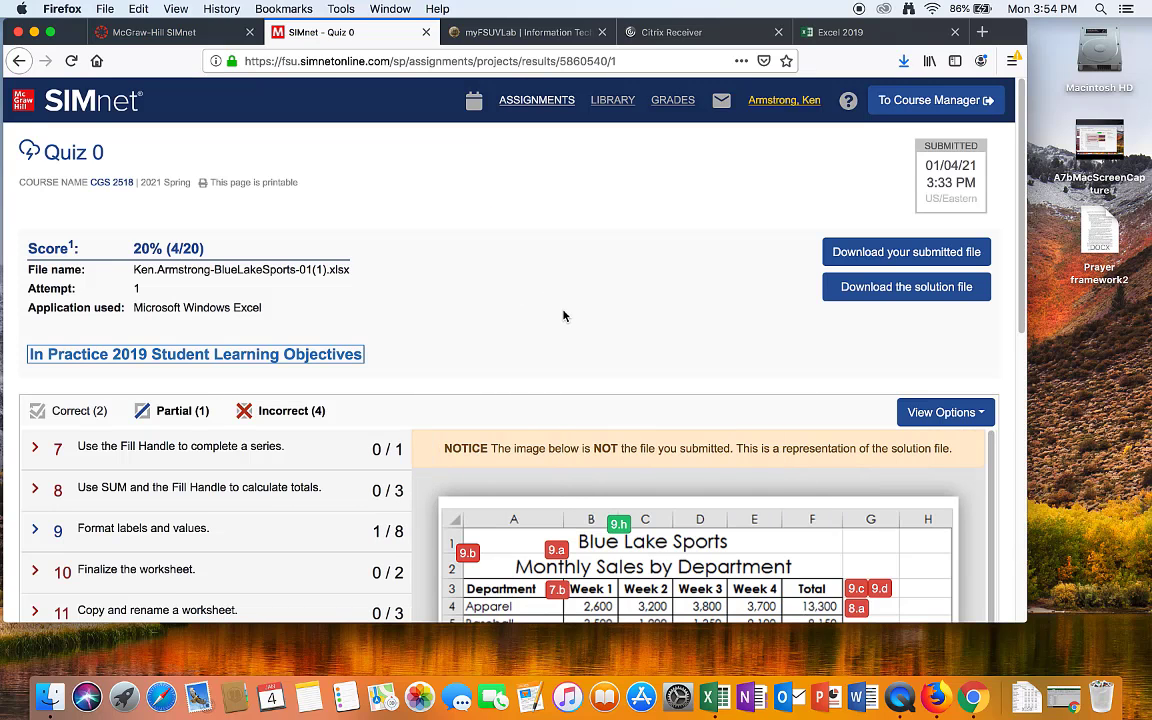
# Filter results to correct then incorrect objectives and read the Fill Handle series feedback
pyautogui.scroll(-3)
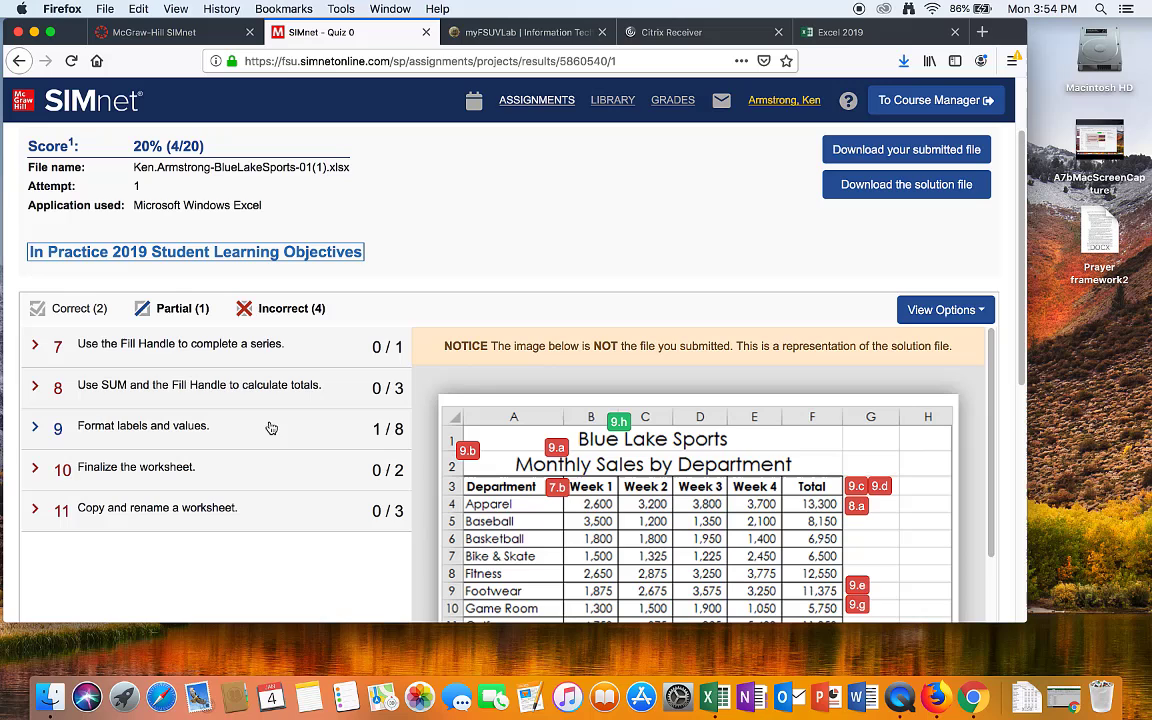
pyautogui.scroll(3)
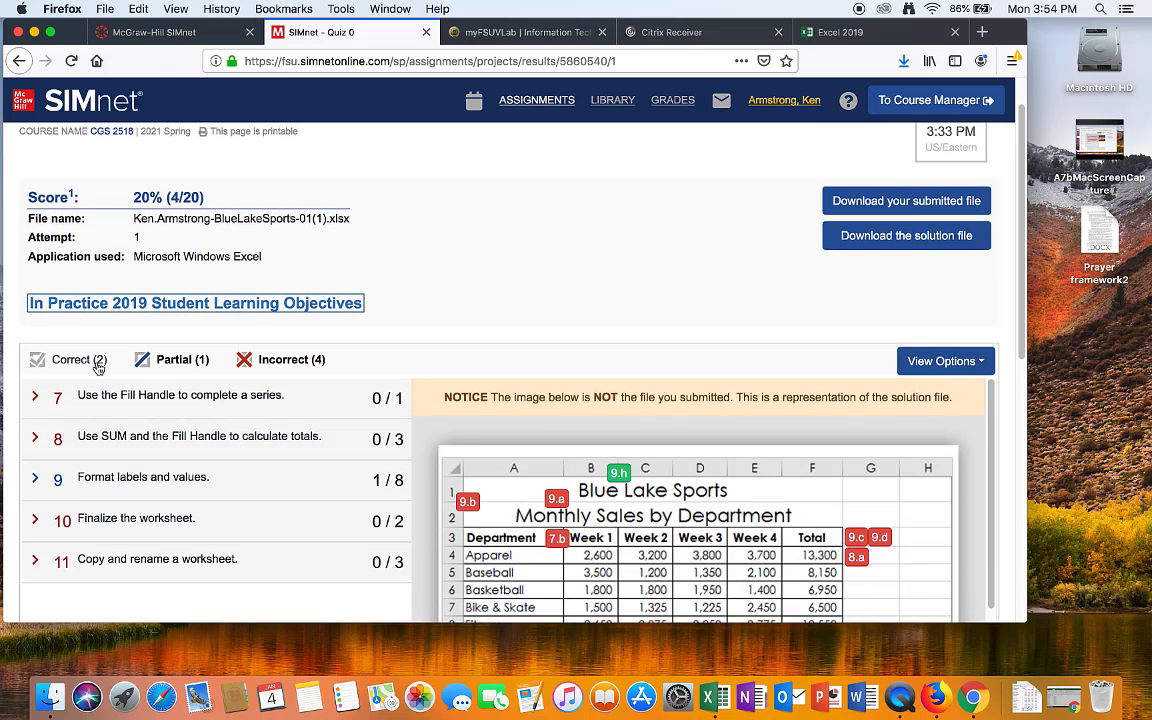
pyautogui.click(70, 359)
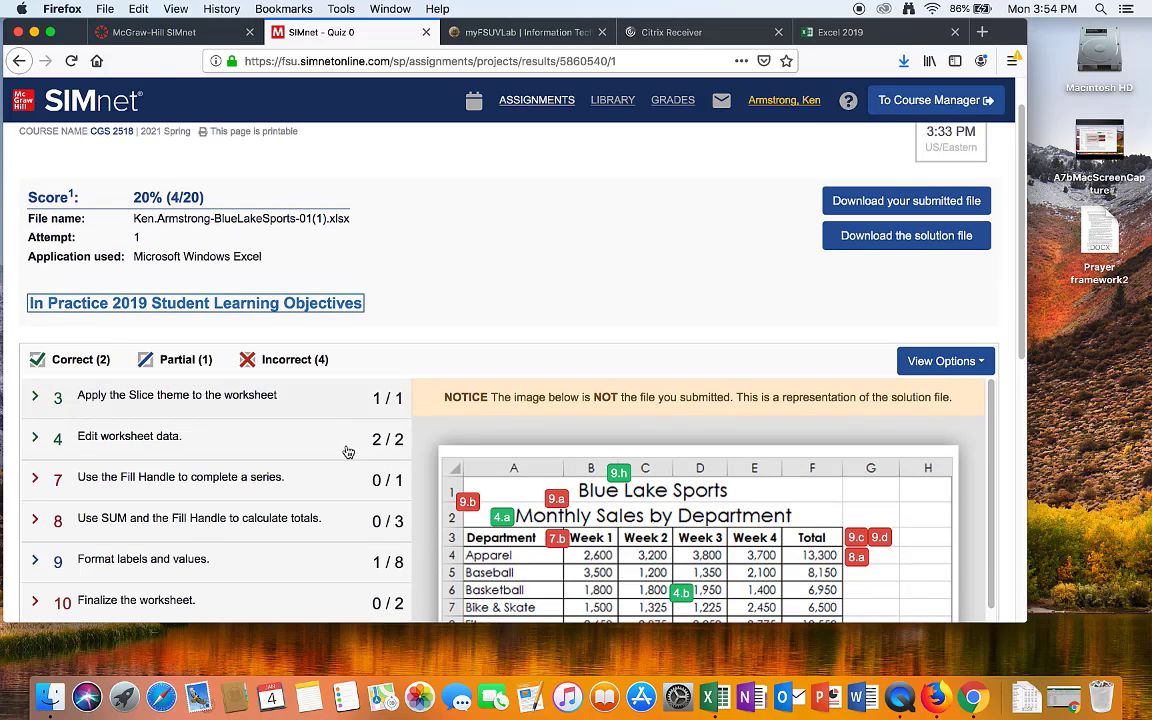
pyautogui.moveTo(255, 356)
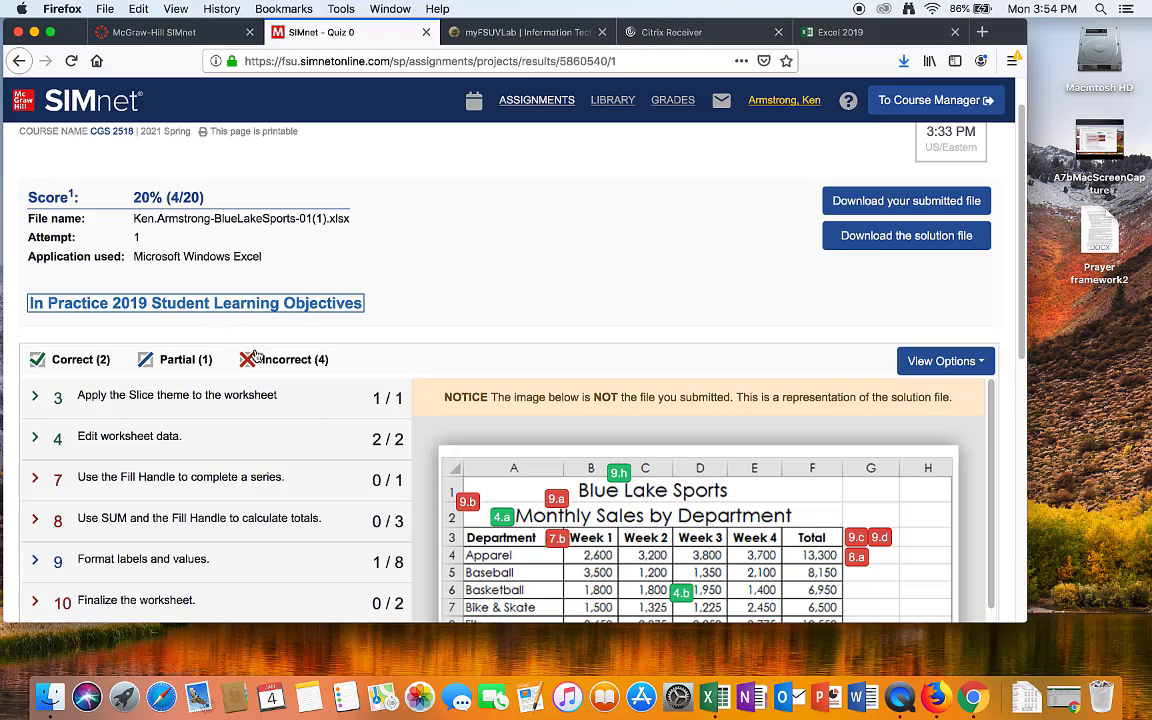
pyautogui.click(283, 359)
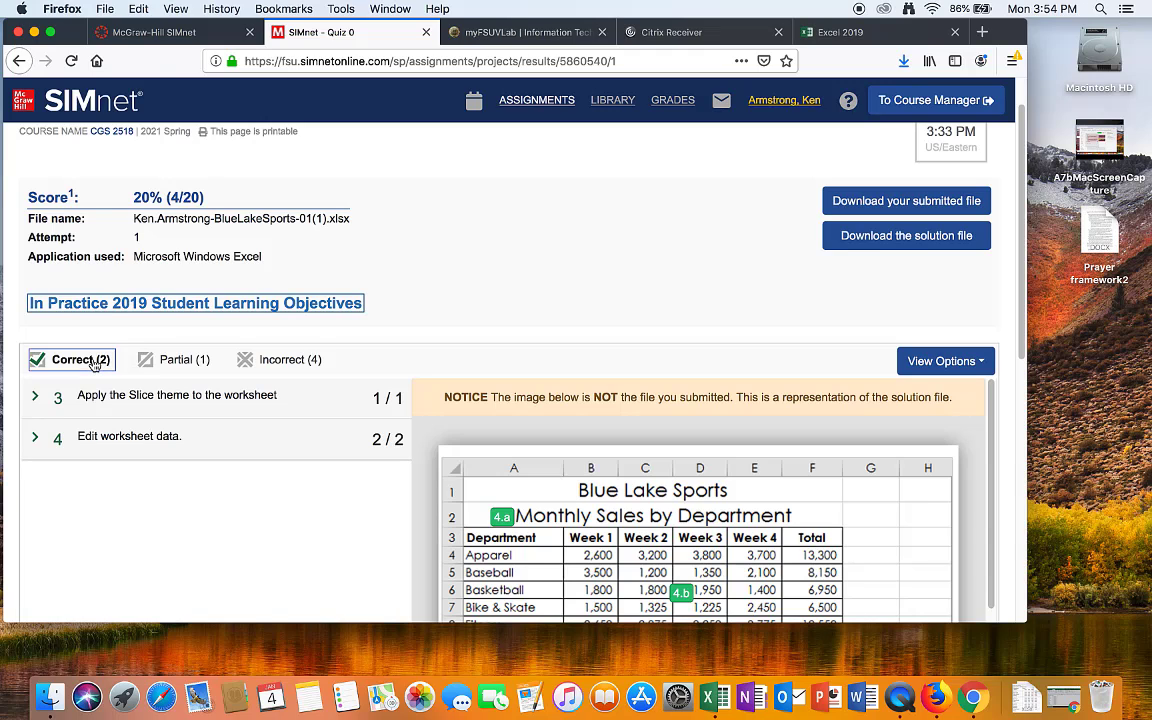
pyautogui.click(278, 359)
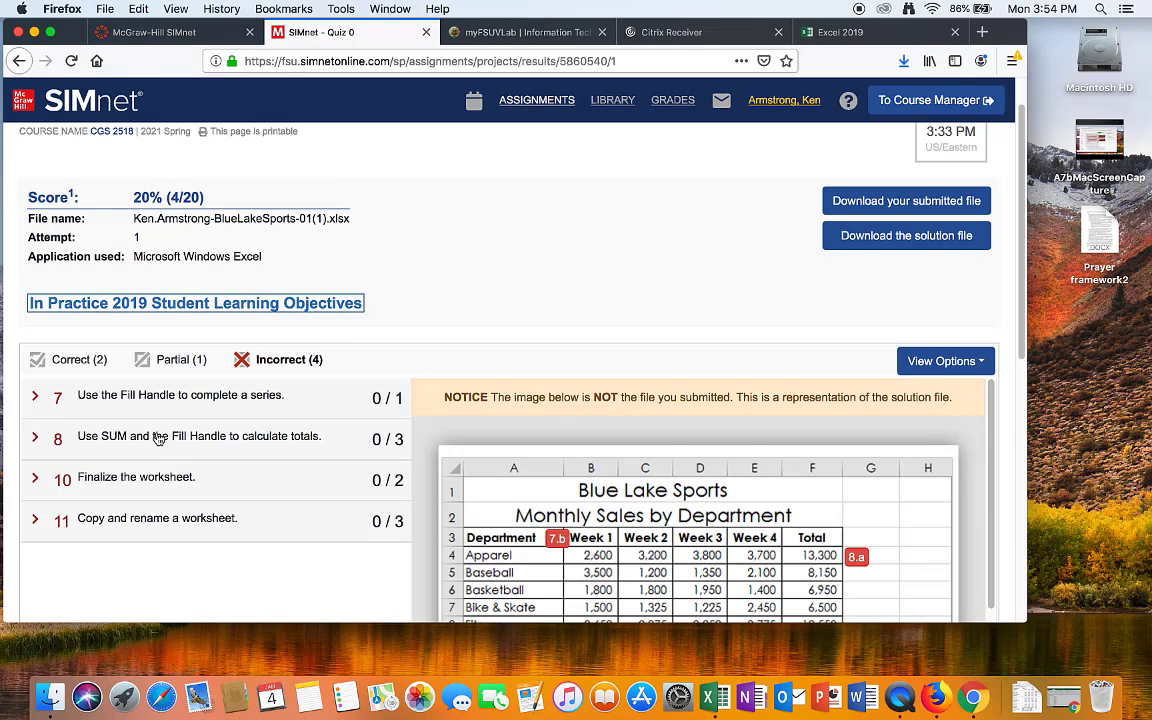
pyautogui.click(57, 394)
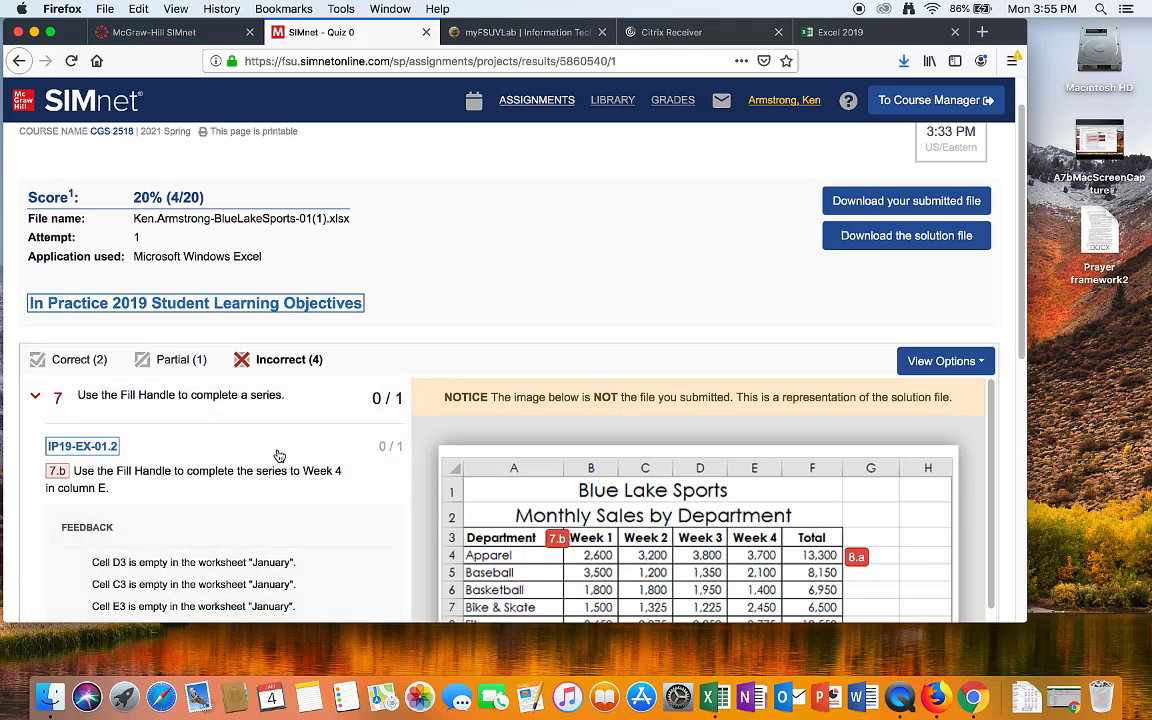
pyautogui.scroll(-3)
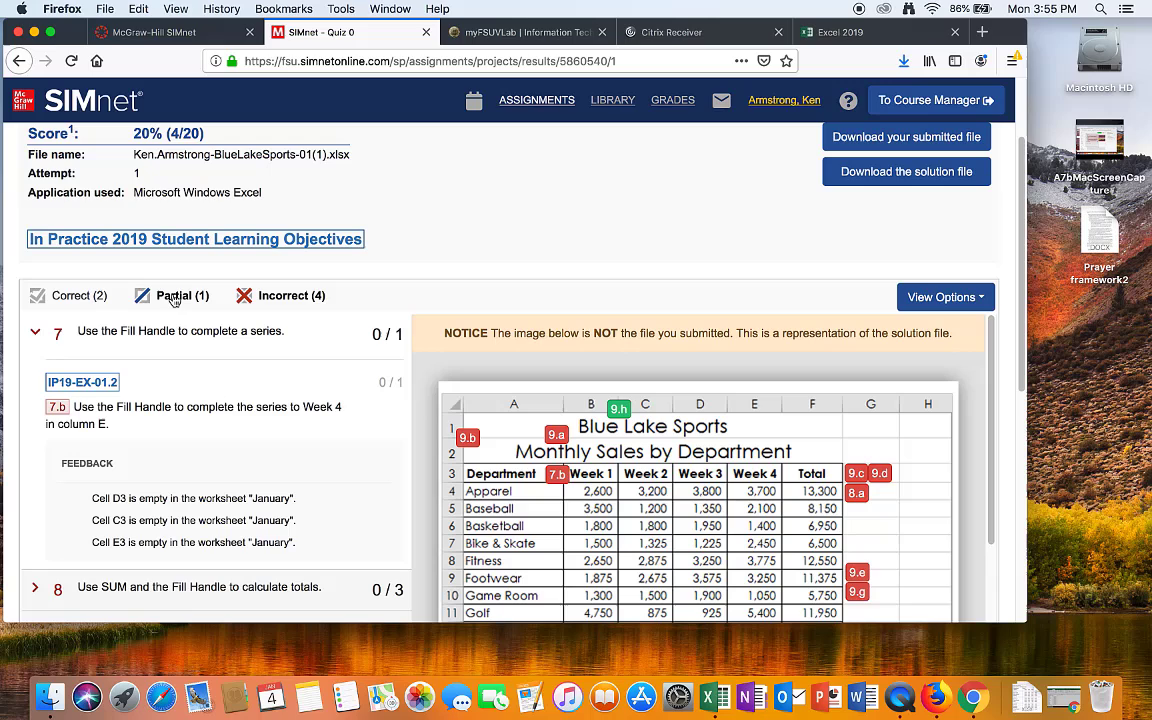
pyautogui.moveTo(198, 363)
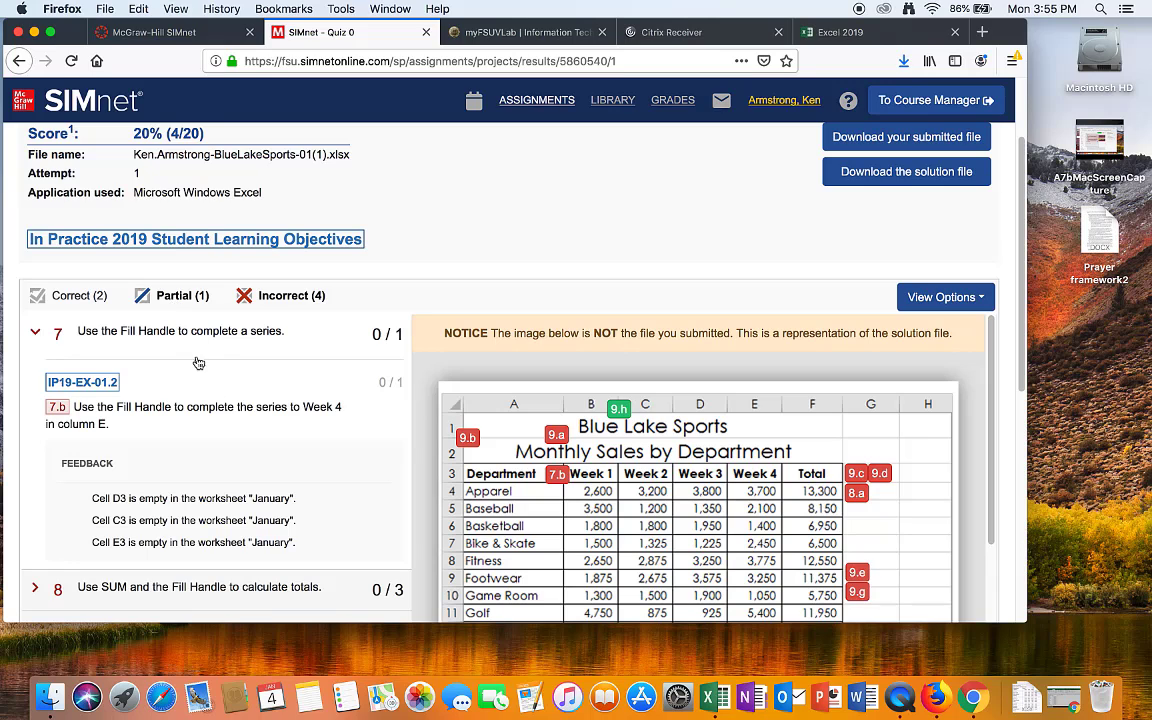
pyautogui.moveTo(104, 328)
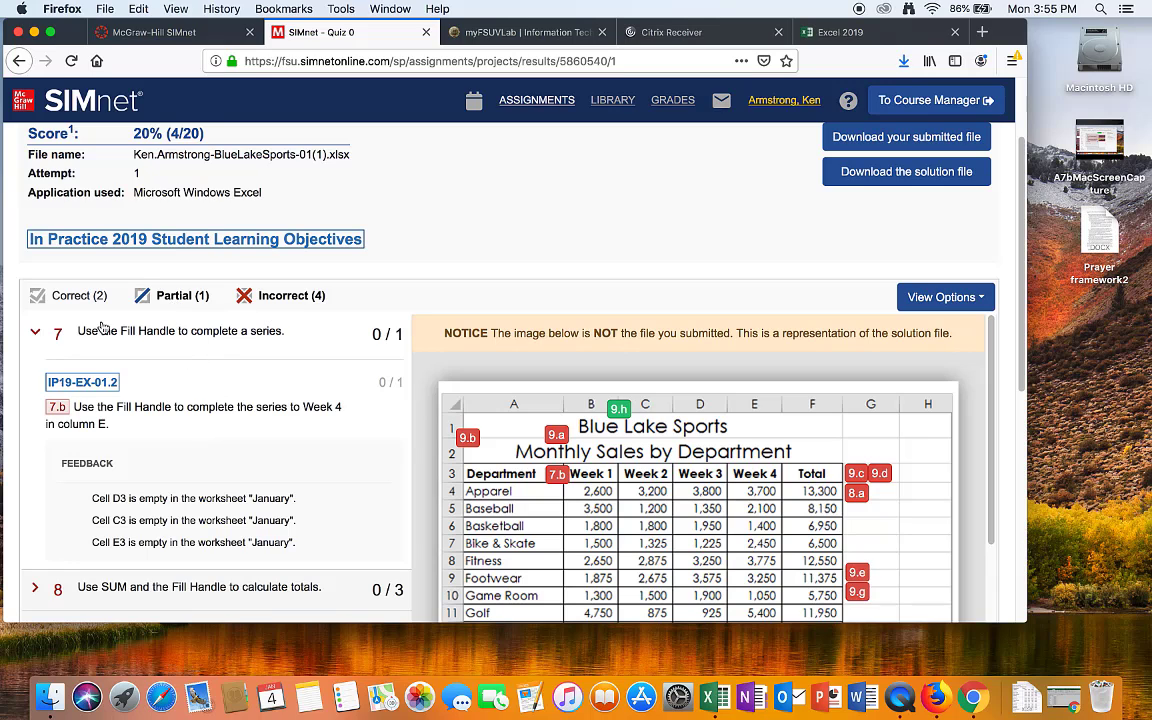
# Filter to the partially correct objective and read its formatting labels and values feedback
pyautogui.click(35, 331)
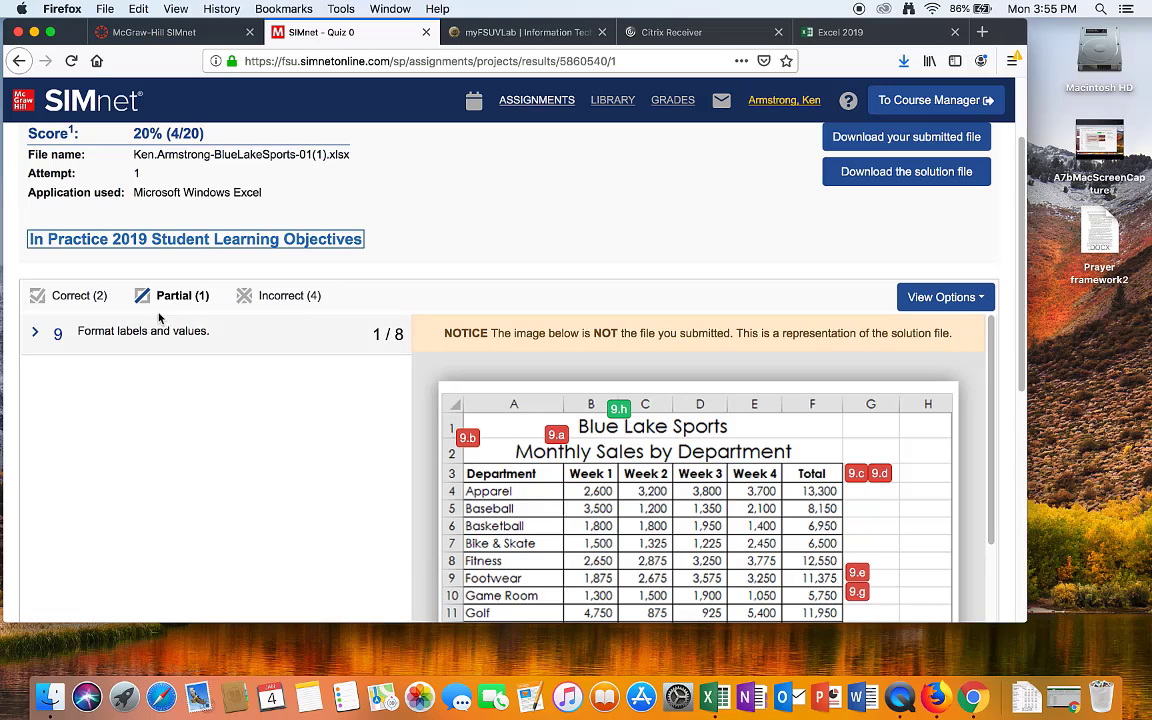
pyautogui.click(35, 331)
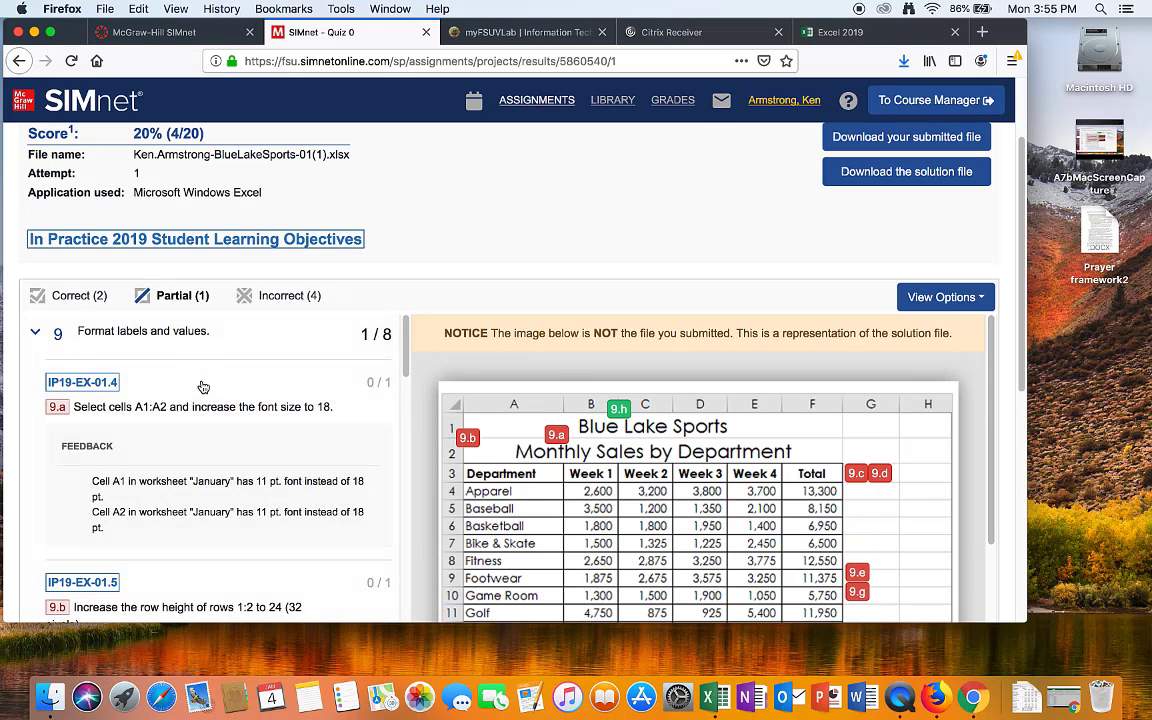
pyautogui.scroll(-3)
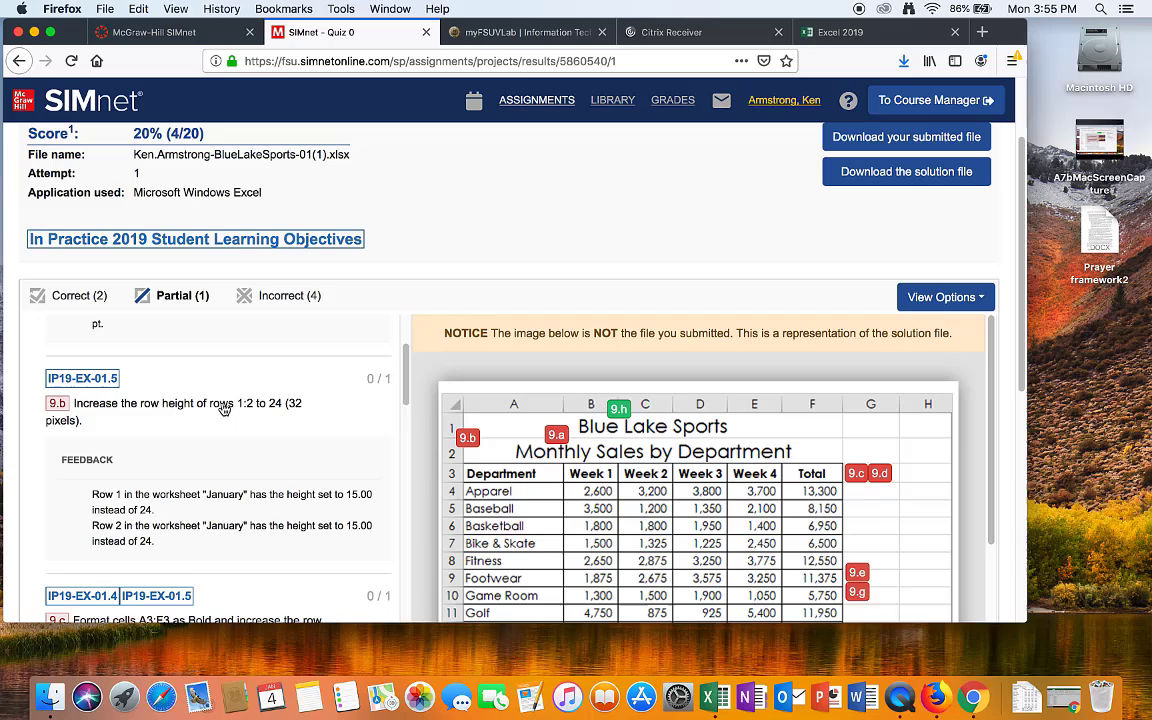
pyautogui.scroll(-3)
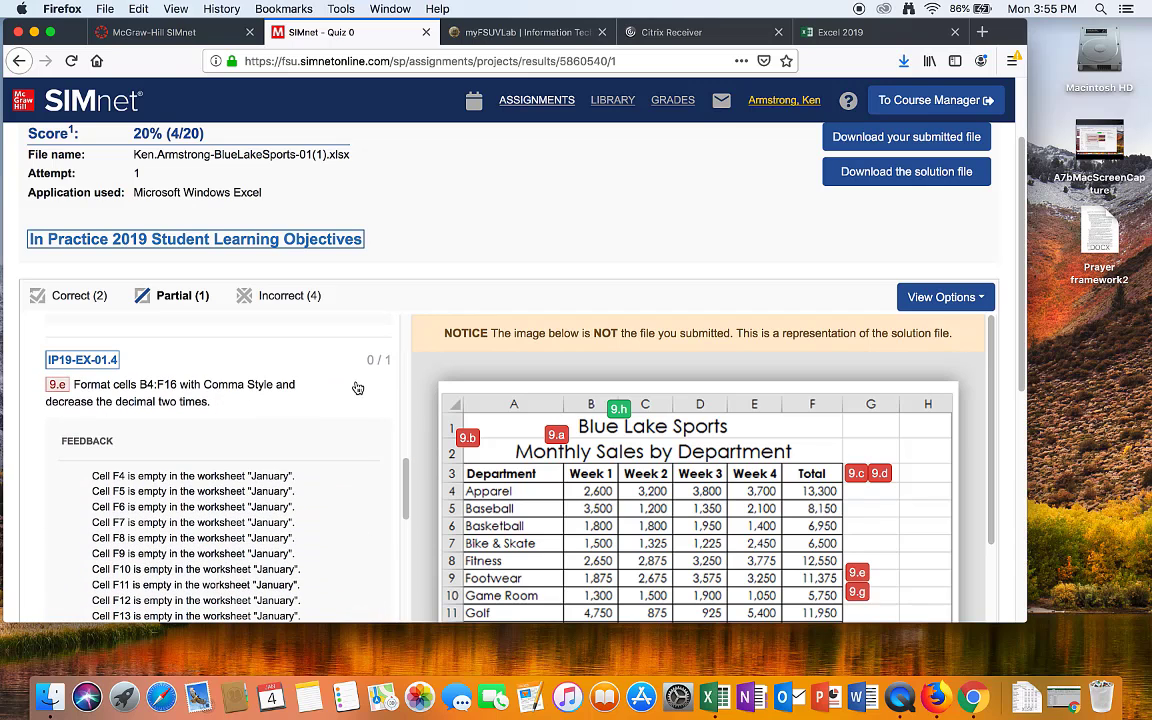
pyautogui.moveTo(350, 268)
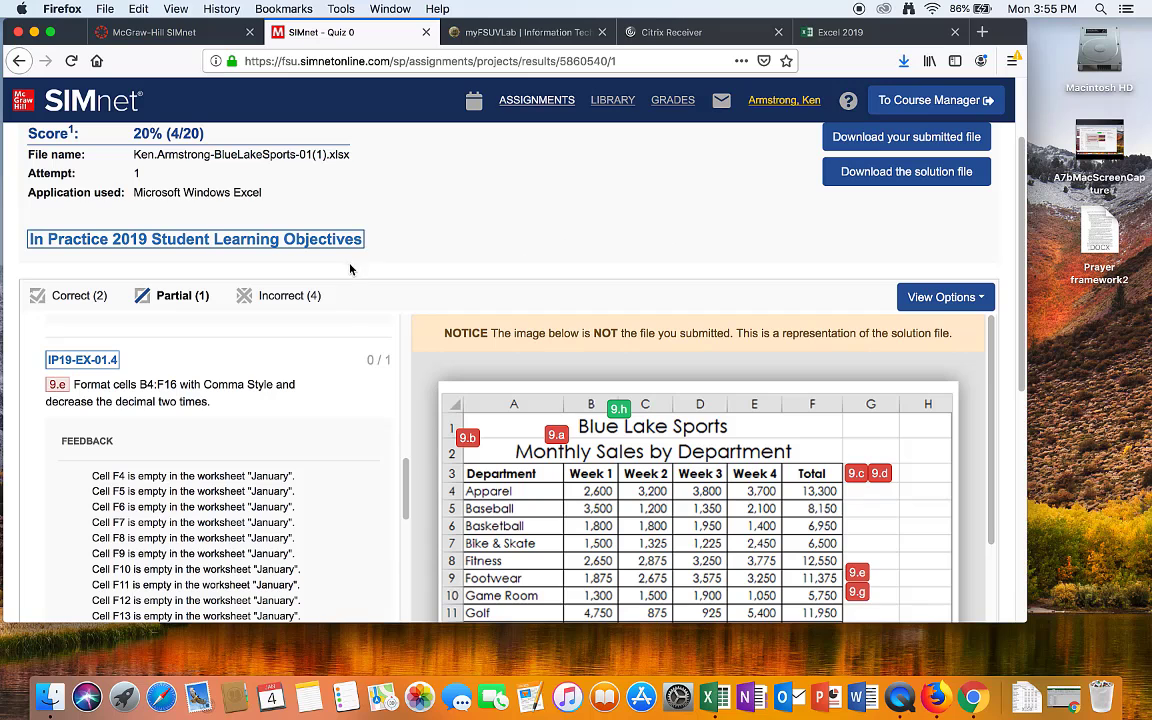
pyautogui.scroll(3)
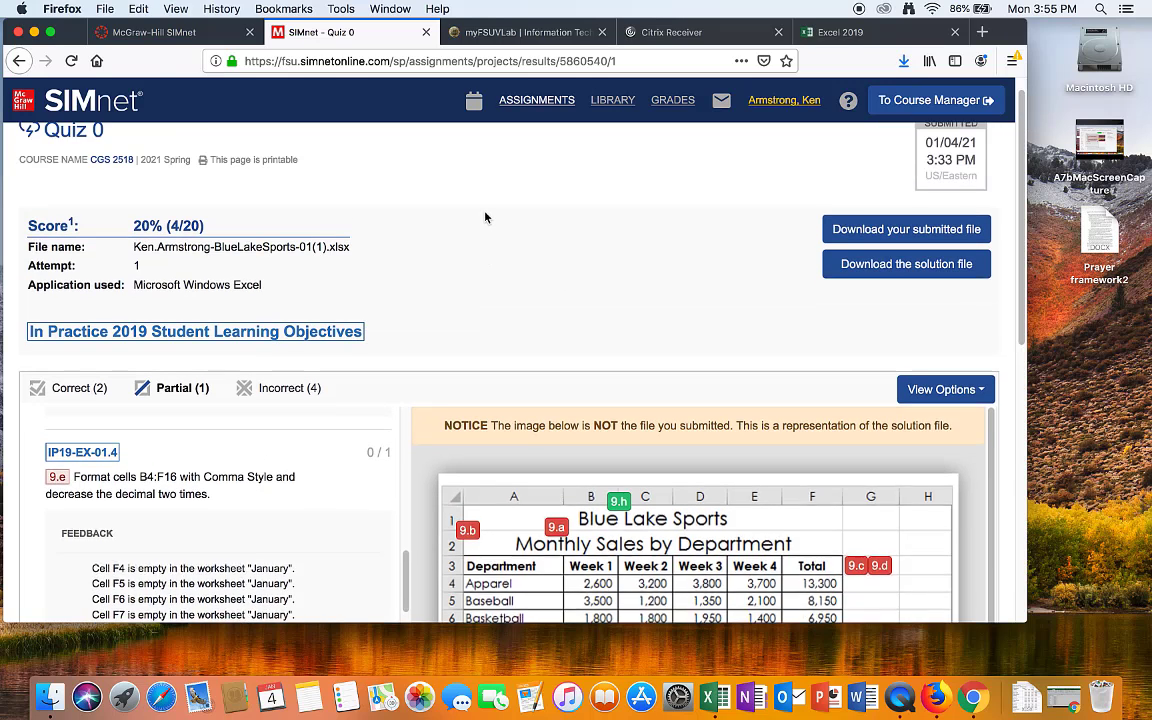
# Switch back to the Excel 2019 tab and bring up the Open dialog listing the Desktop workbooks
pyautogui.click(840, 32)
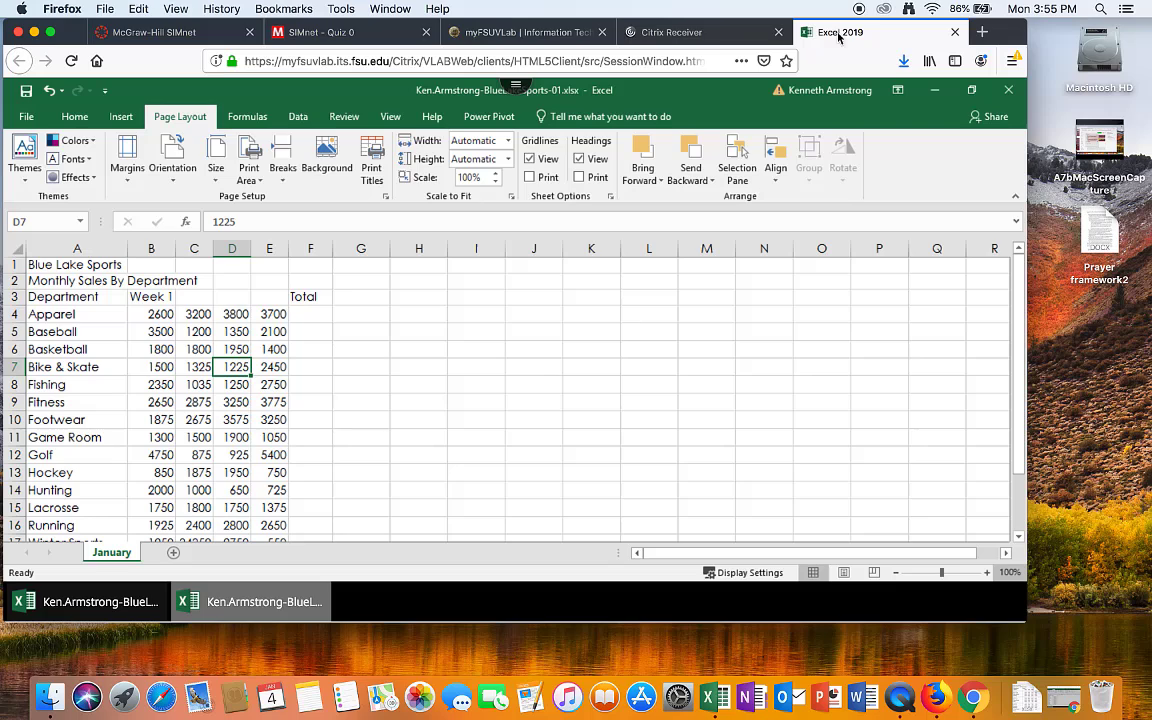
pyautogui.moveTo(200, 388)
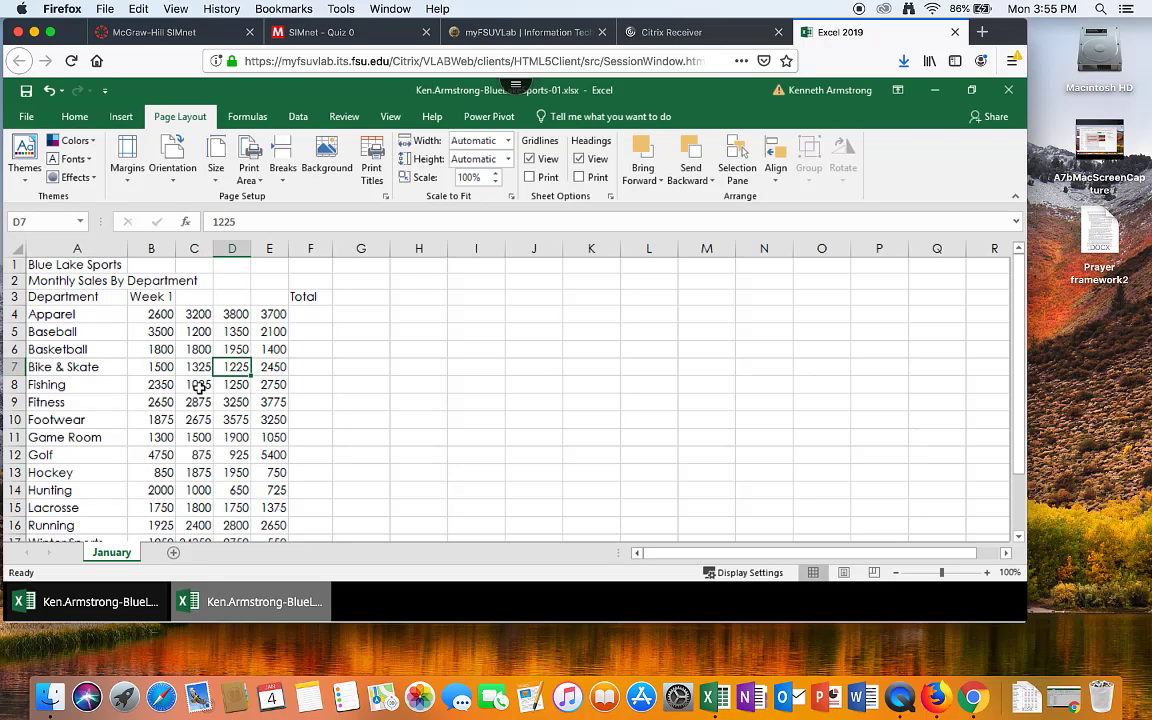
pyautogui.click(231, 419)
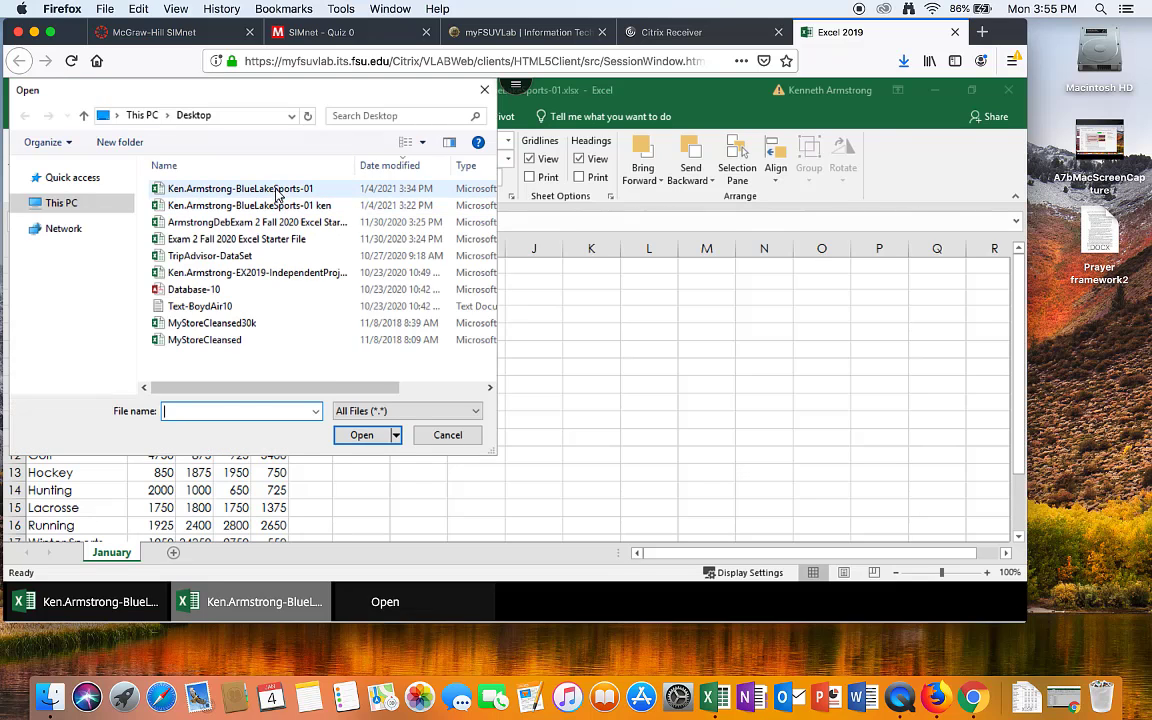
pyautogui.moveTo(305, 192)
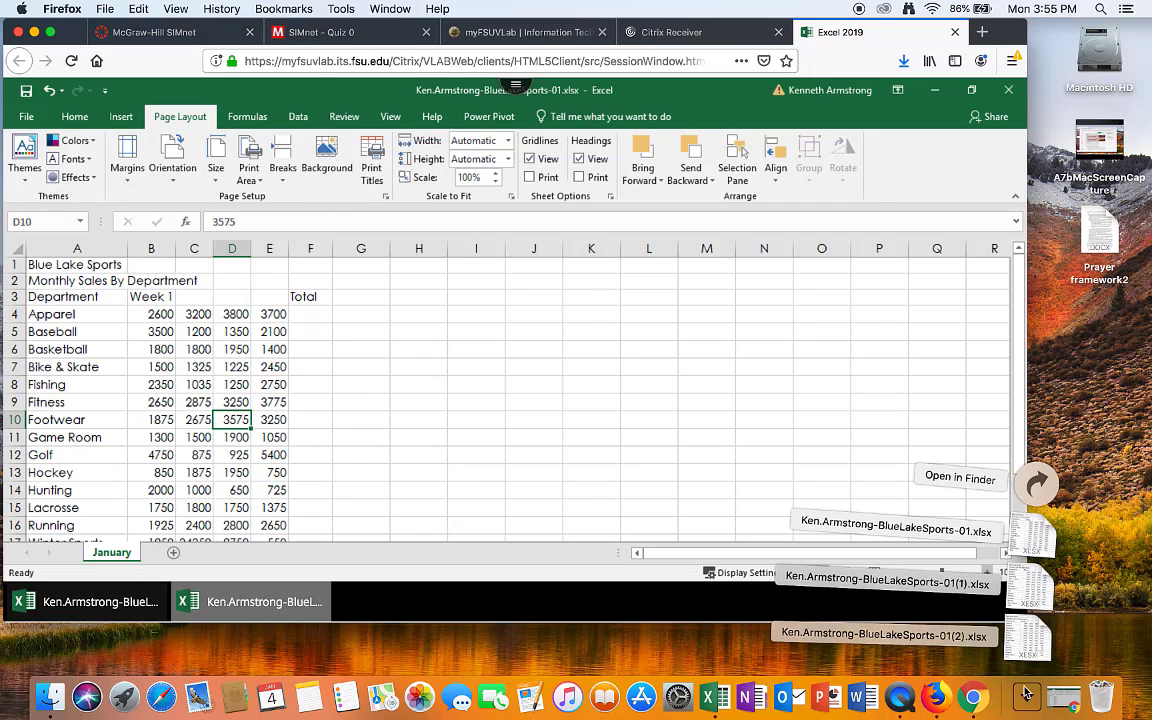
pyautogui.moveTo(955, 650)
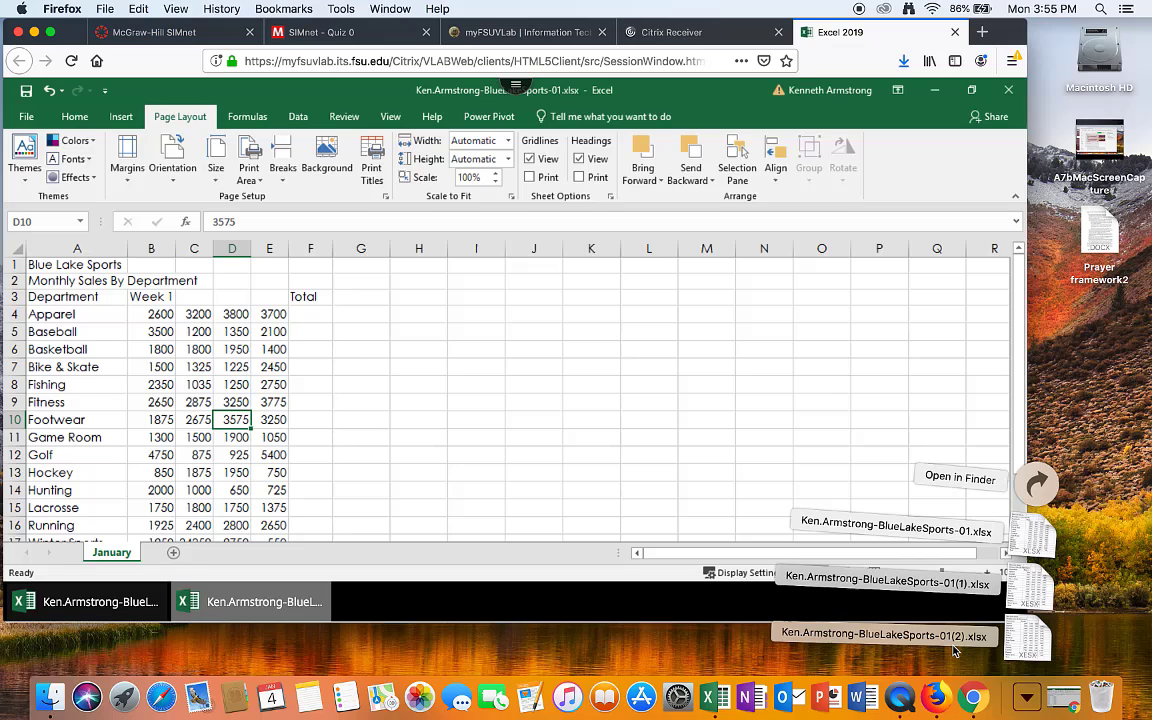
pyautogui.moveTo(883, 486)
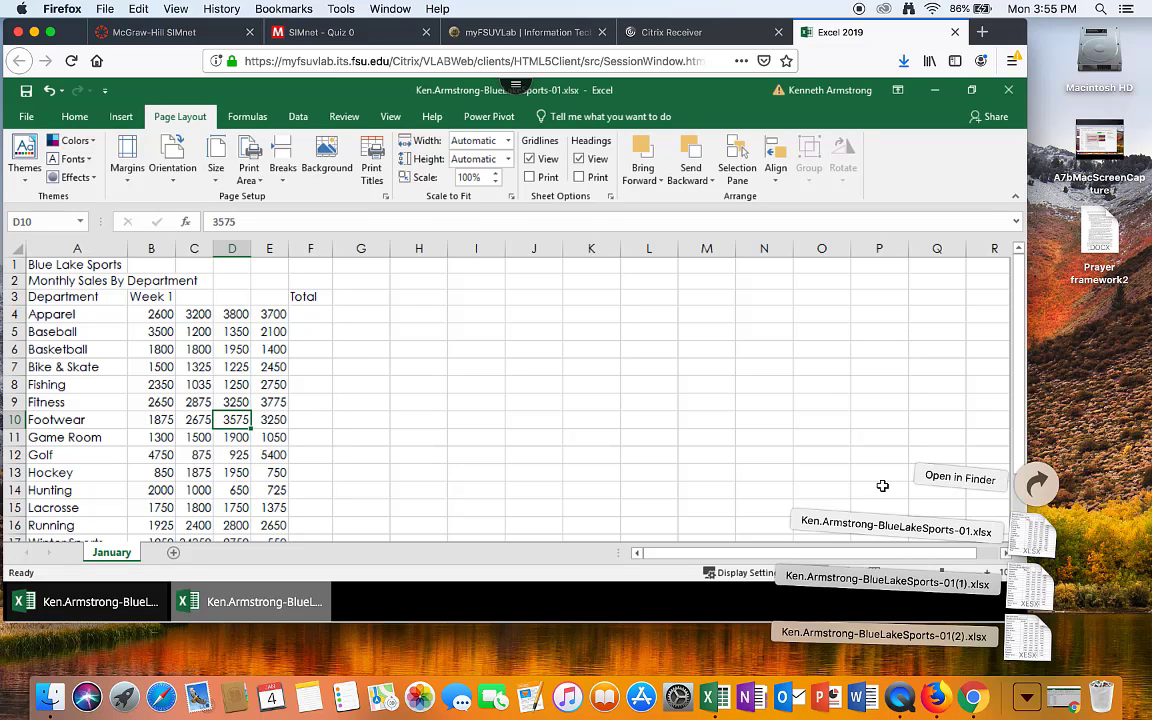
pyautogui.moveTo(520, 195)
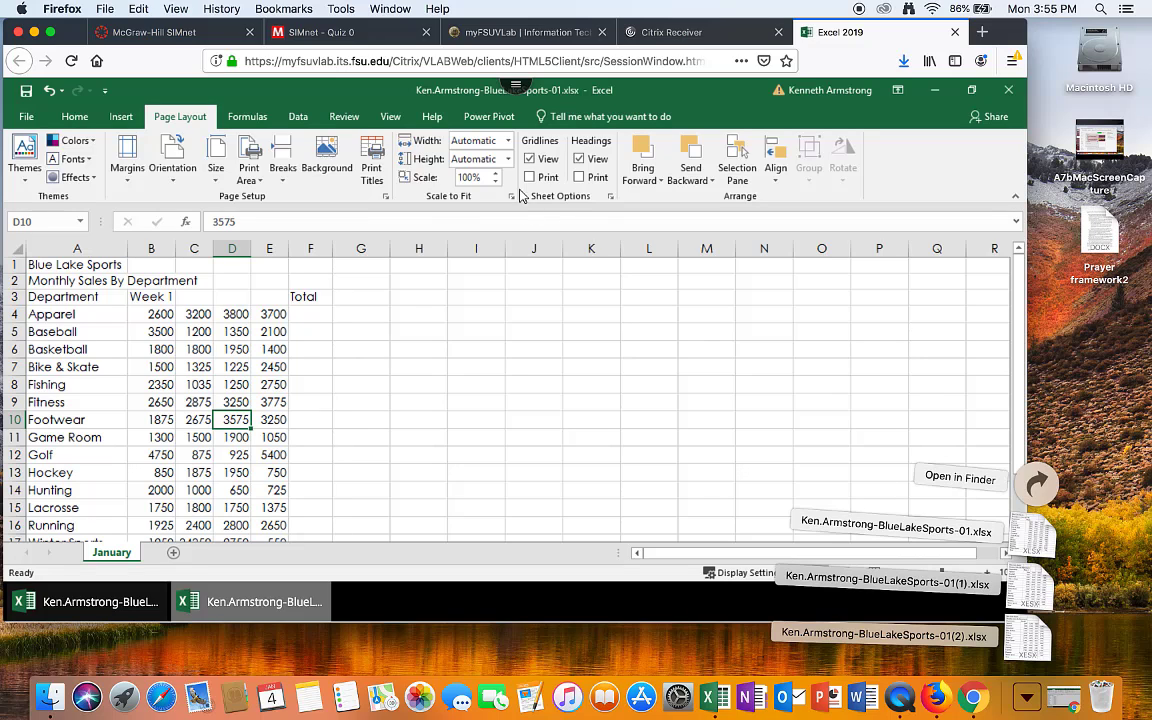